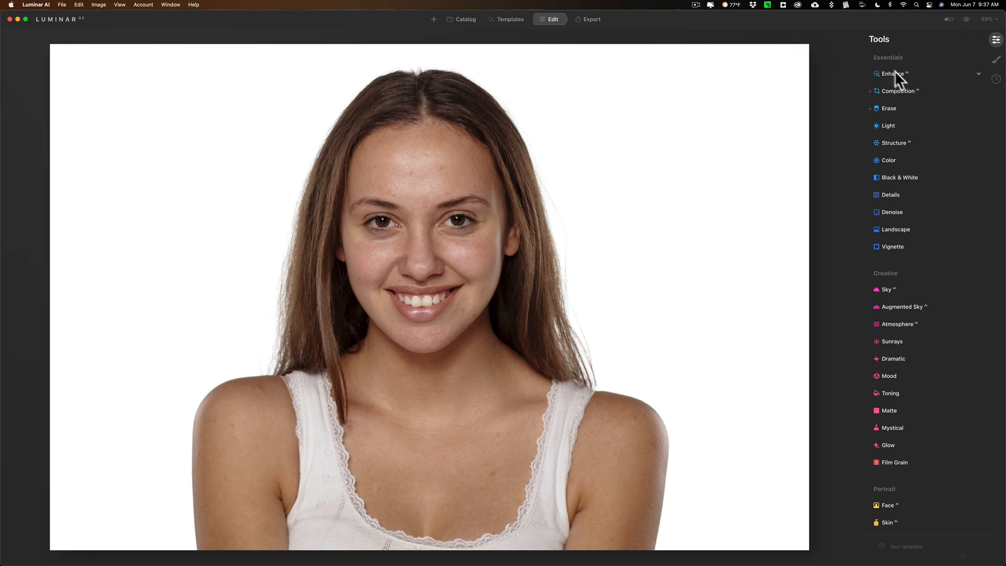
Step: Browse the tool panels, briefly expanding the Erase and Light settings
{"action": "left_click", "coordinate": [892, 73]}
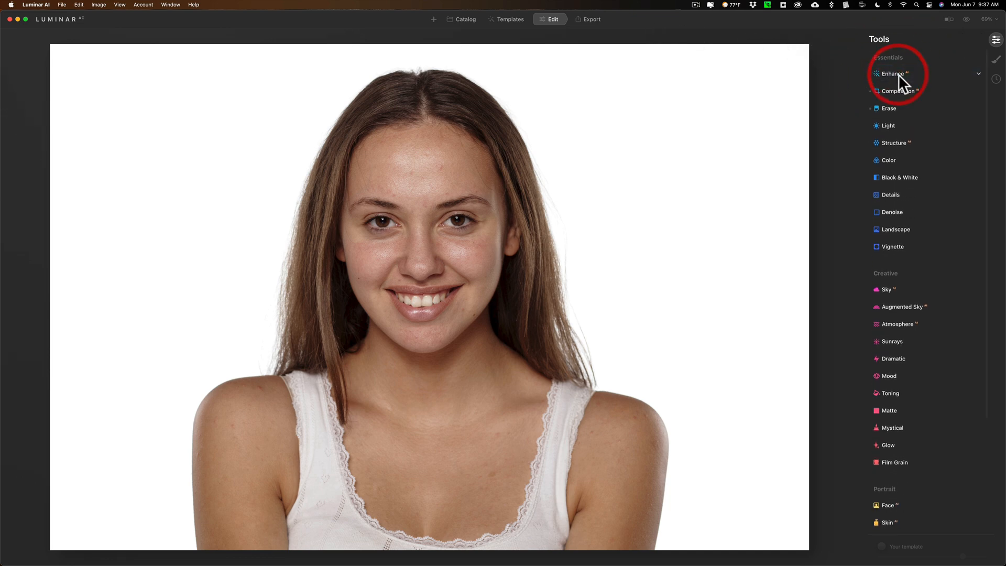
{"action": "left_click", "coordinate": [888, 108]}
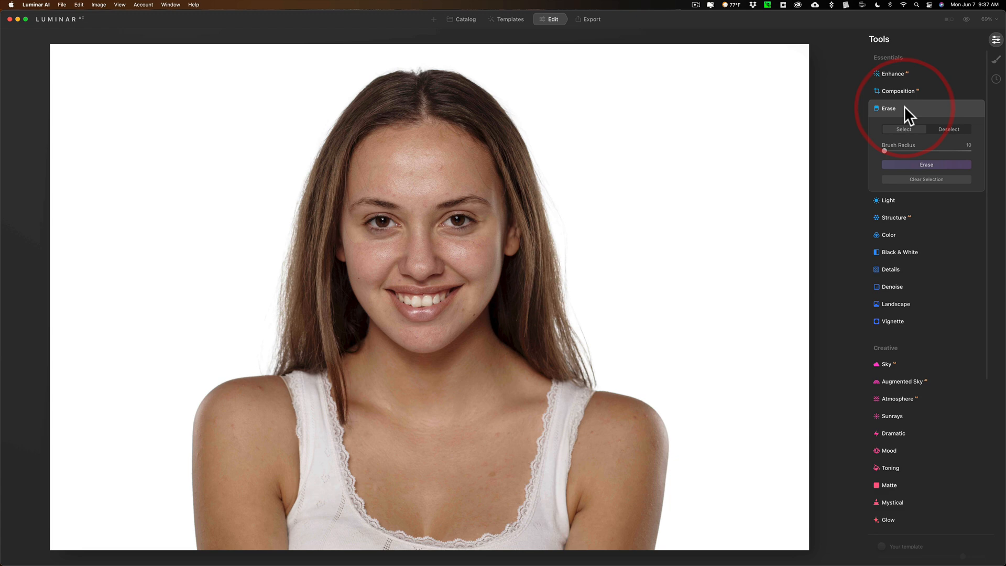
{"action": "left_click", "coordinate": [888, 125]}
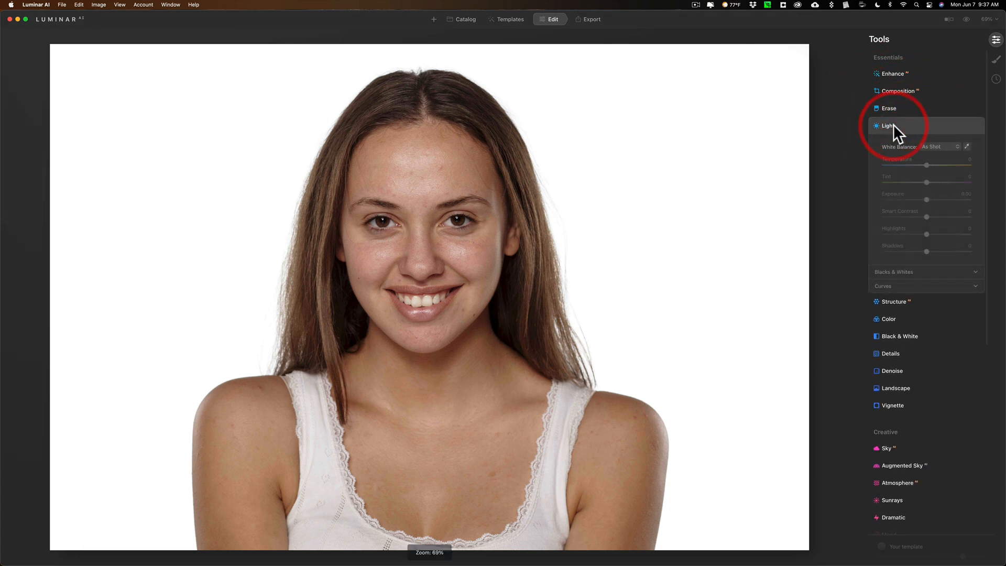
{"action": "left_click", "coordinate": [888, 125]}
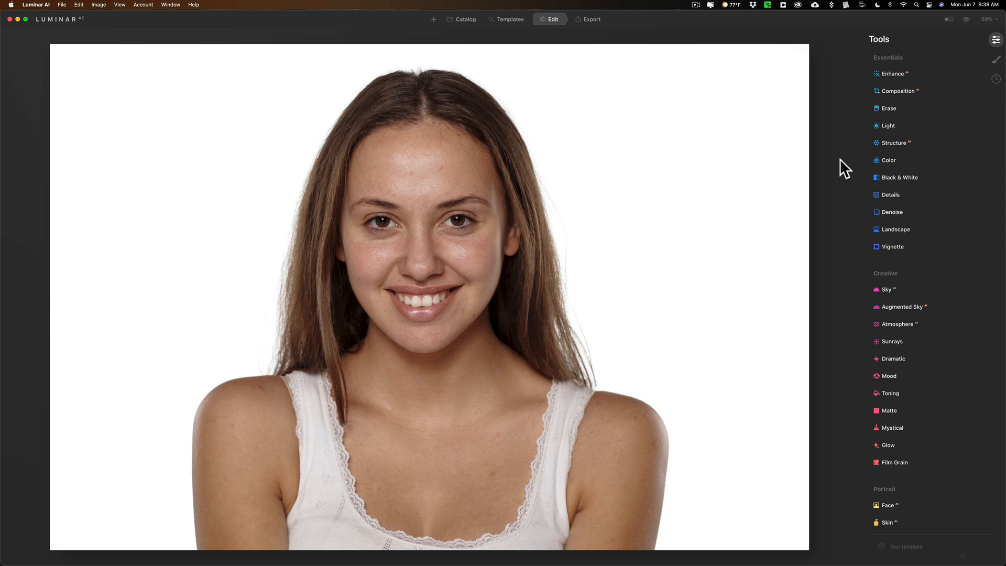
{"action": "mouse_move", "coordinate": [897, 91]}
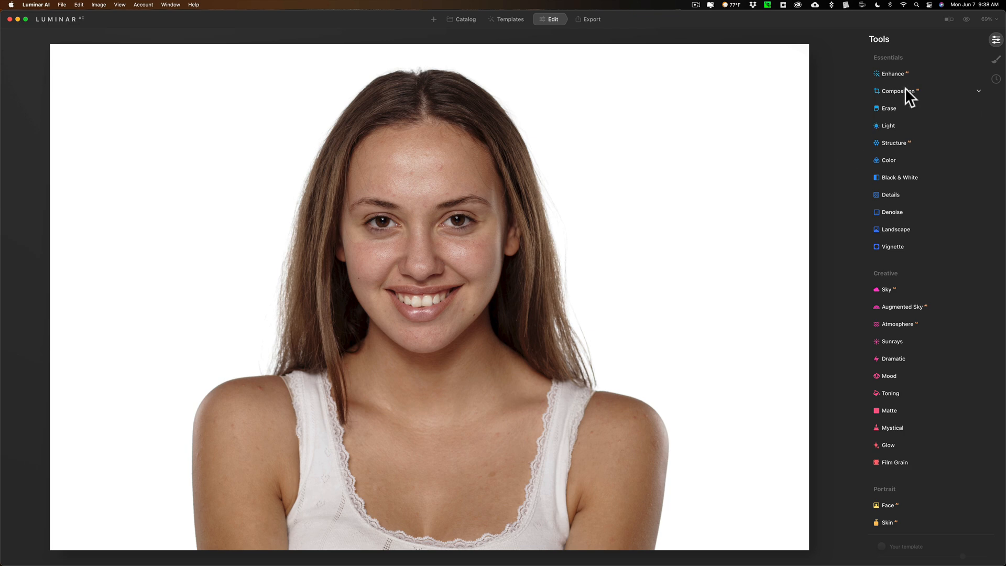
Step: Crop the portrait to a 4:3 ratio framed around the face and shoulders
{"action": "left_click", "coordinate": [893, 91]}
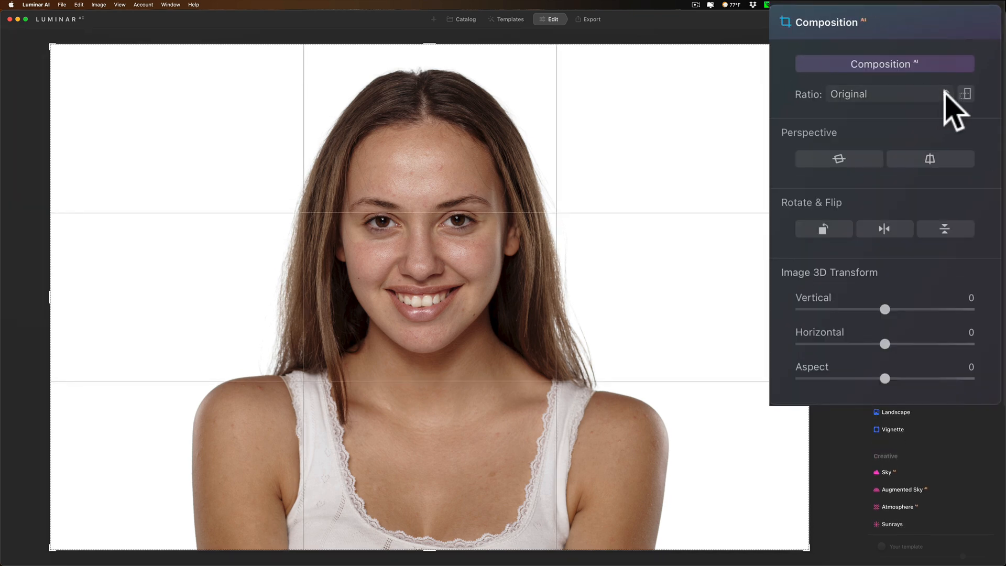
{"action": "left_click", "coordinate": [888, 94]}
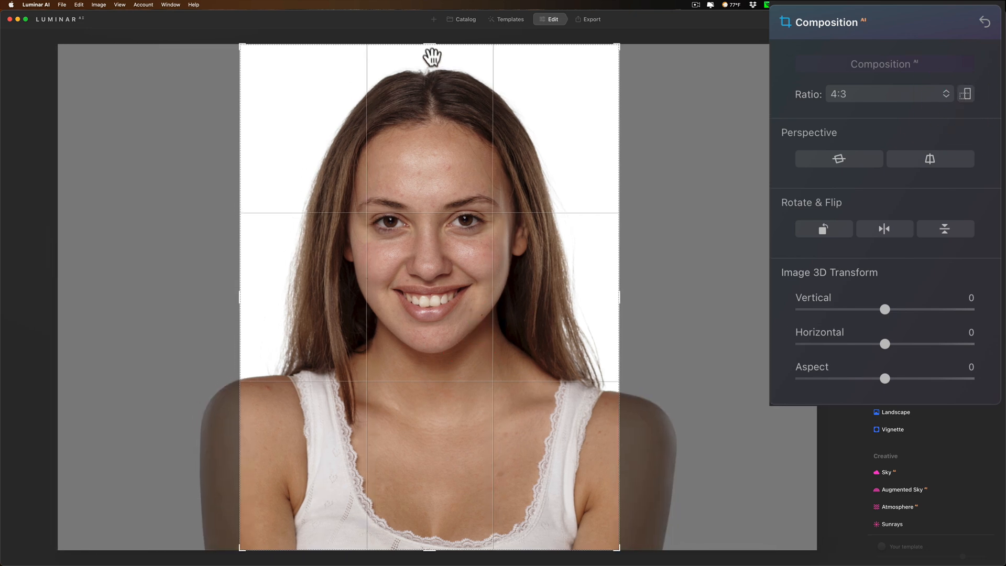
{"action": "left_click_drag", "start_coordinate": [432, 47], "coordinate": [428, 57]}
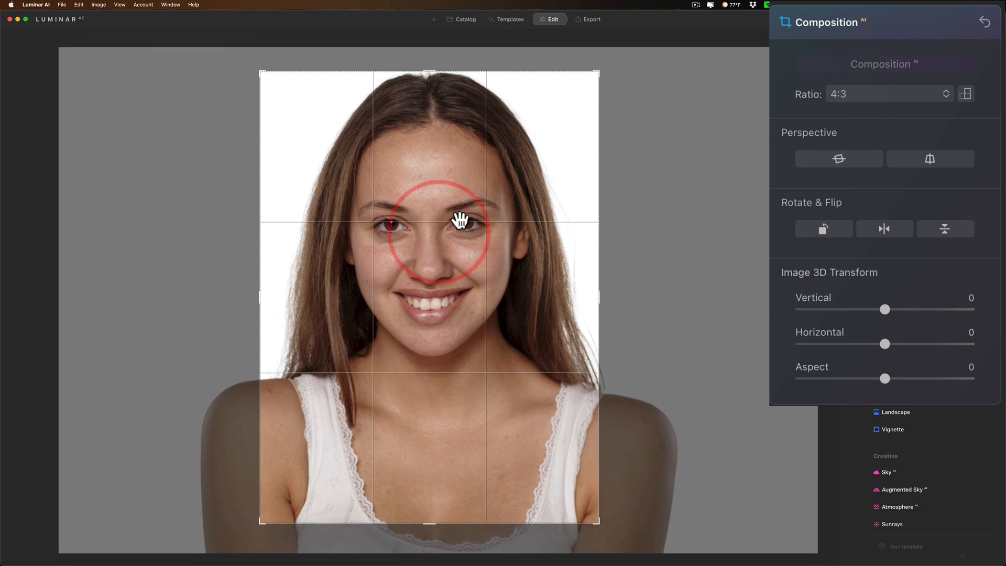
{"action": "left_click_drag", "start_coordinate": [428, 72], "coordinate": [428, 68]}
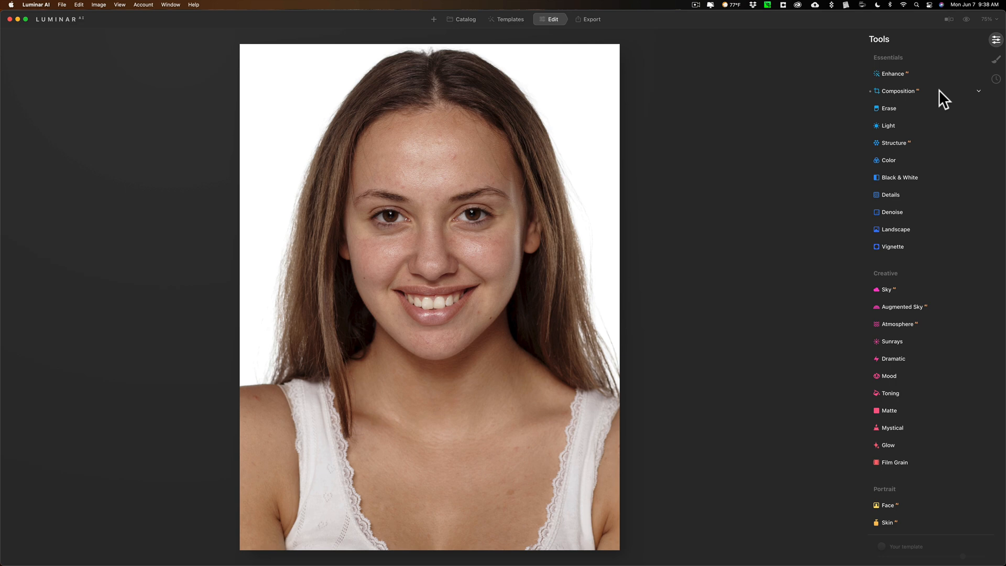
{"action": "mouse_move", "coordinate": [935, 114]}
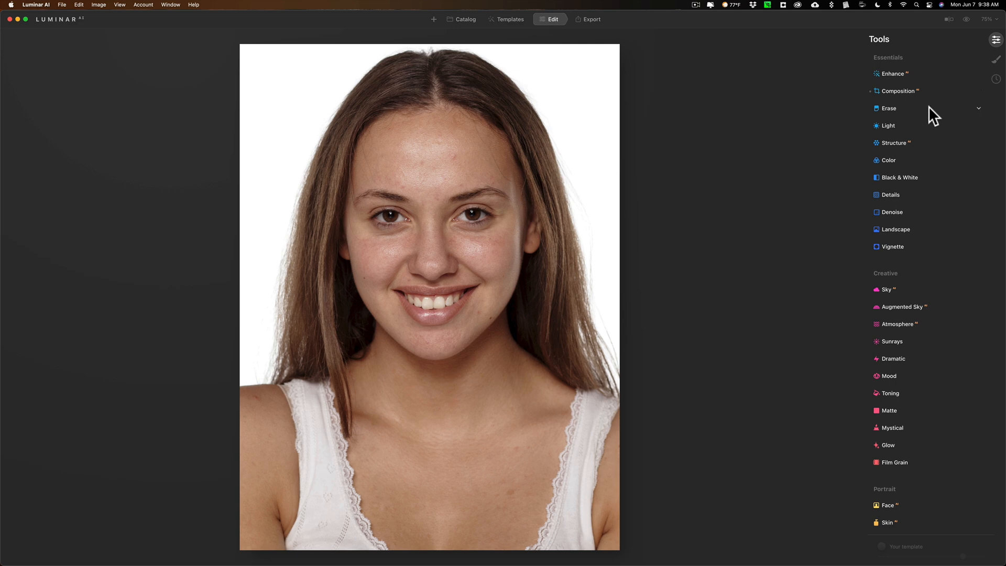
Step: Expand the Erase tool's settings in the Tools panel
{"action": "left_click", "coordinate": [888, 108]}
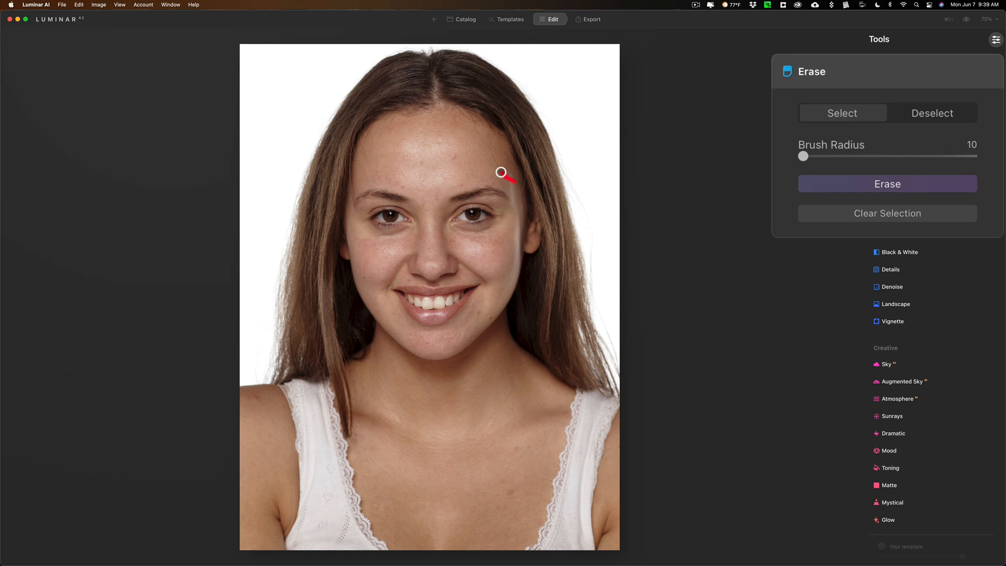
Step: Brush red selections along the right hairline and the left side of the forehead
{"action": "left_click_drag", "start_coordinate": [501, 174], "coordinate": [491, 152]}
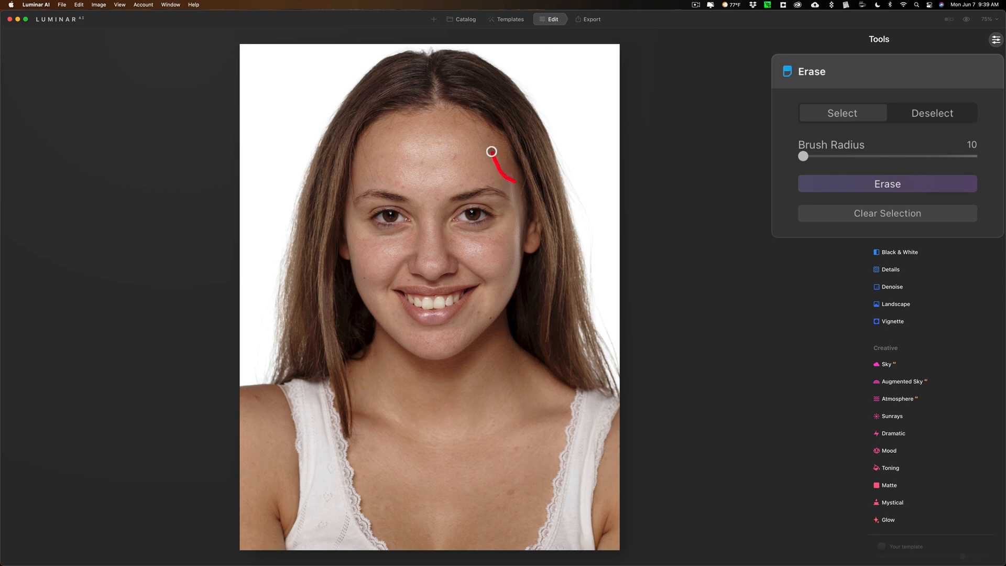
{"action": "left_click_drag", "start_coordinate": [491, 151], "coordinate": [476, 129]}
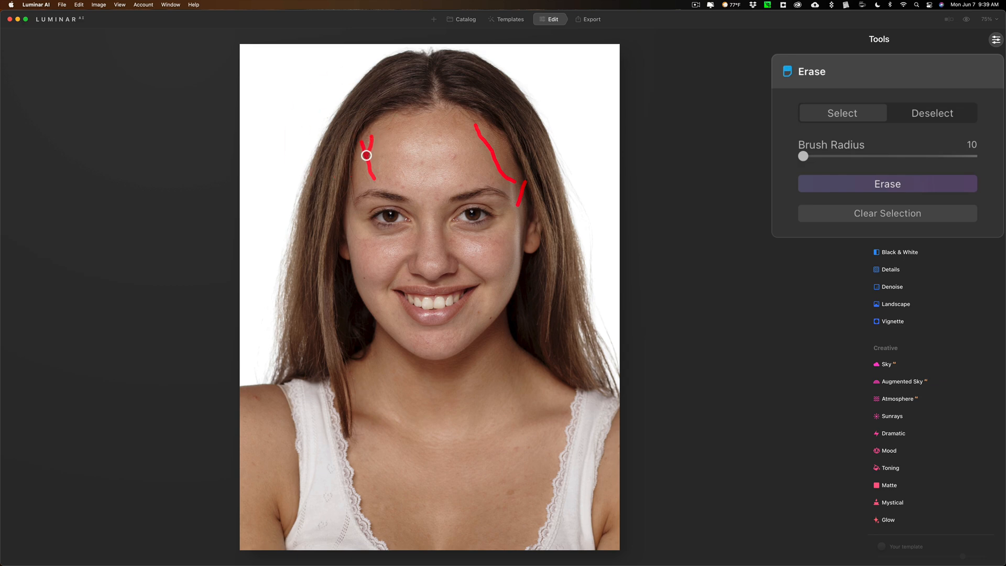
{"action": "left_click_drag", "start_coordinate": [366, 156], "coordinate": [358, 182]}
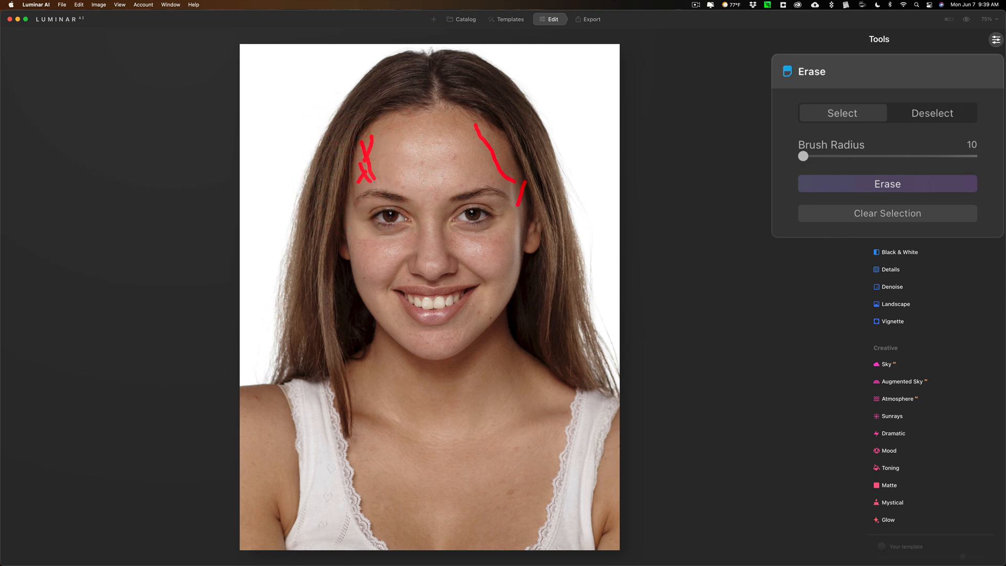
Step: Erase the marked forehead areas and the leftover spot, then collapse Erase
{"action": "left_click", "coordinate": [886, 184]}
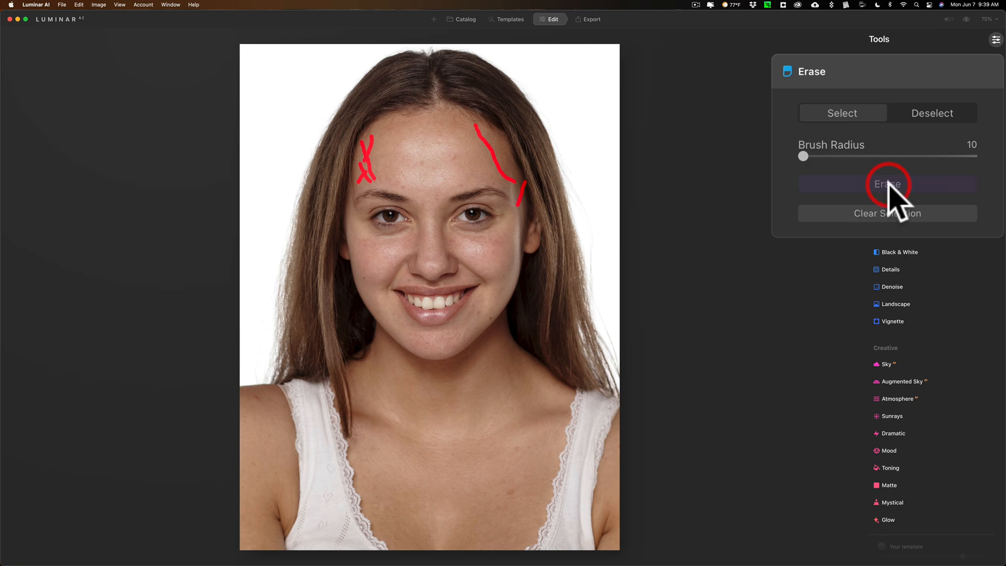
{"action": "left_click", "coordinate": [886, 183]}
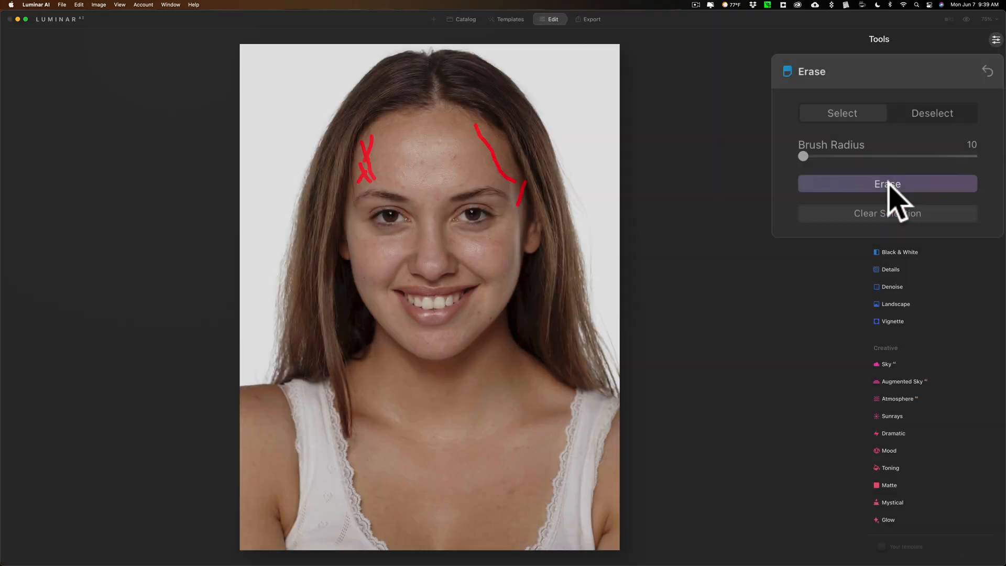
{"action": "left_click", "coordinate": [886, 184]}
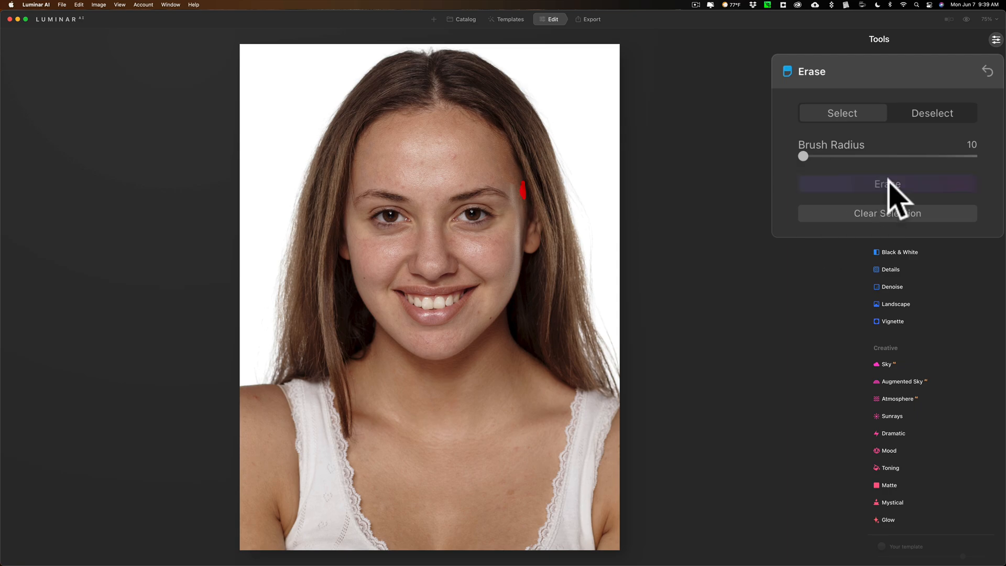
{"action": "left_click", "coordinate": [887, 183]}
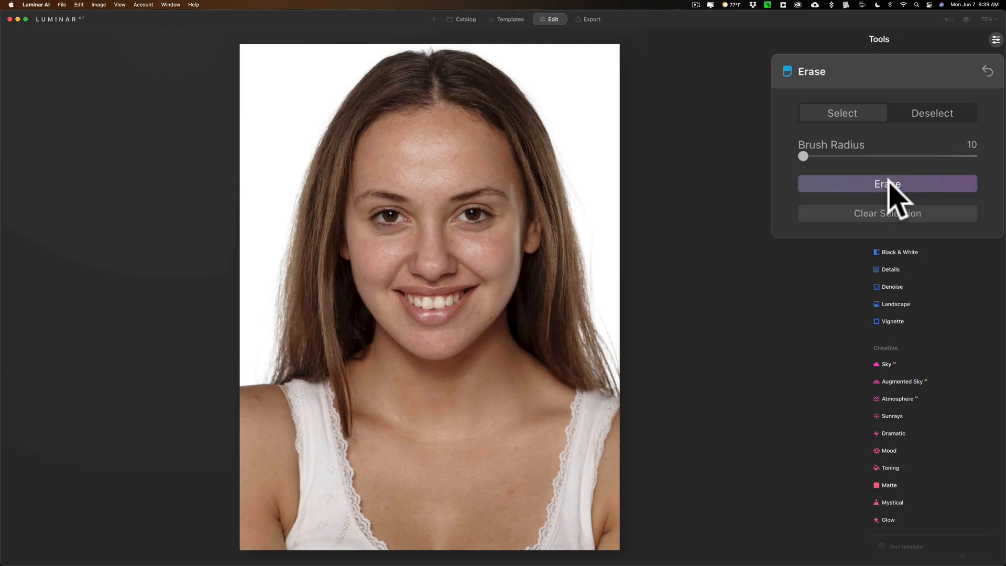
{"action": "left_click", "coordinate": [887, 183]}
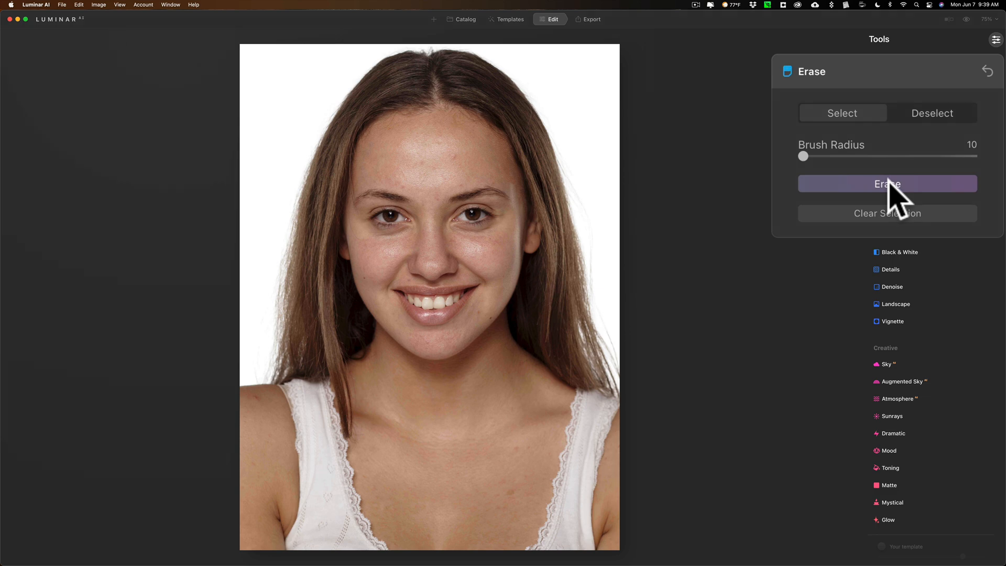
{"action": "left_click", "coordinate": [889, 108]}
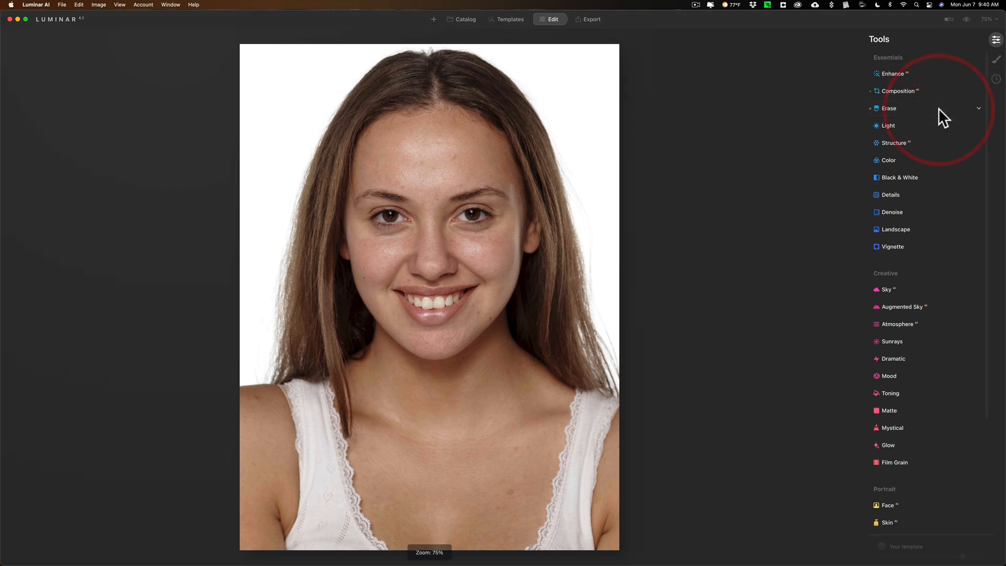
Step: Open Skin AI, try smoothing Amount values, and set Shine Removal to 100
{"action": "scroll", "scroll_direction": "down", "scroll_amount": 3}
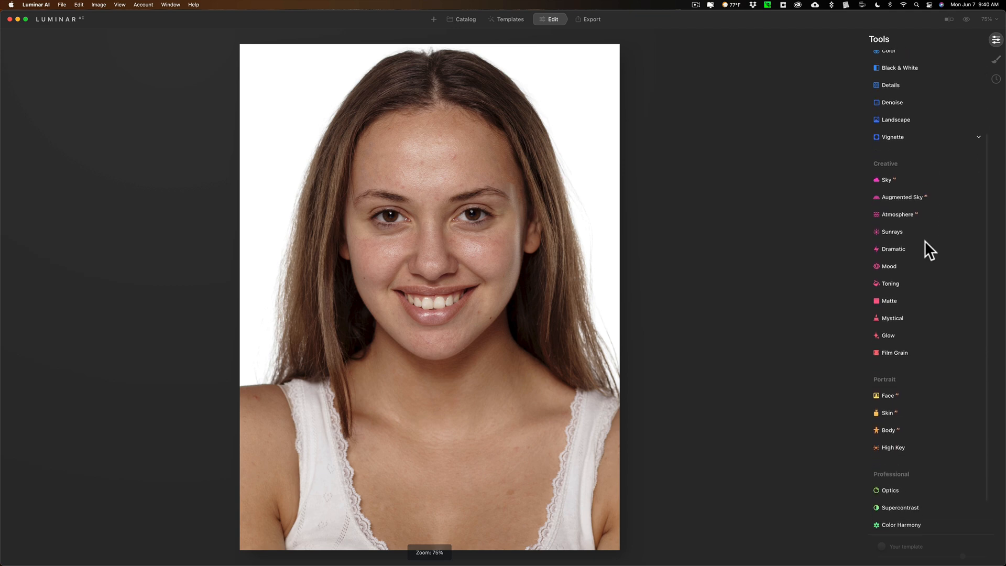
{"action": "scroll", "scroll_direction": "down", "scroll_amount": 3}
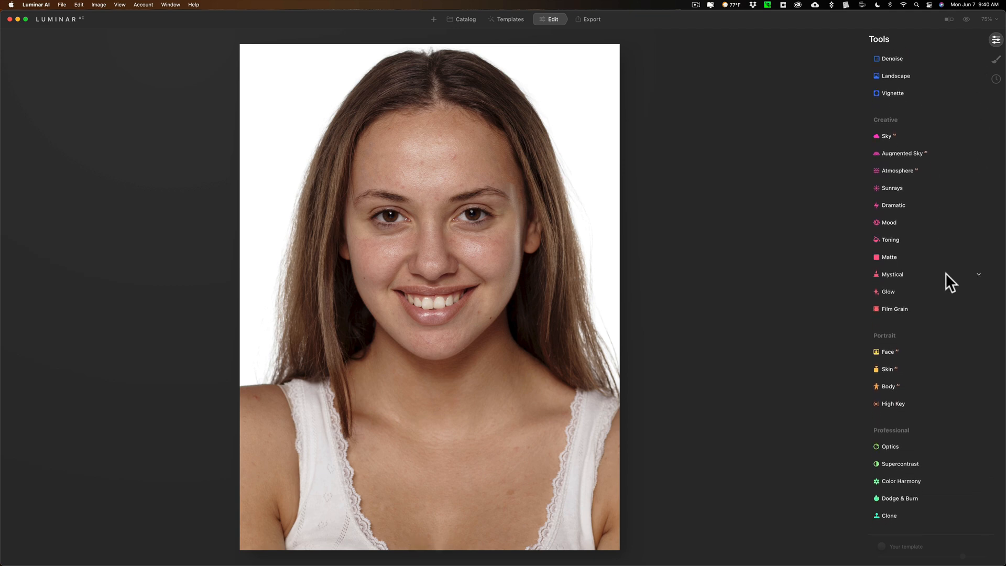
{"action": "mouse_move", "coordinate": [924, 356]}
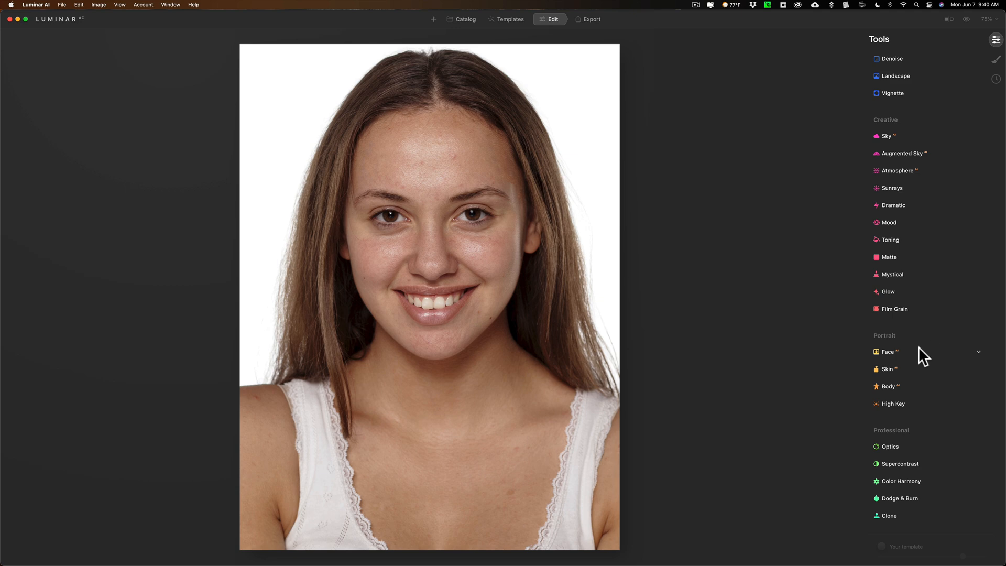
{"action": "mouse_move", "coordinate": [928, 374]}
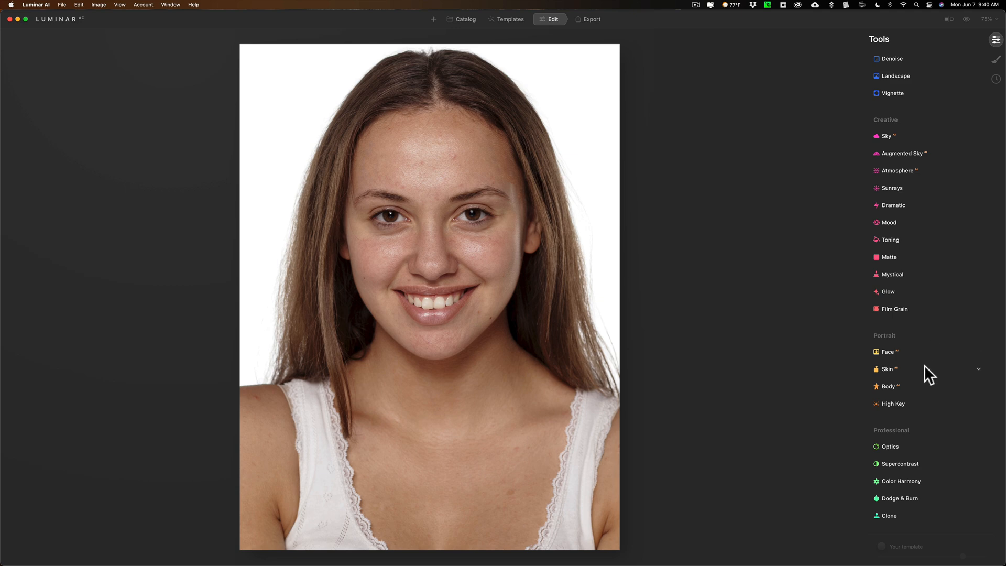
{"action": "left_click", "coordinate": [886, 369]}
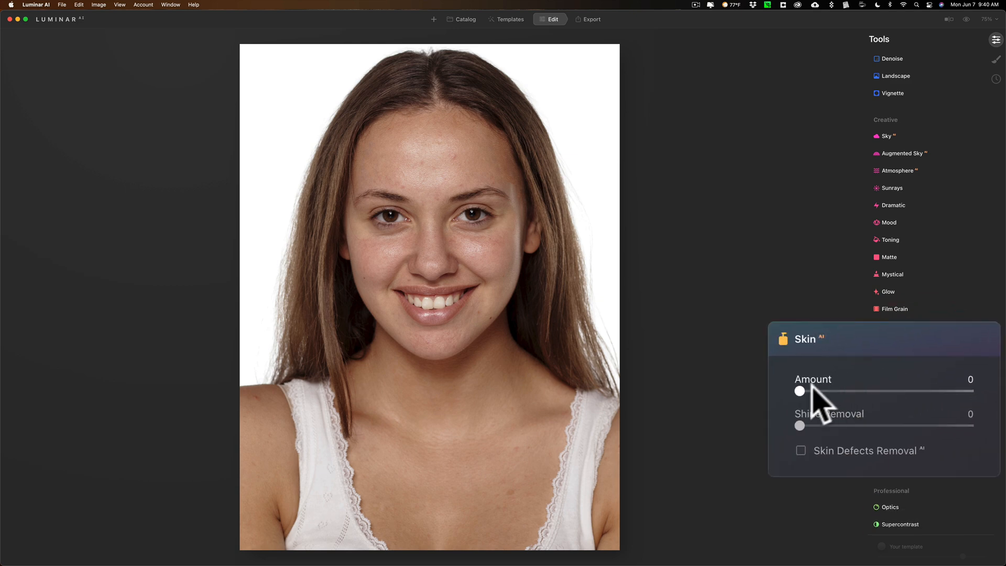
{"action": "left_click_drag", "start_coordinate": [799, 391], "coordinate": [865, 391]}
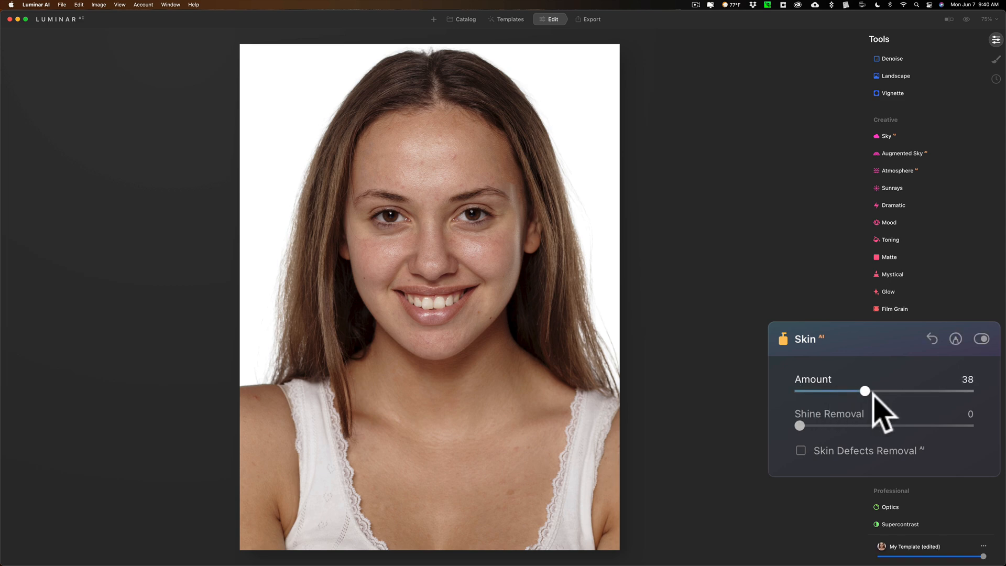
{"action": "left_click_drag", "start_coordinate": [865, 390], "coordinate": [927, 390]}
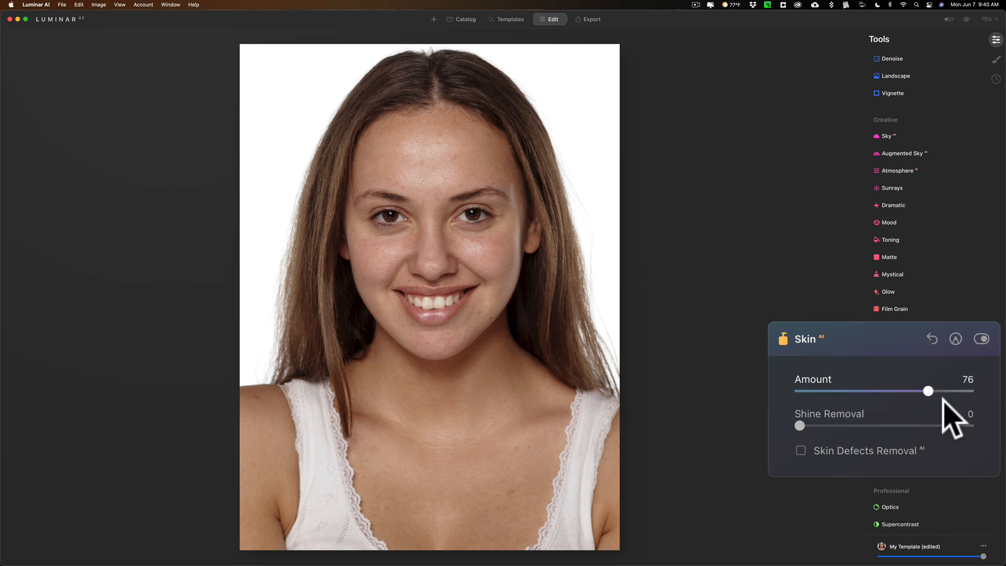
{"action": "left_click_drag", "start_coordinate": [926, 391], "coordinate": [873, 391]}
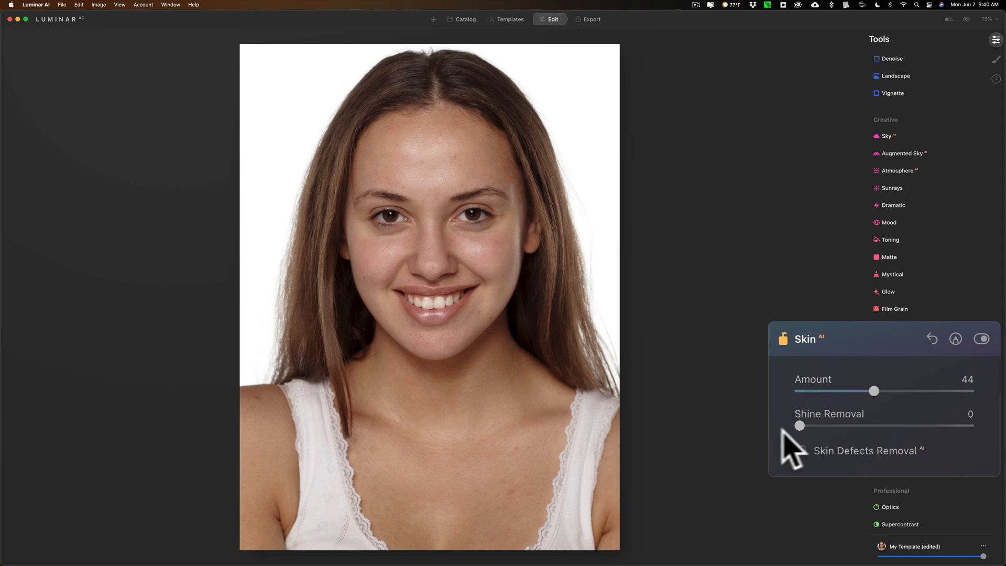
{"action": "left_click_drag", "start_coordinate": [800, 425], "coordinate": [926, 425]}
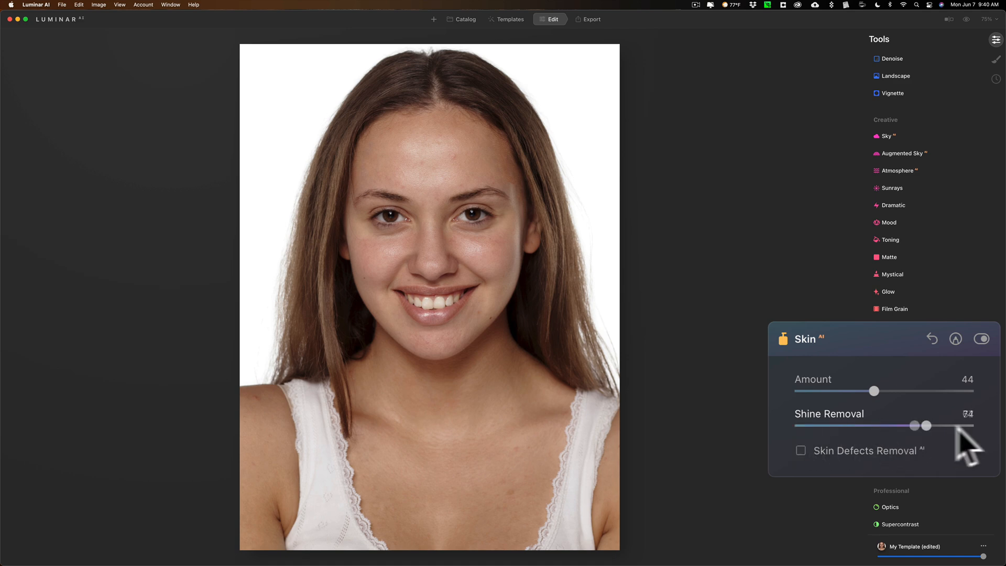
{"action": "left_click_drag", "start_coordinate": [925, 425], "coordinate": [968, 424]}
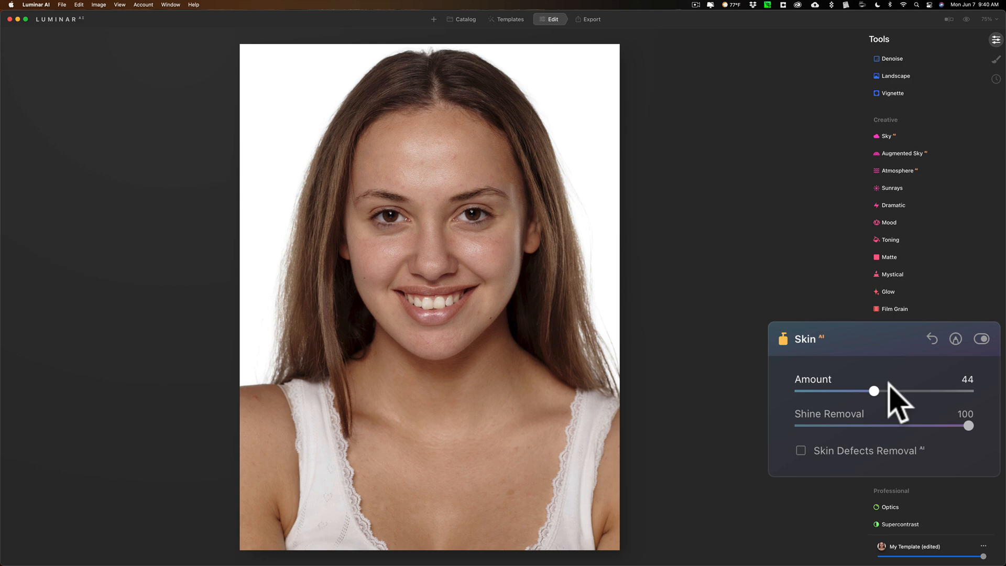
Step: Fine-tune the skin smoothing Amount, settling just below 50
{"action": "left_click_drag", "start_coordinate": [873, 391], "coordinate": [967, 391]}
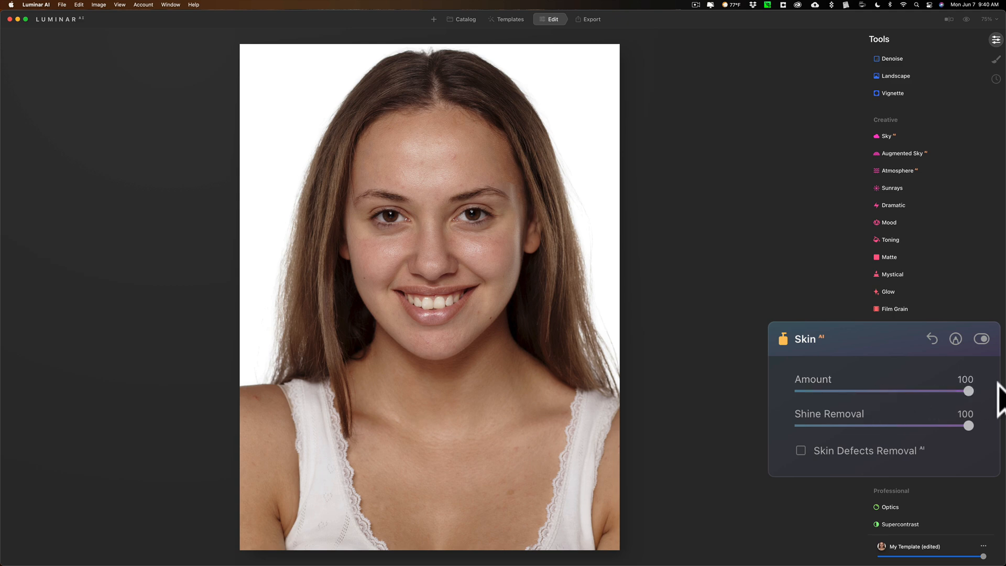
{"action": "left_click_drag", "start_coordinate": [967, 391], "coordinate": [933, 391]}
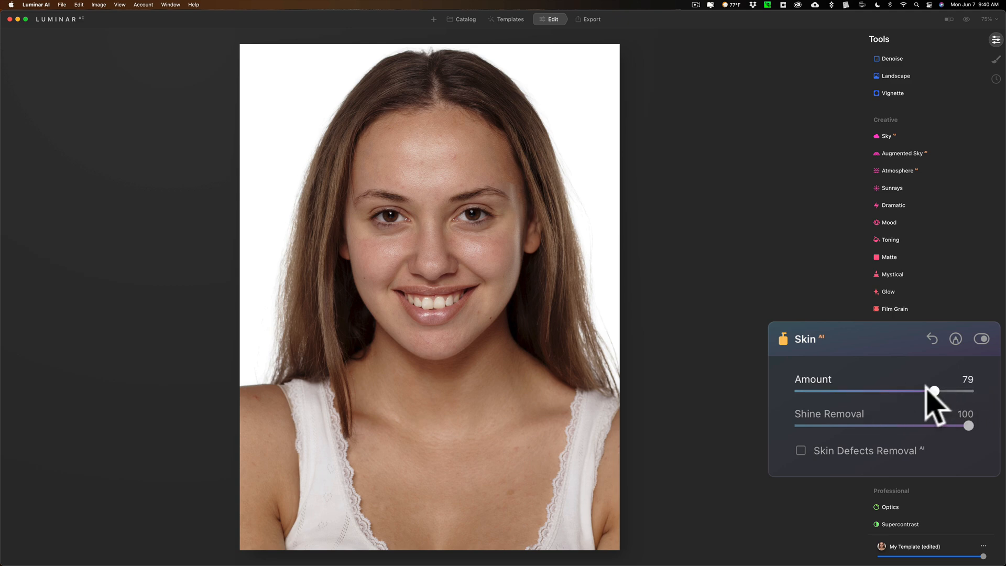
{"action": "left_click_drag", "start_coordinate": [934, 389], "coordinate": [886, 389]}
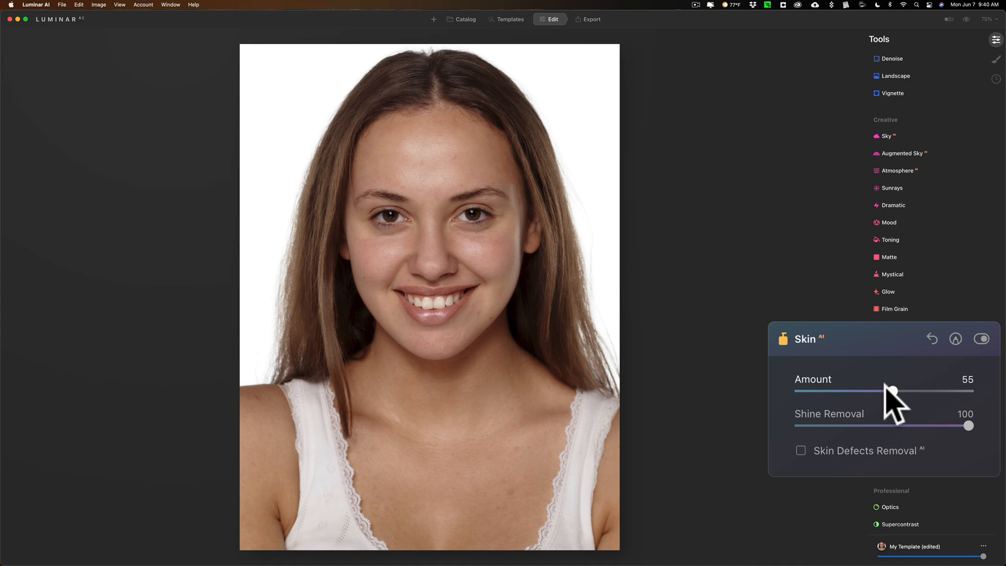
{"action": "left_click_drag", "start_coordinate": [891, 391], "coordinate": [880, 391]}
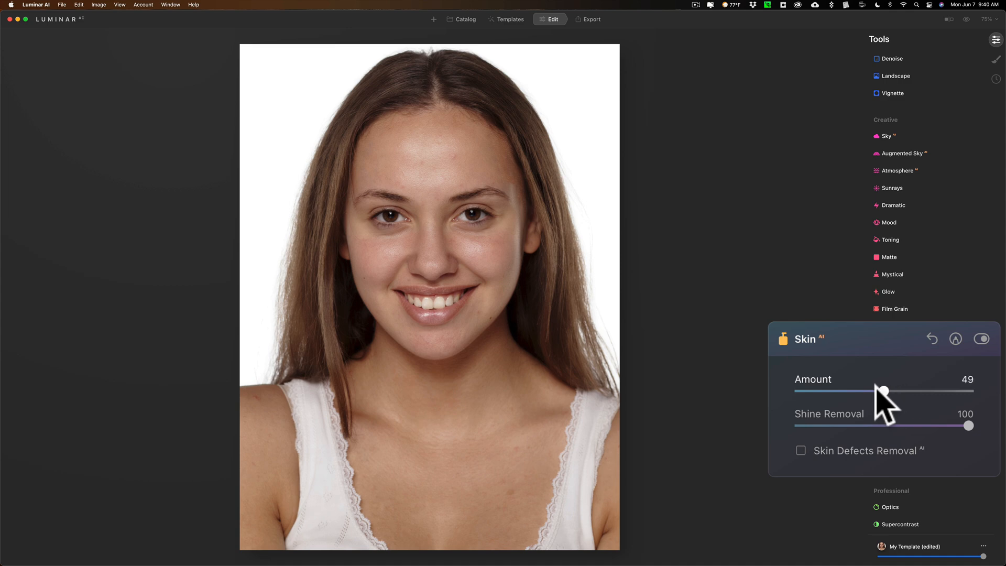
{"action": "mouse_move", "coordinate": [891, 401]}
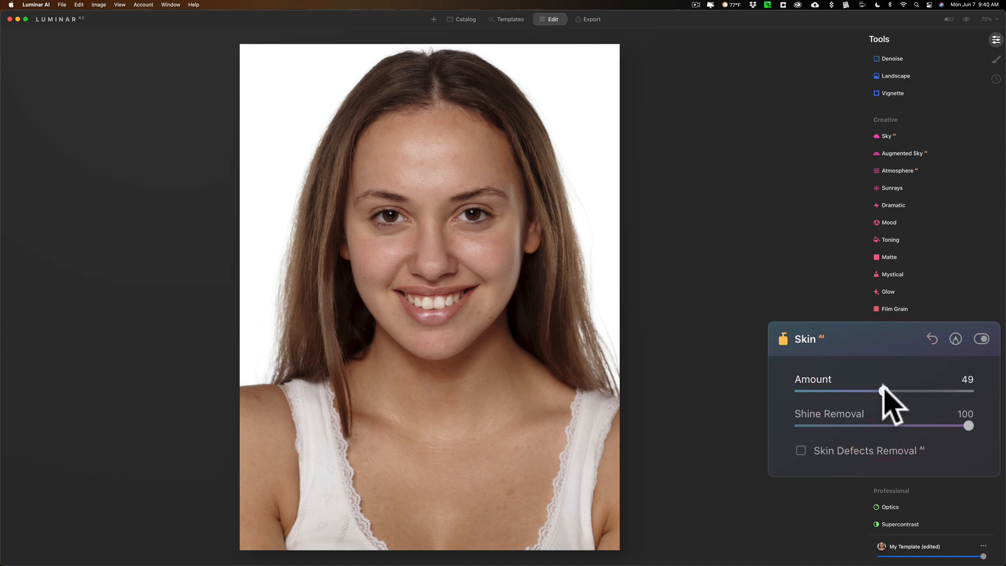
{"action": "left_click_drag", "start_coordinate": [877, 389], "coordinate": [882, 389]}
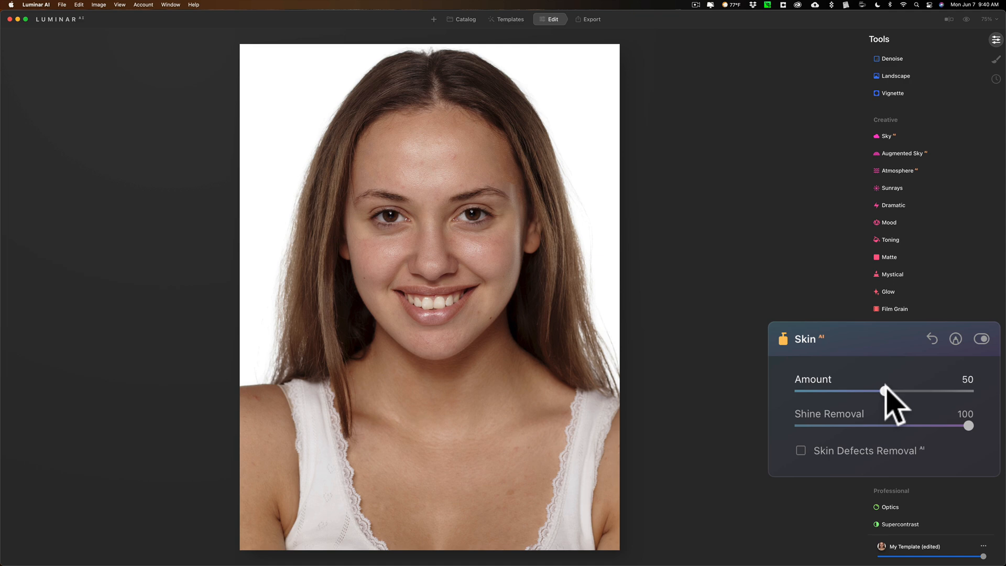
{"action": "mouse_move", "coordinate": [862, 366]}
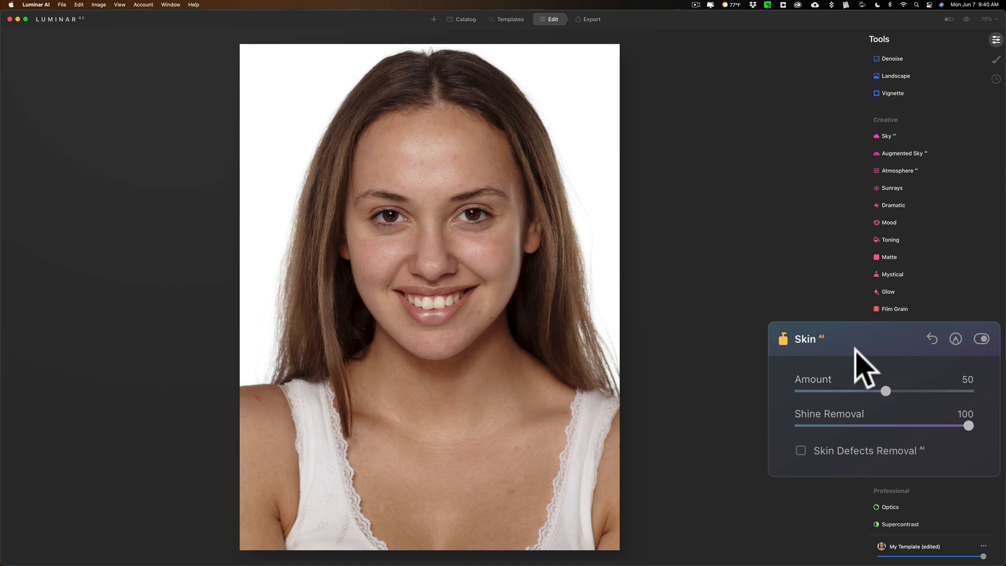
{"action": "left_click_drag", "start_coordinate": [885, 390], "coordinate": [877, 390]}
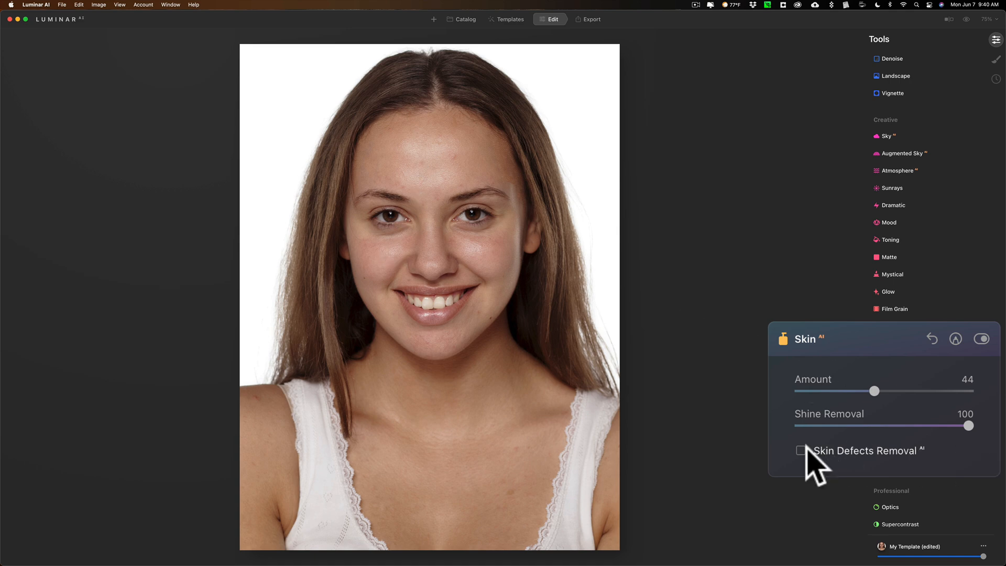
Step: Enable Skin Defects Removal AI, toggling it off and on to compare
{"action": "left_click", "coordinate": [801, 450]}
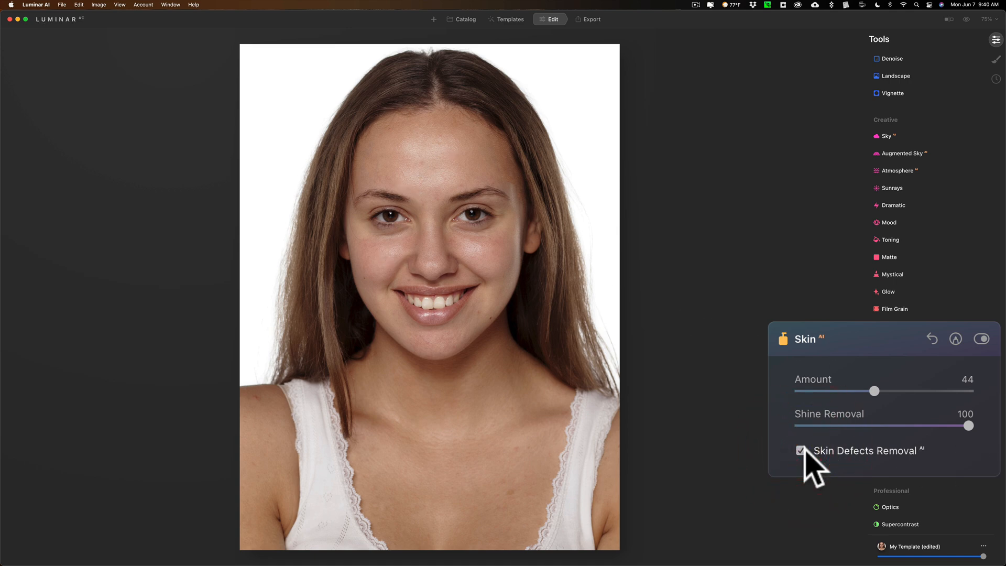
{"action": "left_click", "coordinate": [800, 450]}
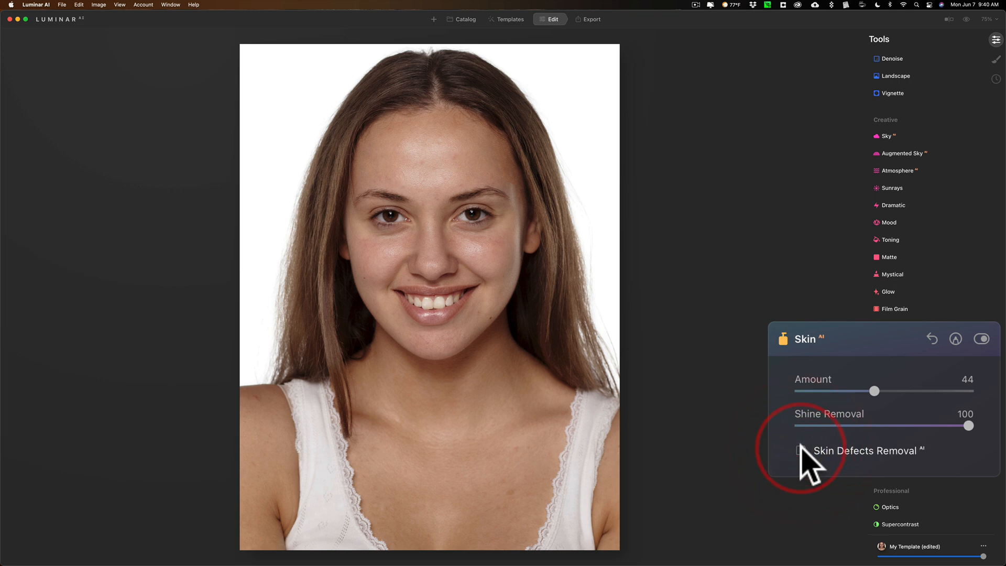
{"action": "left_click", "coordinate": [800, 450]}
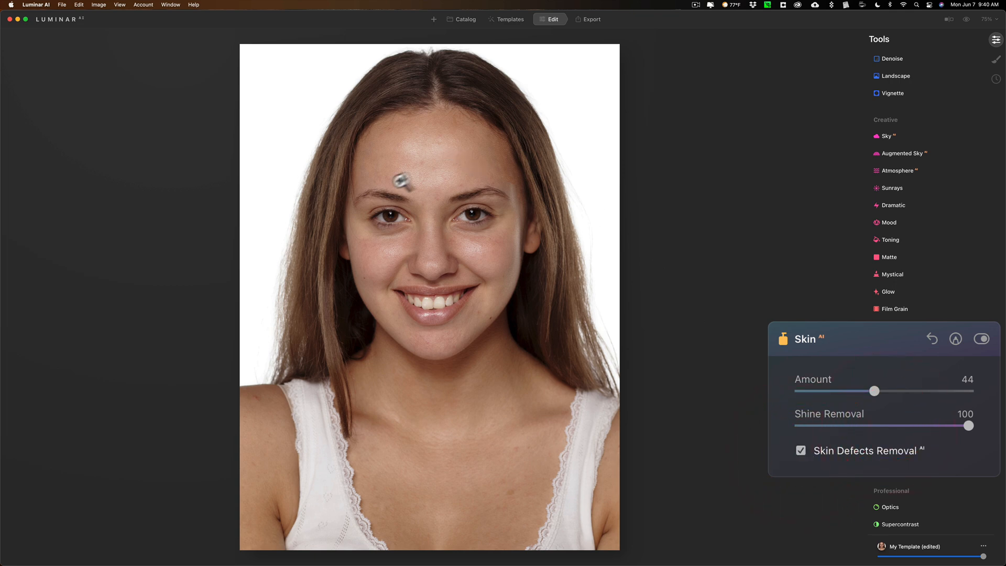
{"action": "left_click", "coordinate": [799, 451]}
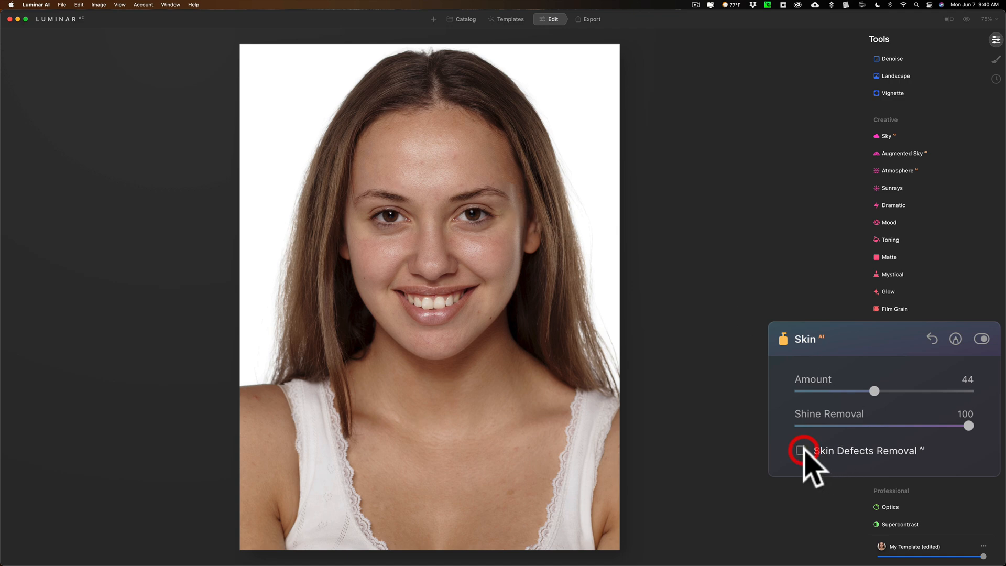
{"action": "left_click", "coordinate": [800, 450]}
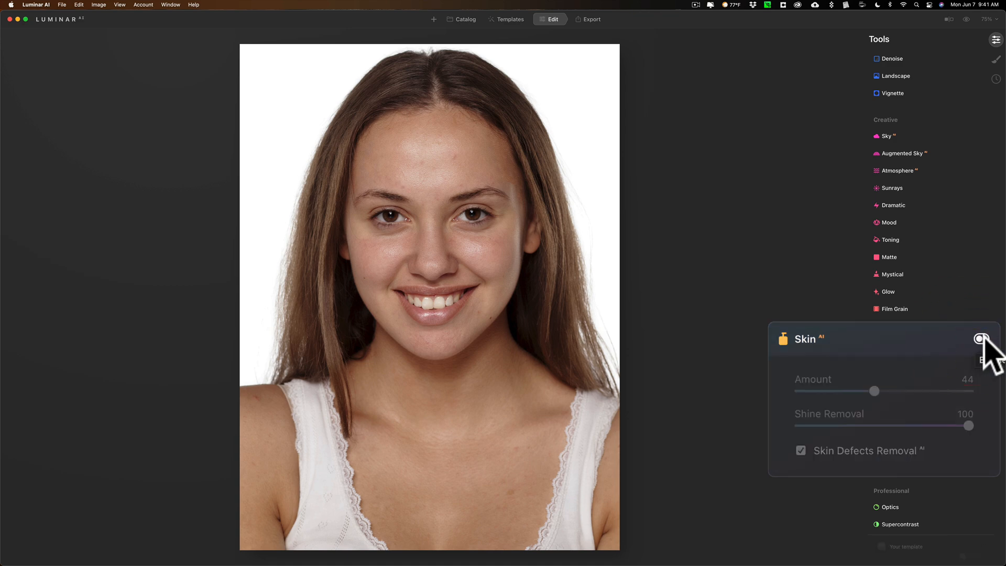
Step: Re-enable the Skin tool, nudge smoothing slightly lower, and collapse the Skin panel
{"action": "left_click", "coordinate": [981, 338]}
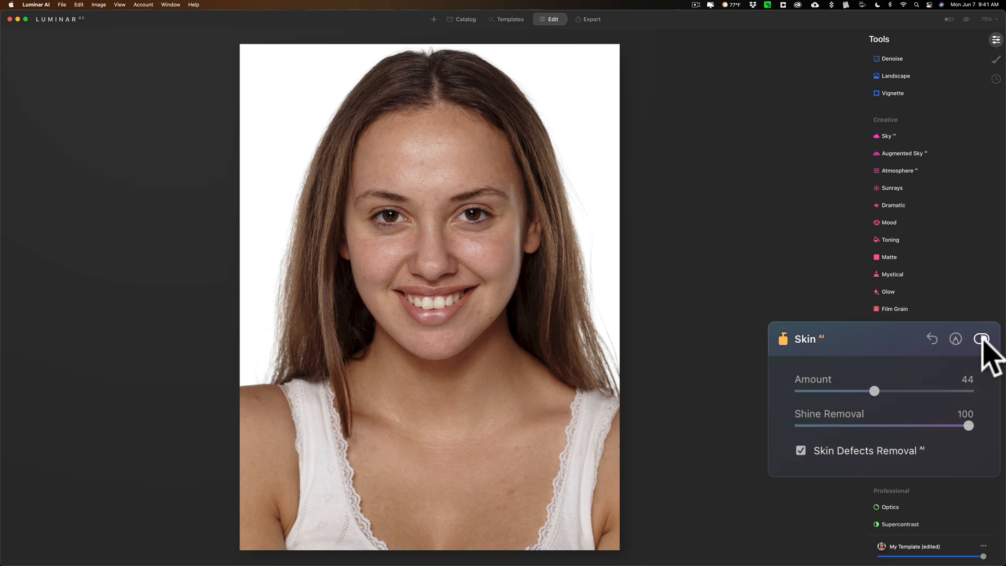
{"action": "left_click_drag", "start_coordinate": [890, 390], "coordinate": [887, 391]}
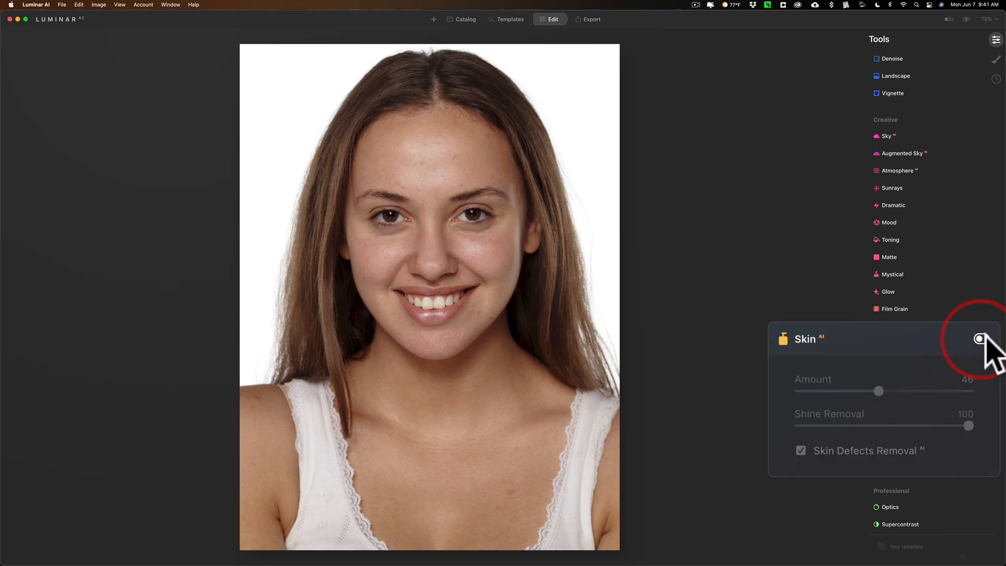
{"action": "left_click", "coordinate": [979, 339]}
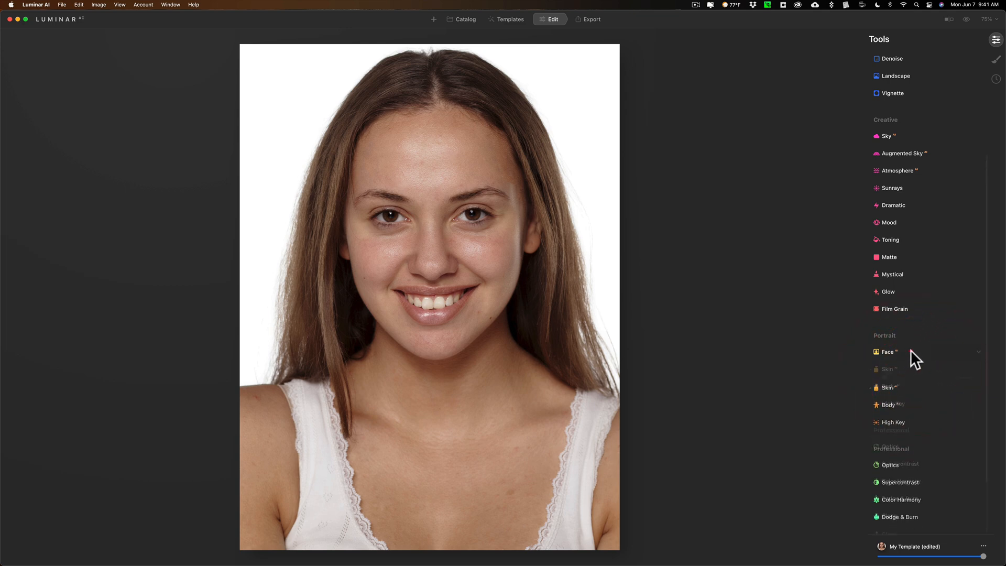
Step: Set Face AI's Face Light to 34 and expand the Eyes section
{"action": "left_click", "coordinate": [888, 351]}
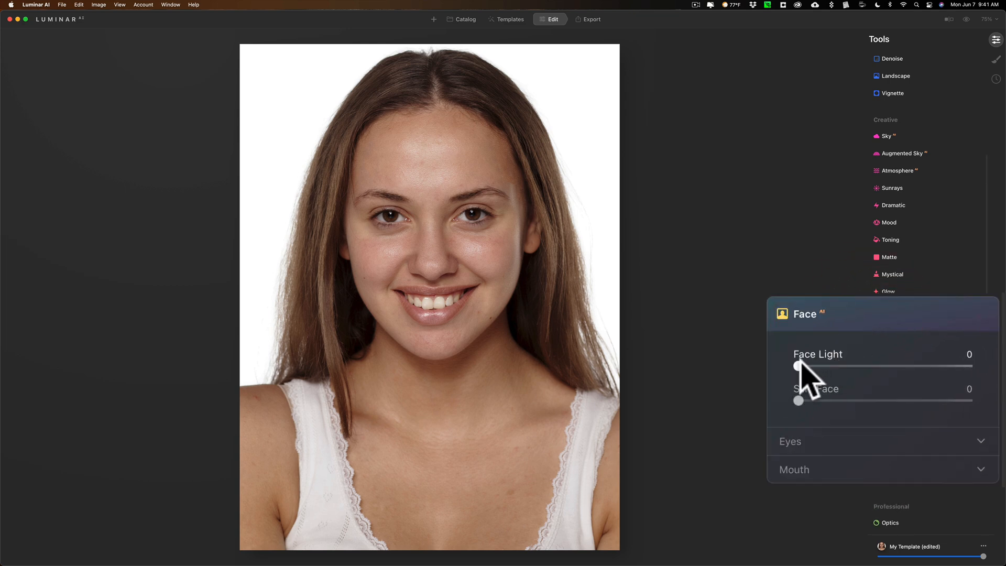
{"action": "left_click_drag", "start_coordinate": [797, 366], "coordinate": [822, 366]}
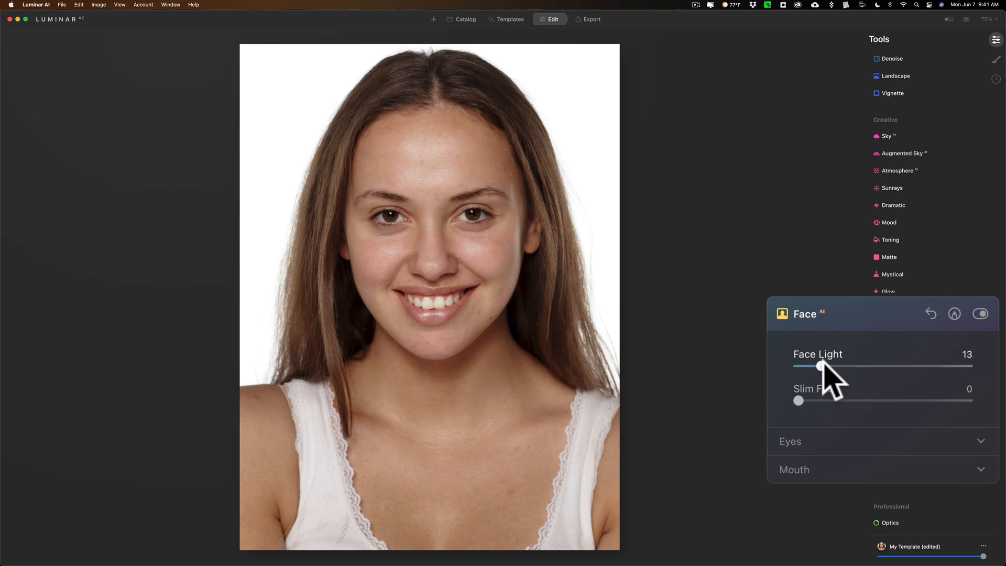
{"action": "left_click_drag", "start_coordinate": [823, 366], "coordinate": [856, 365]}
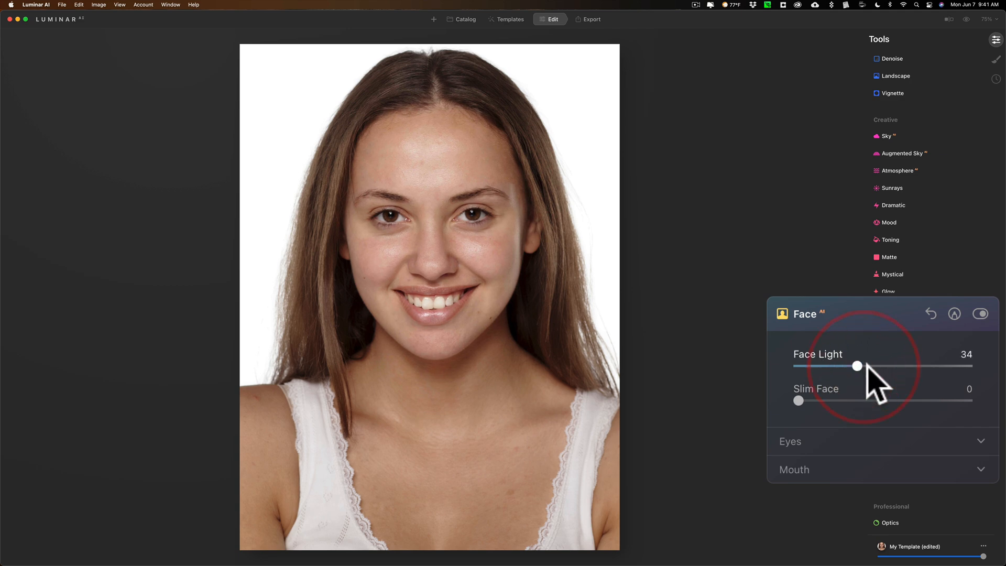
{"action": "mouse_move", "coordinate": [834, 414]}
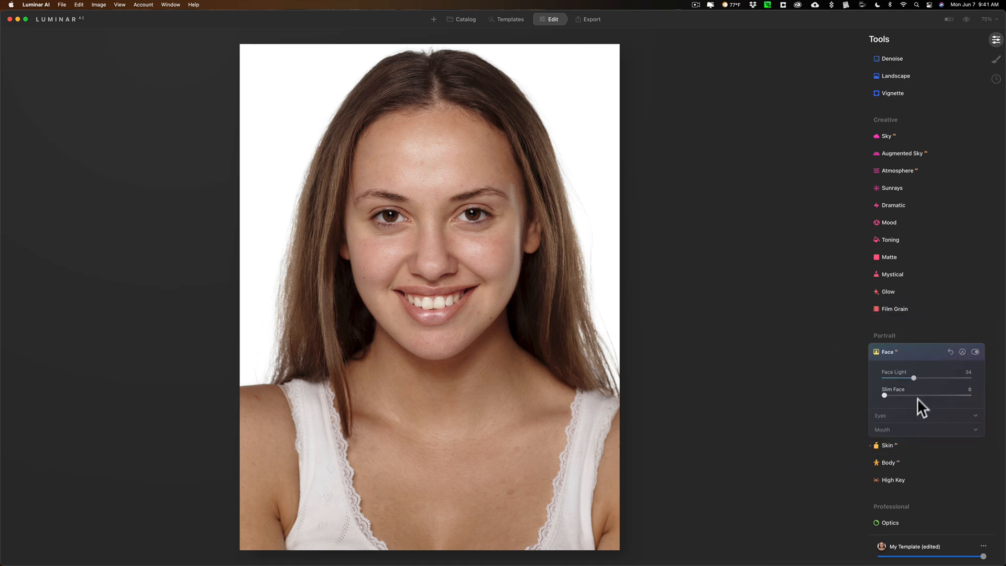
{"action": "left_click", "coordinate": [880, 415]}
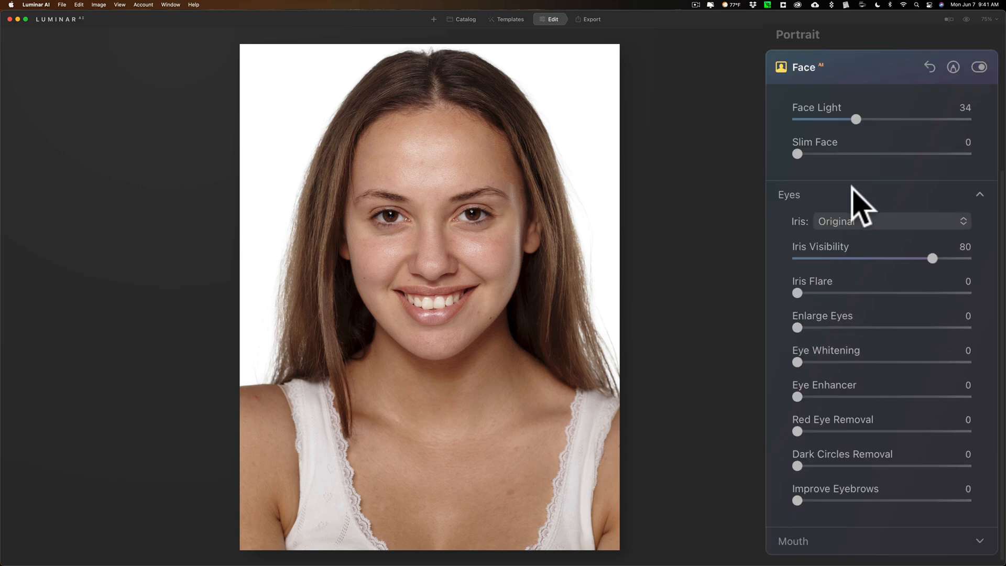
{"action": "mouse_move", "coordinate": [862, 202]}
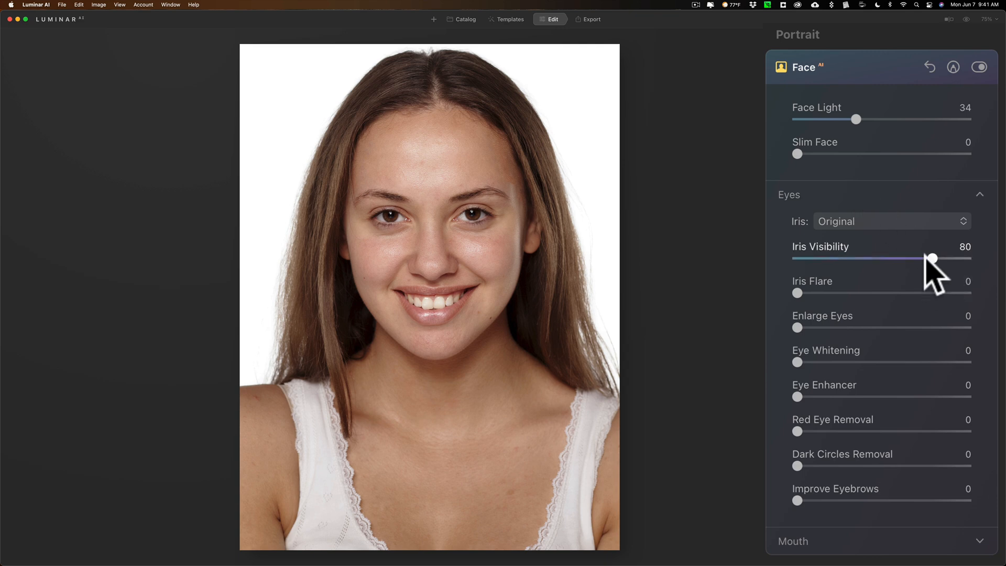
Step: Raise Iris Visibility to 73 and set the Iris colour to Brown
{"action": "left_click_drag", "start_coordinate": [931, 258], "coordinate": [956, 258]}
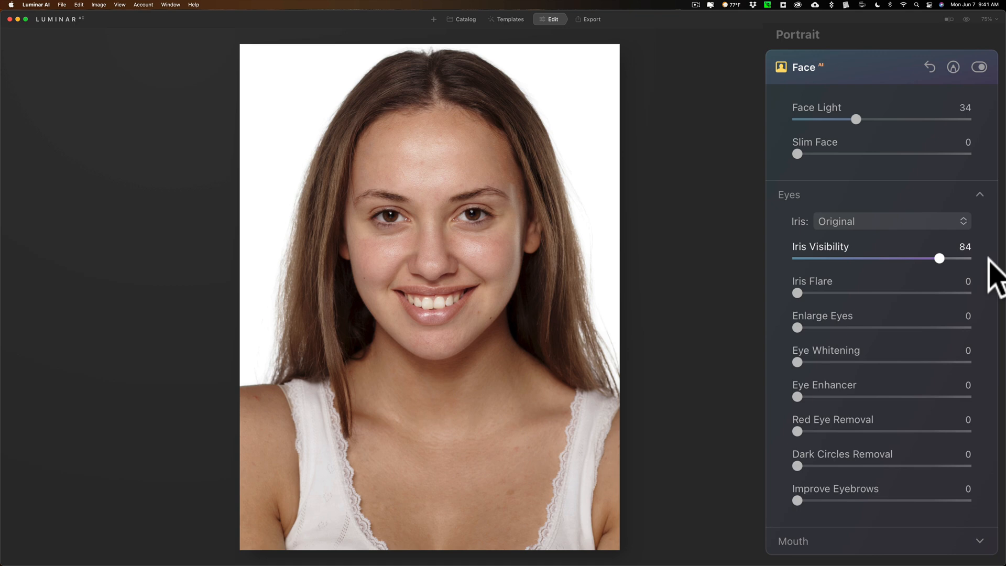
{"action": "left_click_drag", "start_coordinate": [938, 258], "coordinate": [832, 258]}
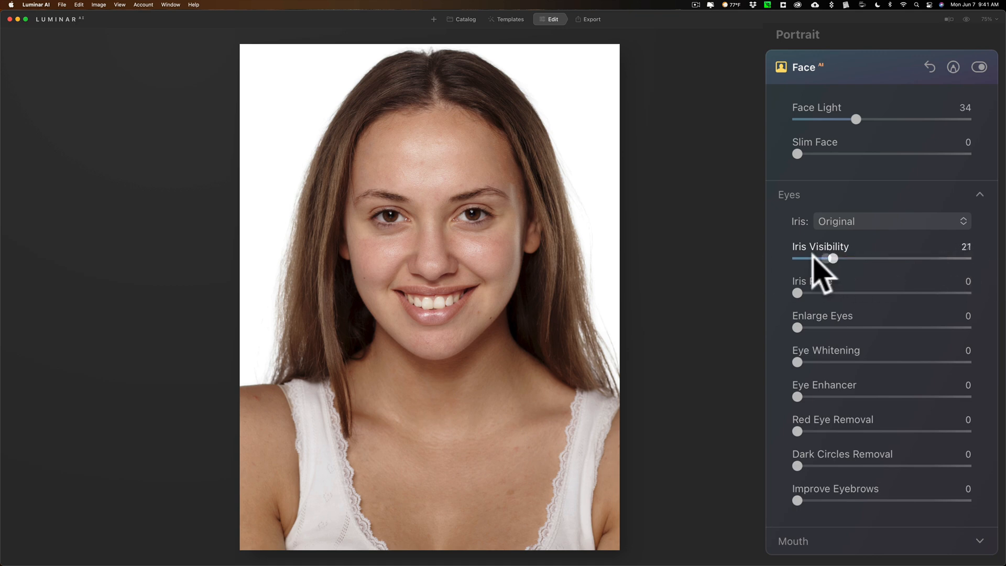
{"action": "left_click_drag", "start_coordinate": [834, 258], "coordinate": [880, 257]}
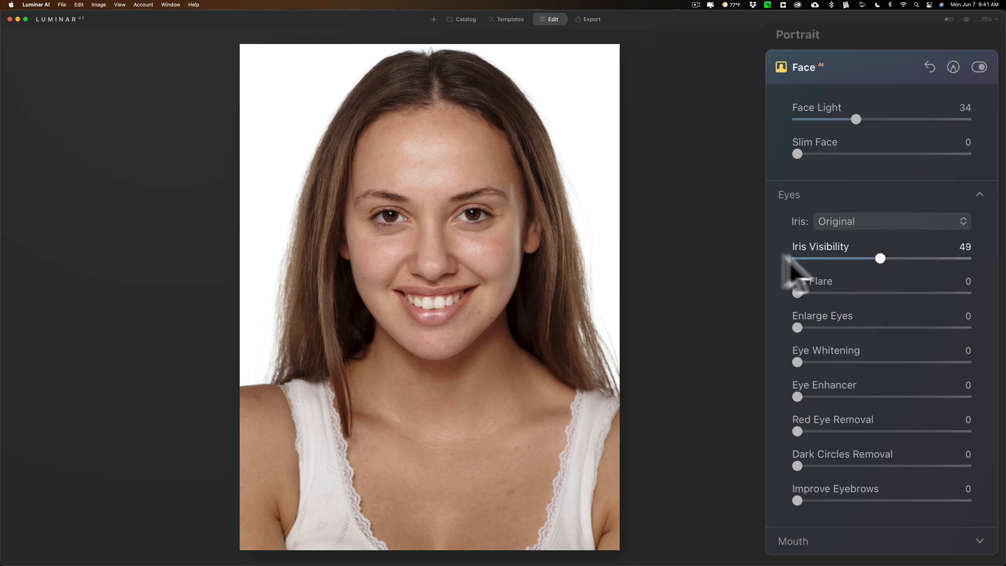
{"action": "left_click_drag", "start_coordinate": [880, 258], "coordinate": [920, 257]}
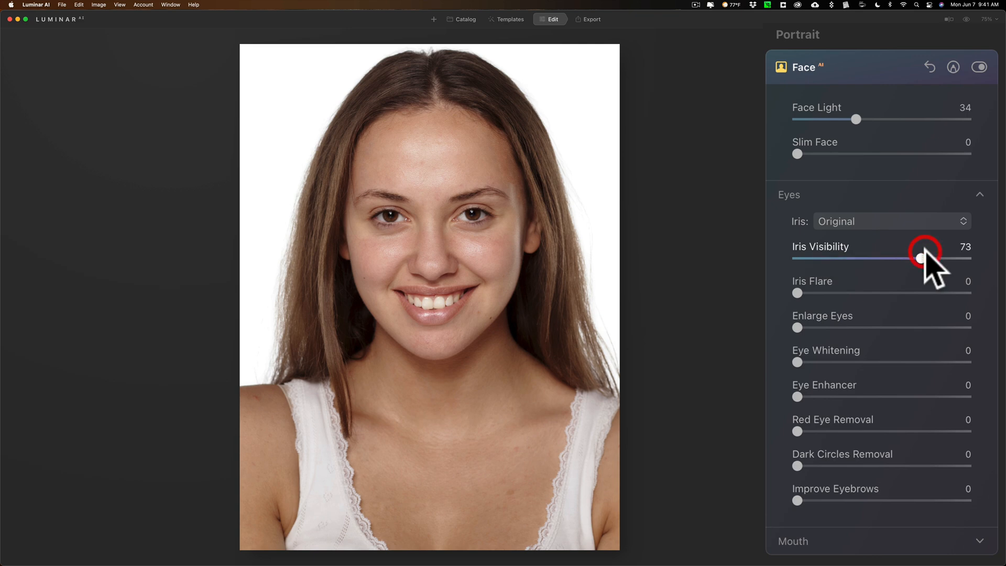
{"action": "left_click", "coordinate": [890, 220]}
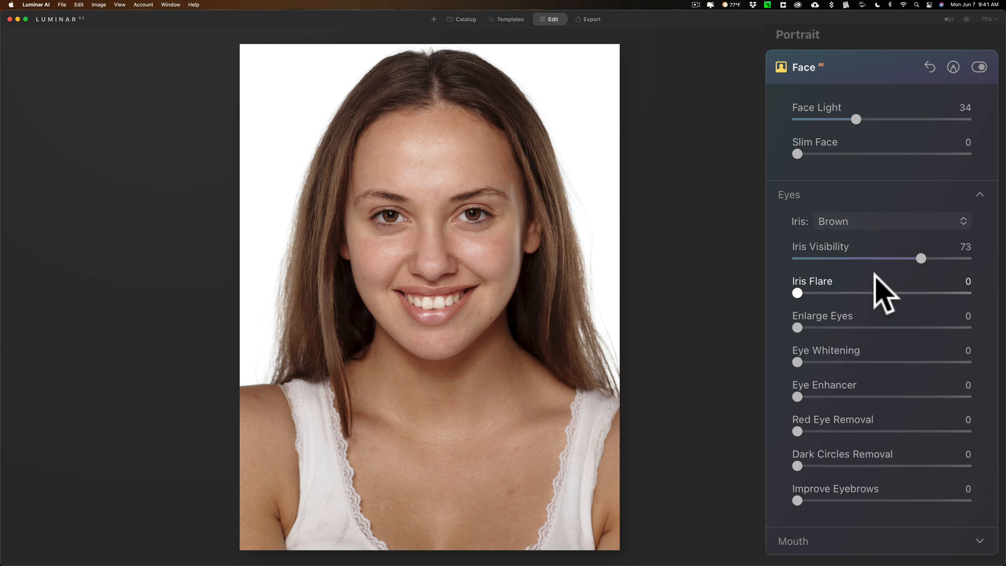
{"action": "mouse_move", "coordinate": [884, 295]}
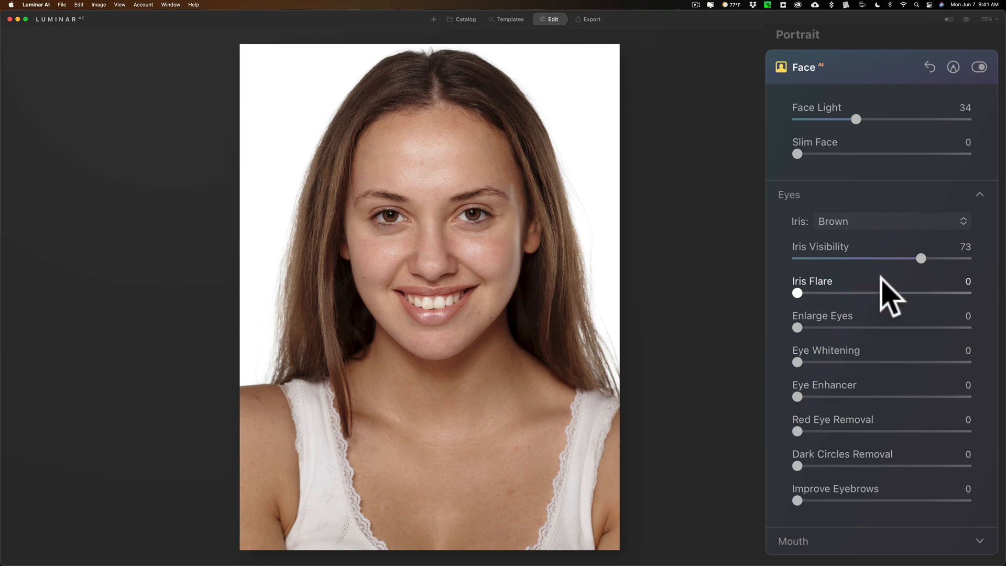
{"action": "mouse_move", "coordinate": [927, 266]}
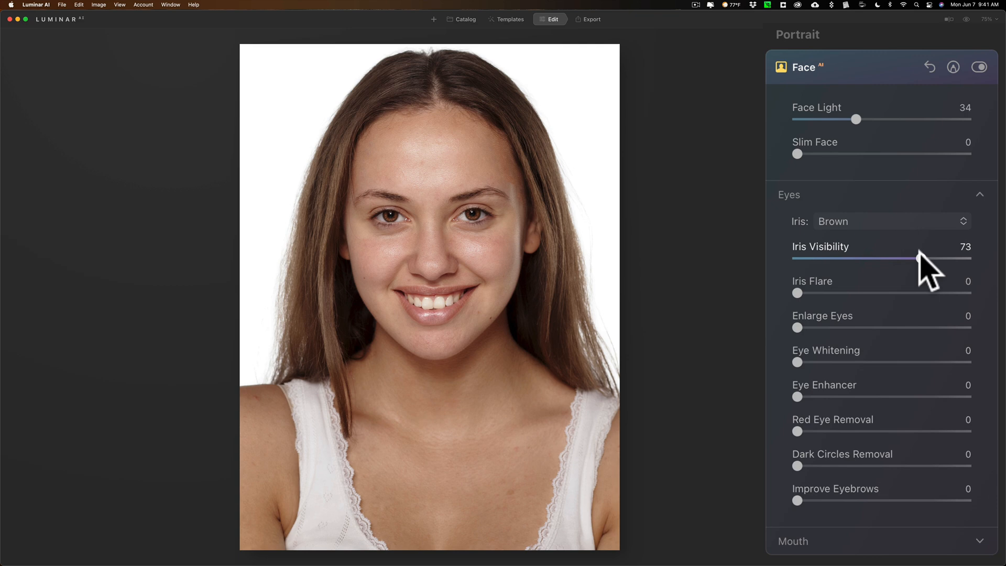
Step: Try stronger Iris Visibility values, then lower it step by step to 16
{"action": "left_click_drag", "start_coordinate": [922, 259], "coordinate": [890, 258]}
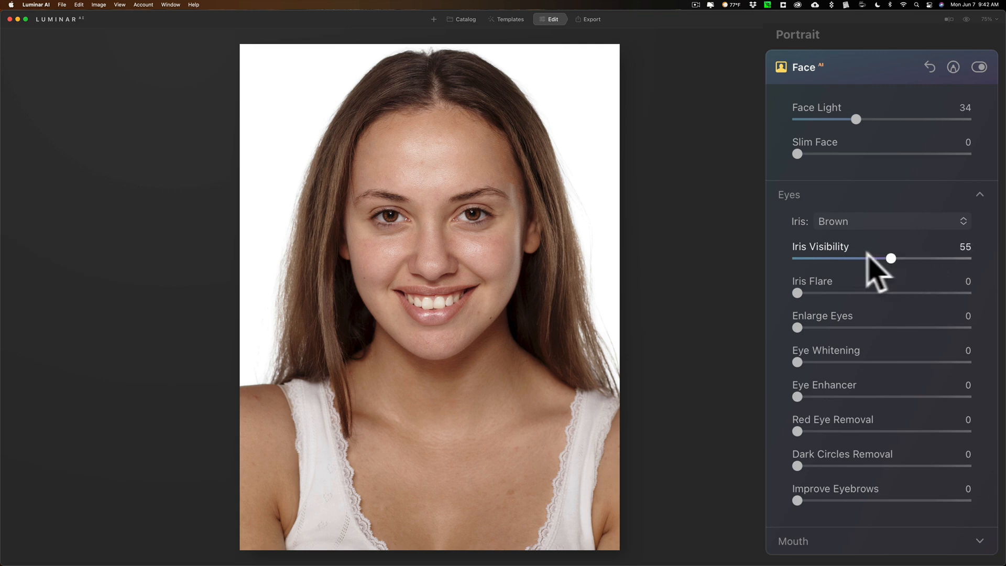
{"action": "left_click_drag", "start_coordinate": [892, 258], "coordinate": [965, 258]}
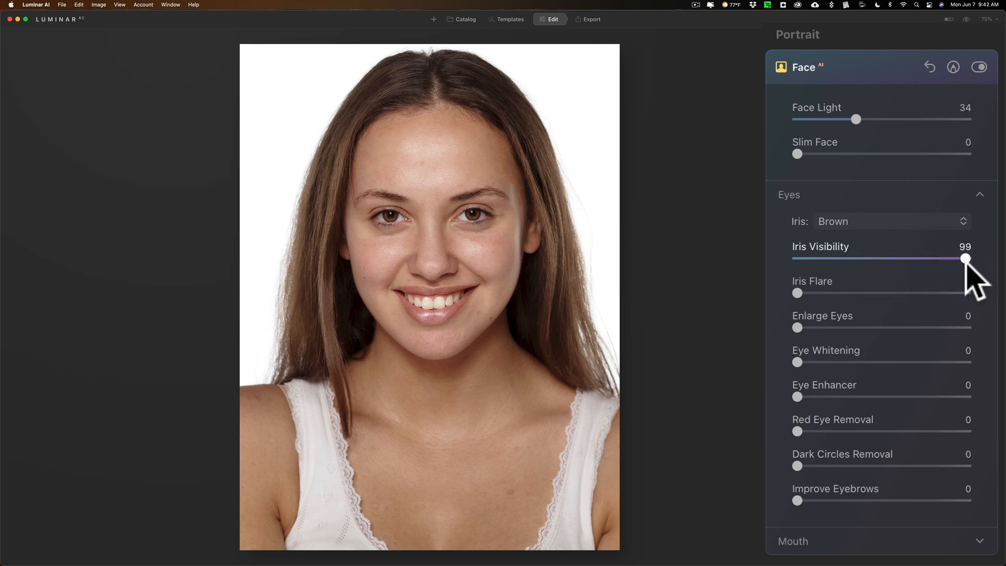
{"action": "left_click_drag", "start_coordinate": [964, 257], "coordinate": [939, 257]}
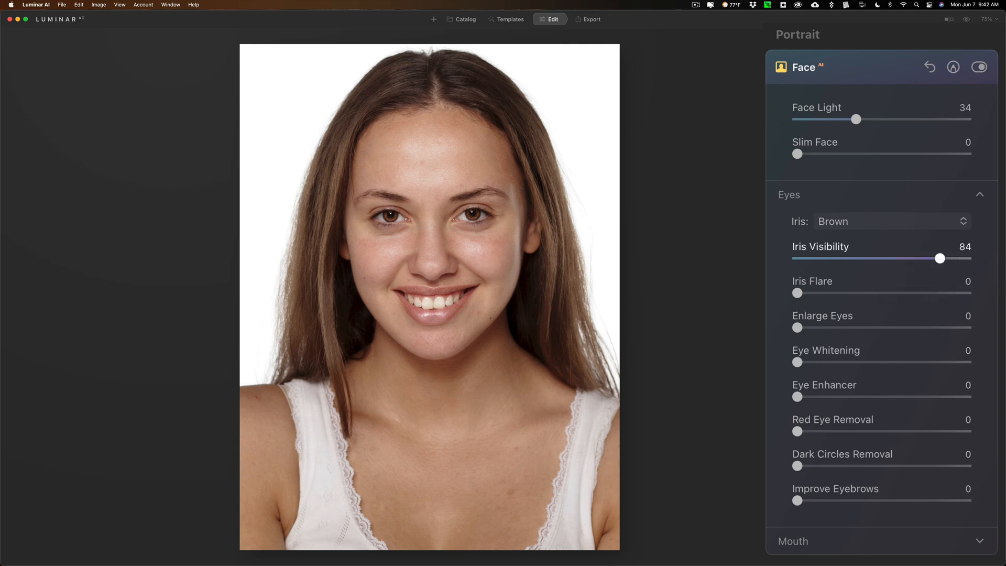
{"action": "left_click_drag", "start_coordinate": [940, 258], "coordinate": [848, 257]}
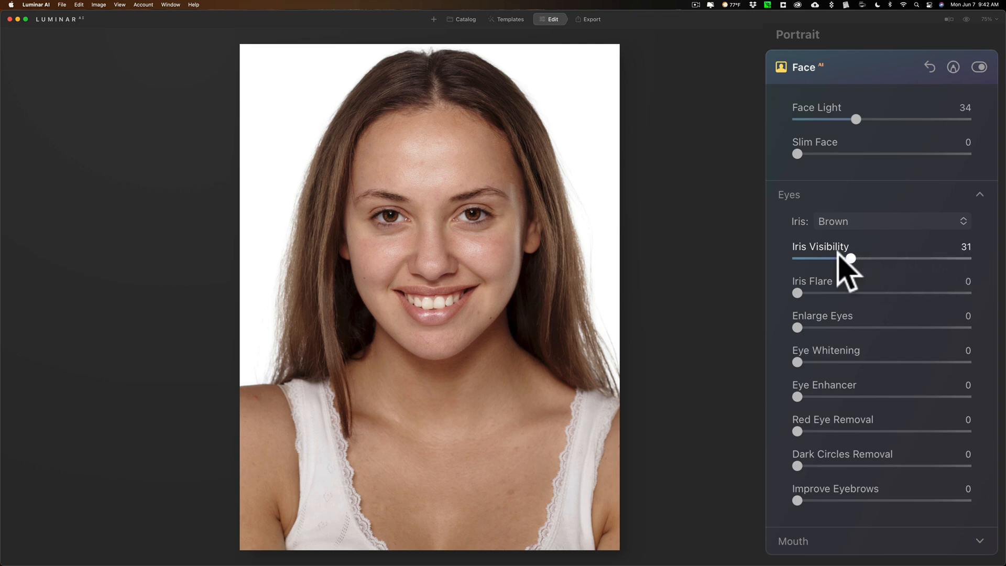
{"action": "left_click_drag", "start_coordinate": [849, 258], "coordinate": [846, 257]}
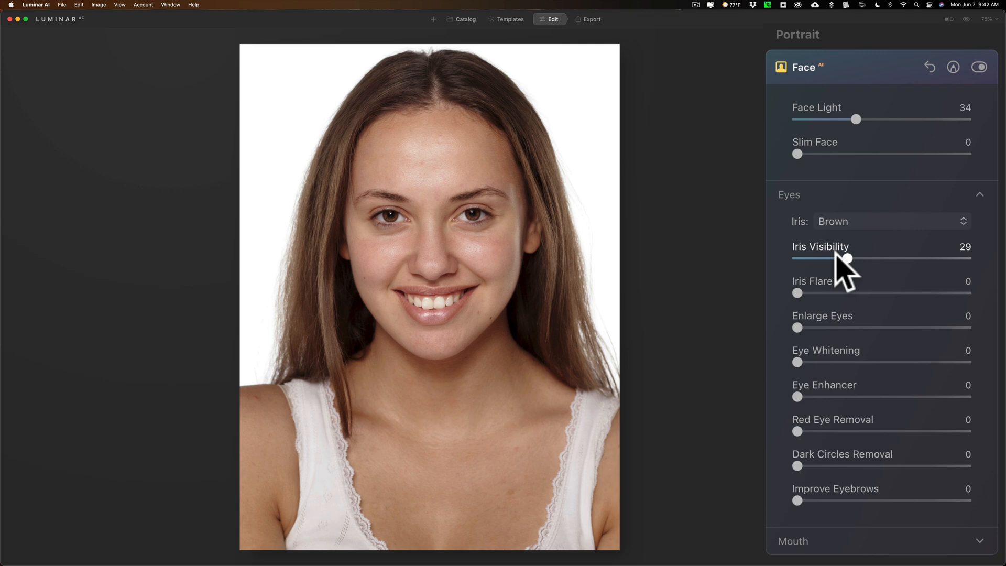
{"action": "left_click_drag", "start_coordinate": [848, 259], "coordinate": [834, 259]}
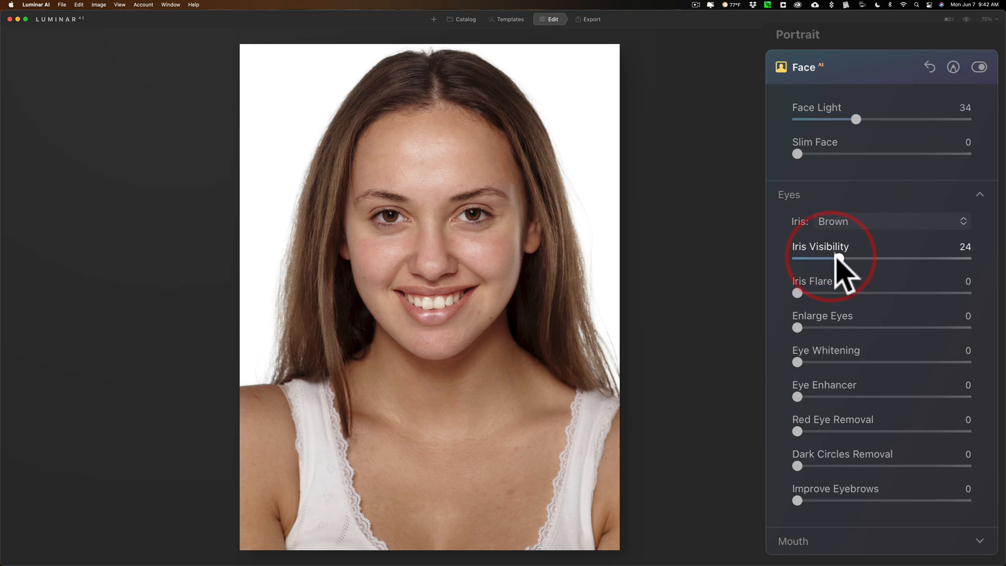
{"action": "left_click_drag", "start_coordinate": [840, 258], "coordinate": [827, 258]}
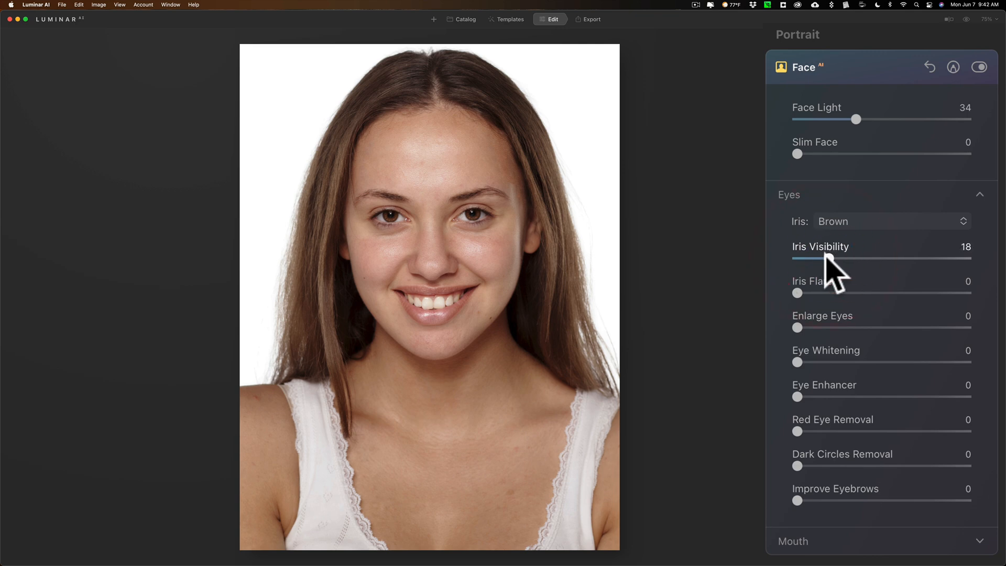
{"action": "left_click_drag", "start_coordinate": [827, 258], "coordinate": [820, 258]}
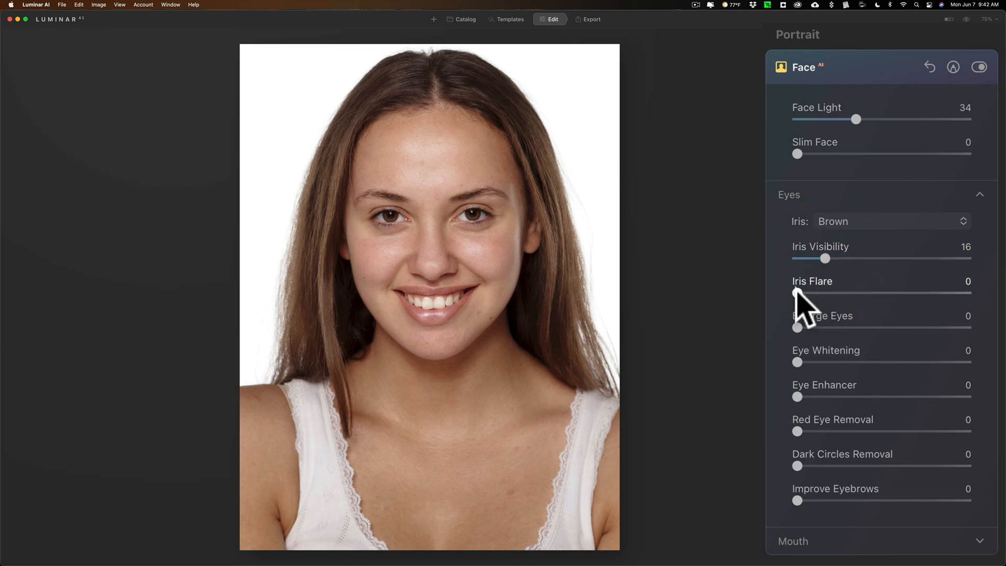
Step: Try Iris Flare from 86 to near zero, settle at 42, and trim Iris Visibility to 10
{"action": "left_click_drag", "start_coordinate": [797, 293], "coordinate": [899, 293]}
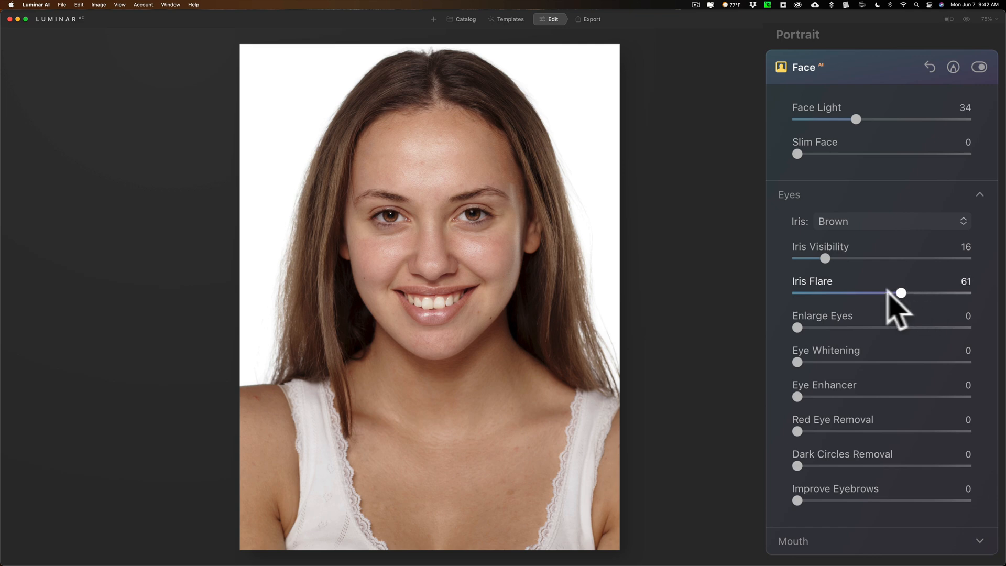
{"action": "left_click_drag", "start_coordinate": [899, 292], "coordinate": [923, 293]}
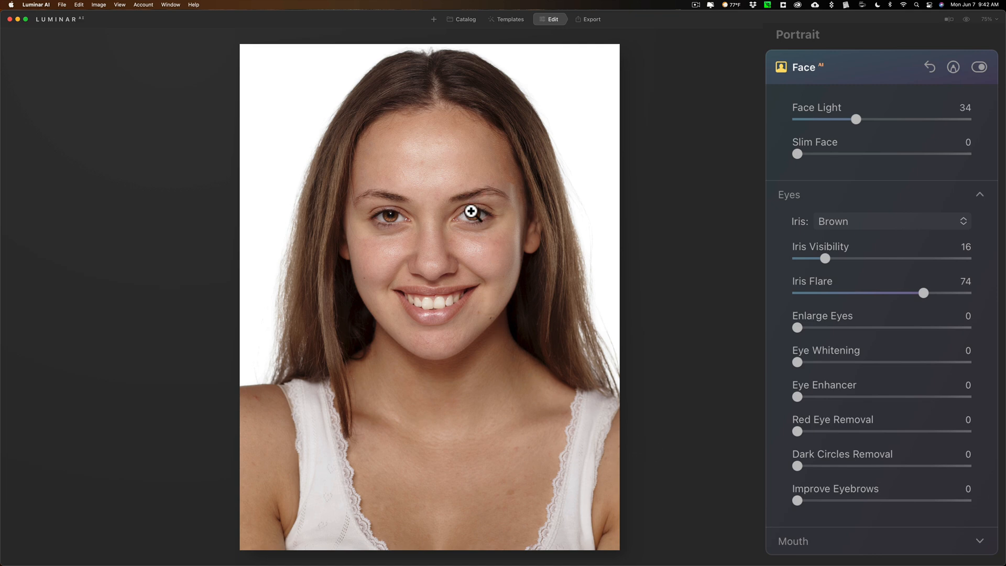
{"action": "left_click", "coordinate": [469, 211]}
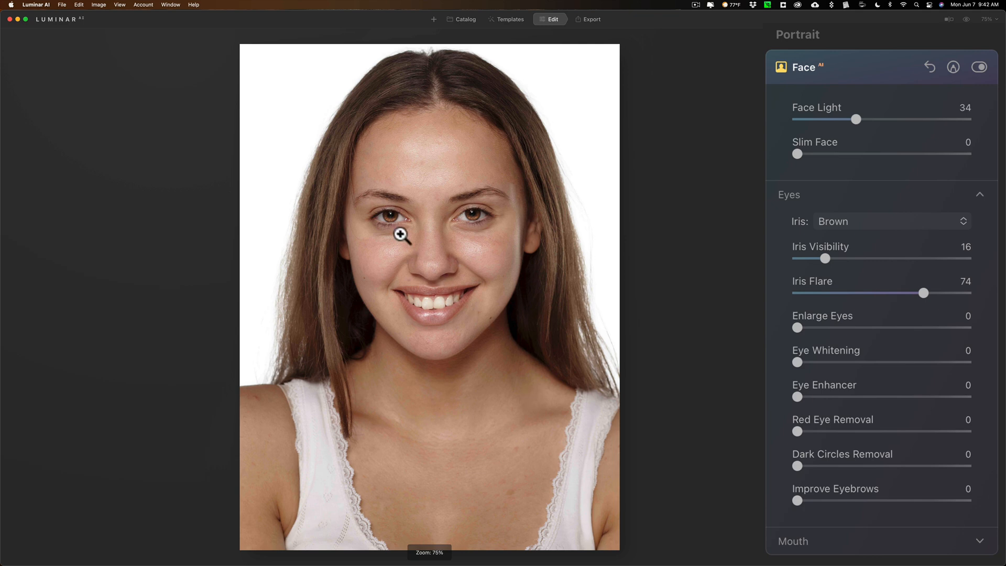
{"action": "mouse_move", "coordinate": [923, 293]}
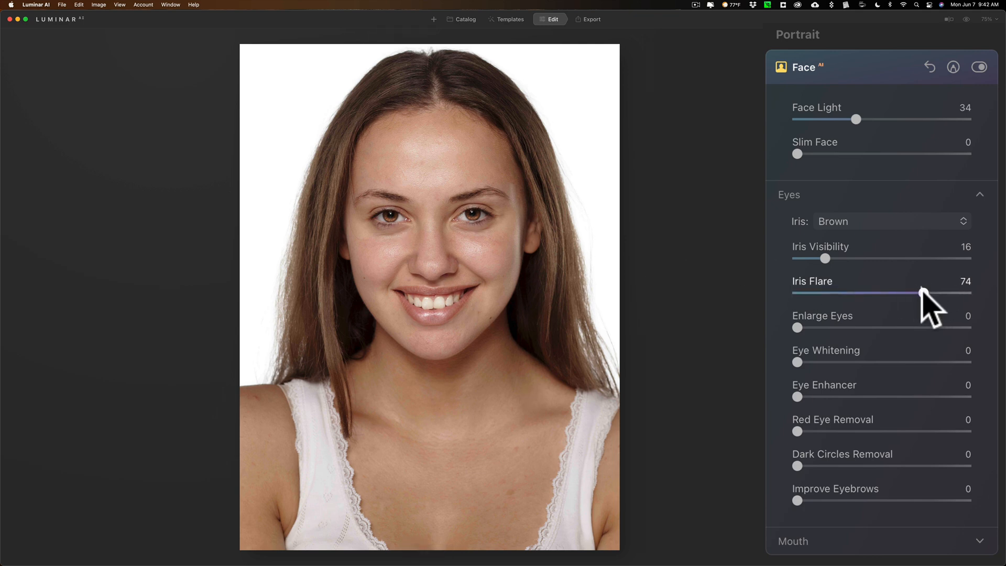
{"action": "left_click_drag", "start_coordinate": [918, 294], "coordinate": [942, 294]}
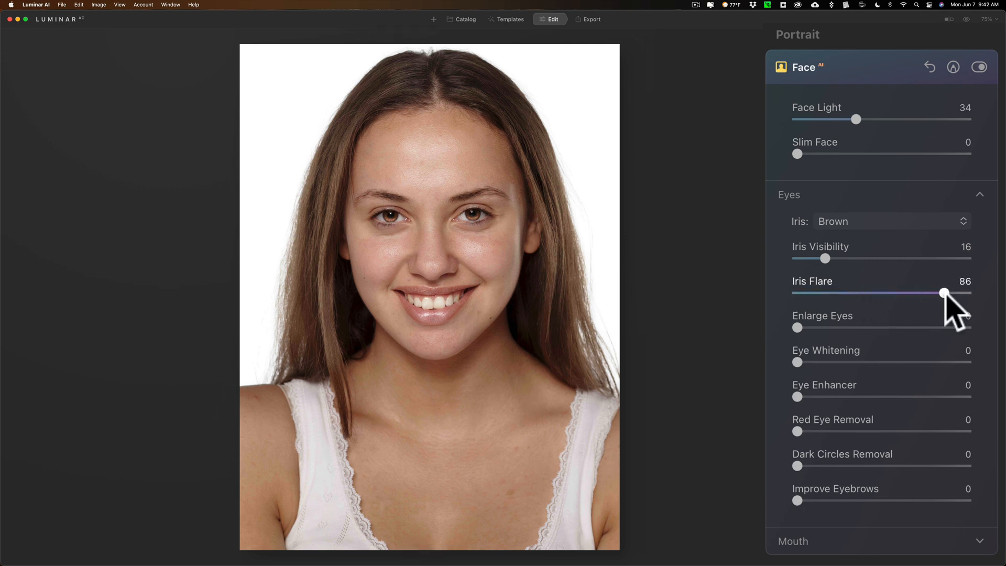
{"action": "left_click_drag", "start_coordinate": [943, 294], "coordinate": [806, 293]}
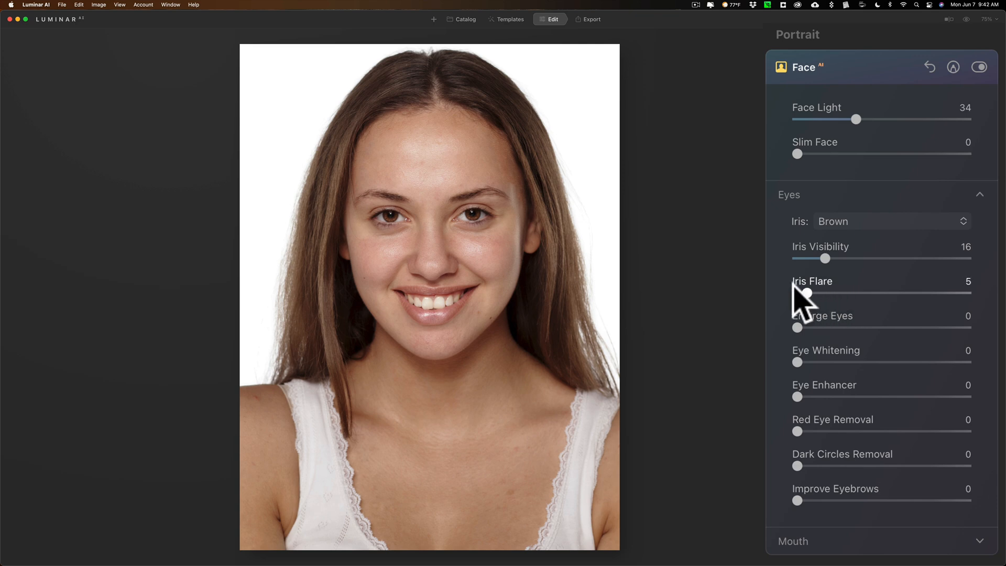
{"action": "left_click_drag", "start_coordinate": [805, 293], "coordinate": [839, 293]}
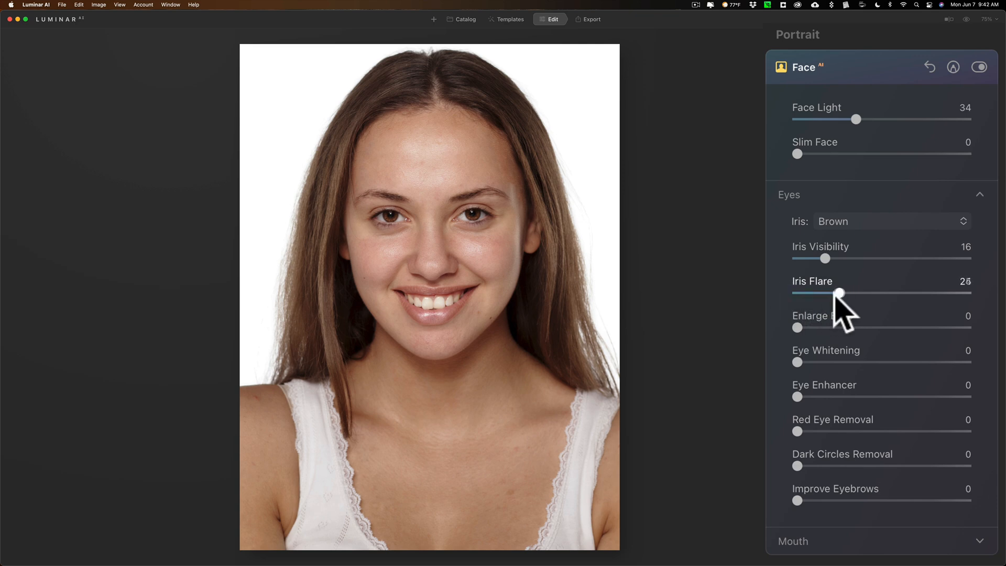
{"action": "left_click_drag", "start_coordinate": [839, 293], "coordinate": [869, 294]}
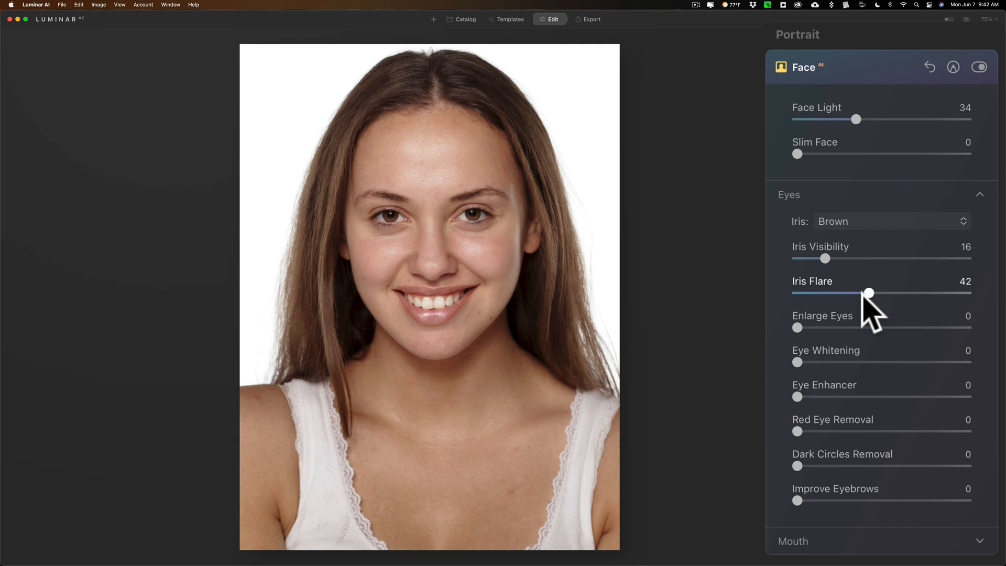
{"action": "left_click", "coordinate": [867, 293]}
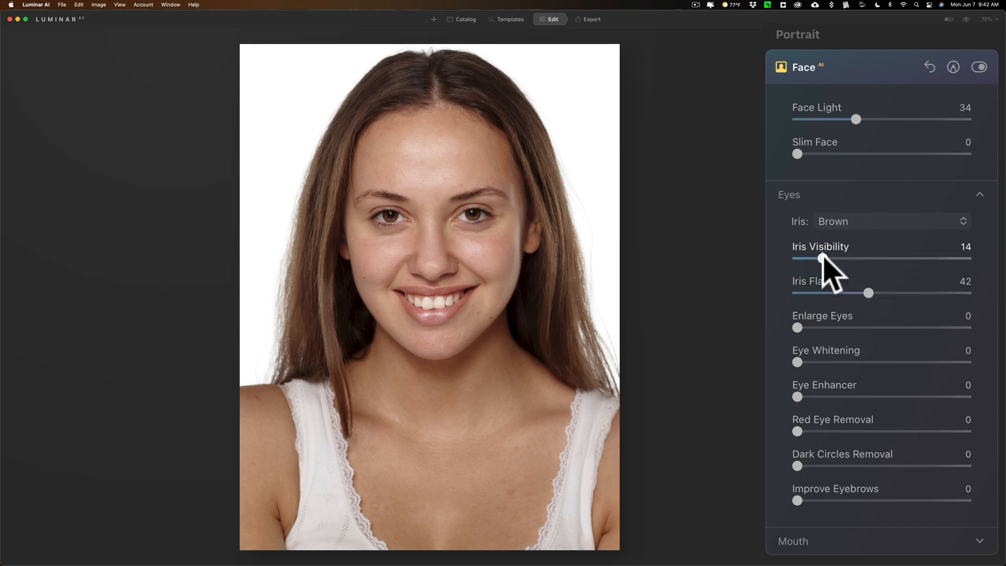
{"action": "left_click_drag", "start_coordinate": [823, 258], "coordinate": [817, 258]}
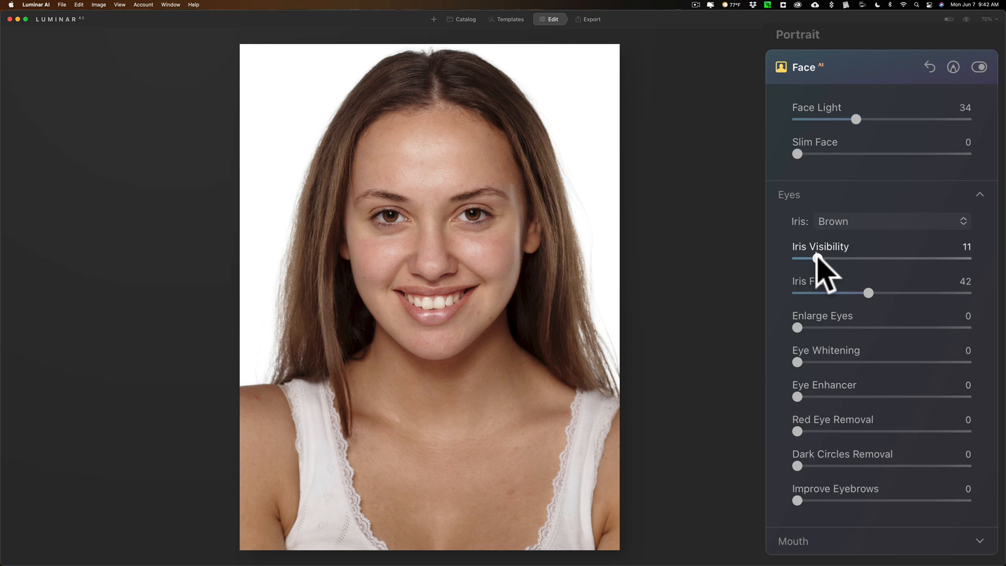
{"action": "left_click_drag", "start_coordinate": [820, 258], "coordinate": [815, 258]}
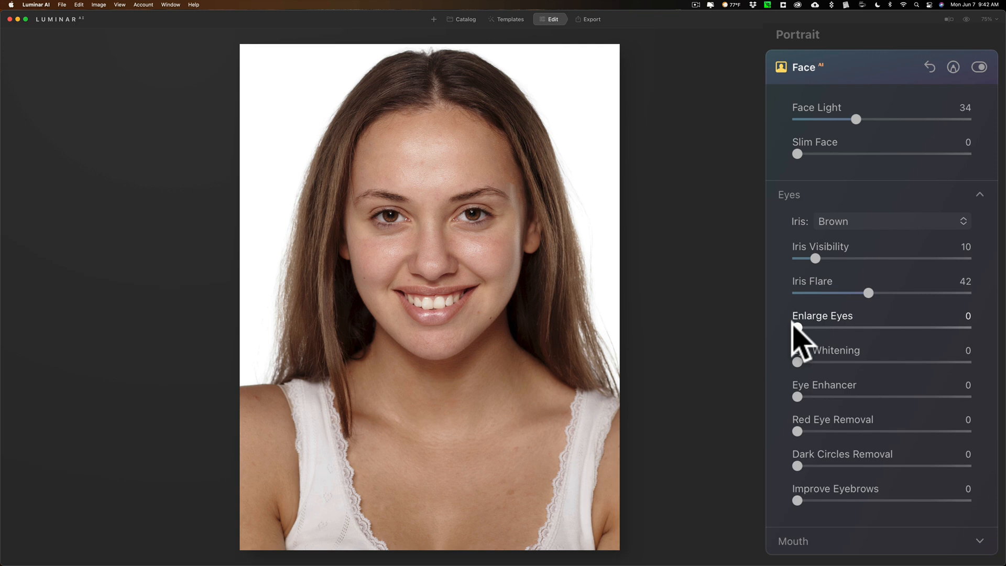
{"action": "mouse_move", "coordinate": [801, 342]}
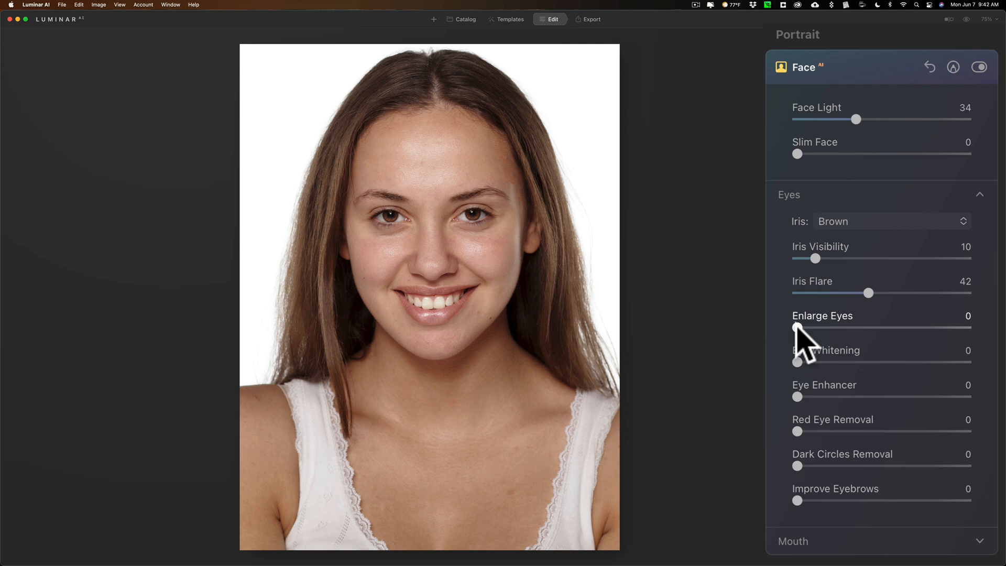
{"action": "left_click_drag", "start_coordinate": [798, 327], "coordinate": [852, 327]}
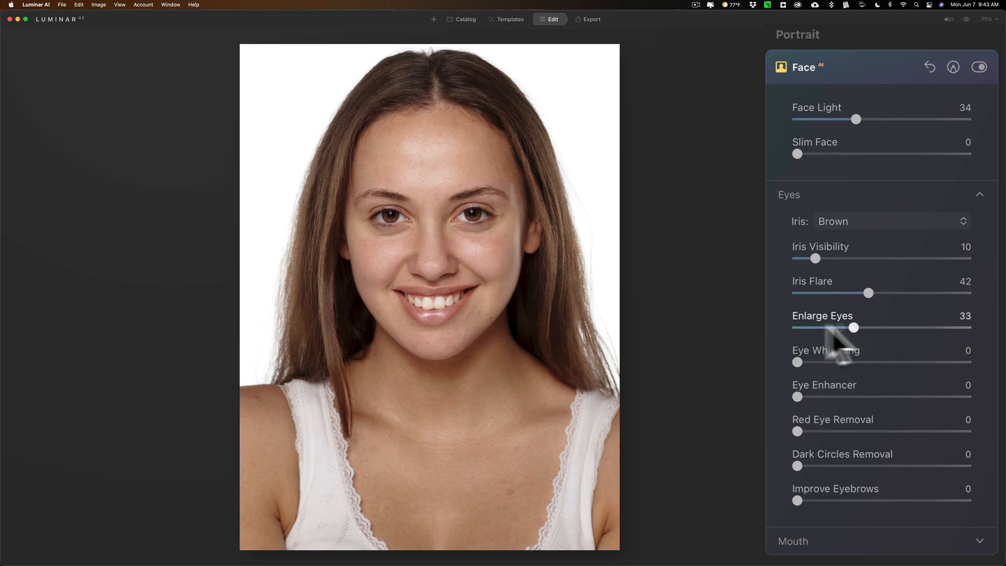
{"action": "left_click_drag", "start_coordinate": [851, 327], "coordinate": [796, 326]}
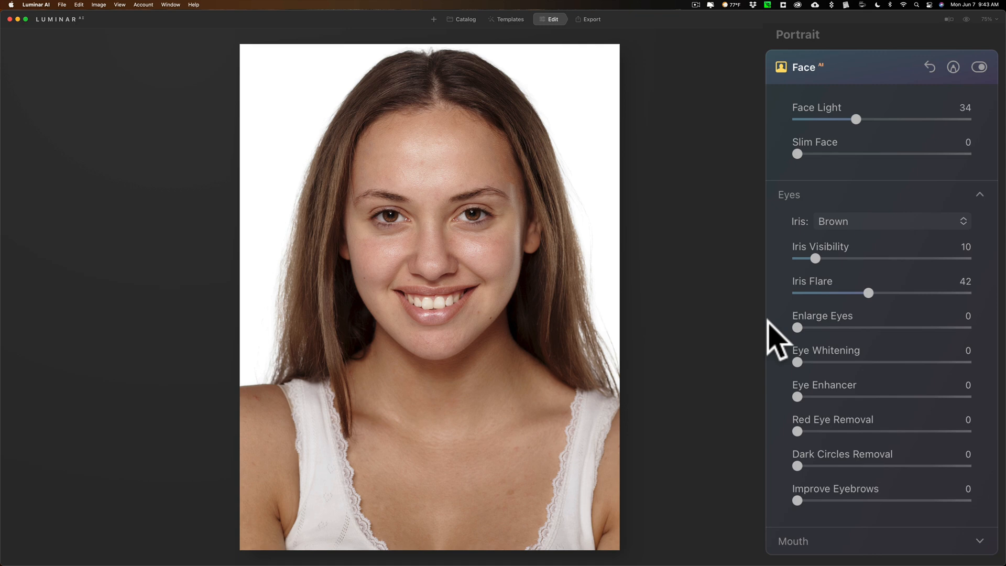
{"action": "mouse_move", "coordinate": [828, 366]}
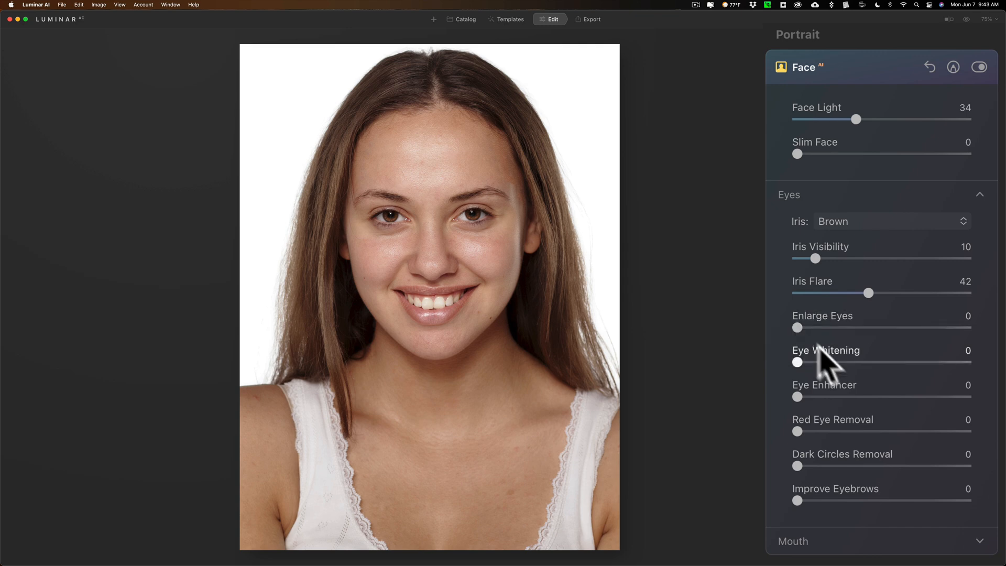
{"action": "mouse_move", "coordinate": [812, 411]}
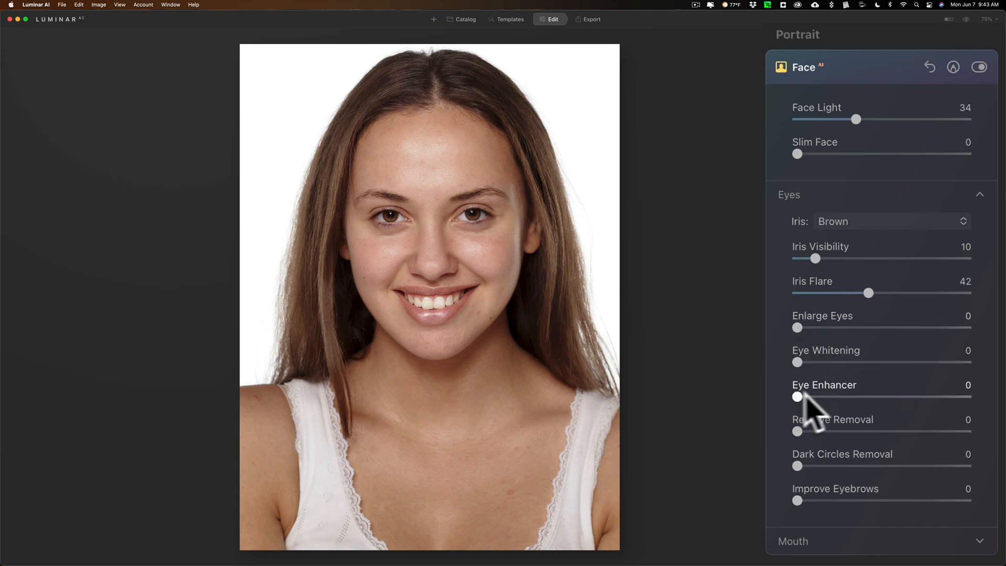
{"action": "left_click_drag", "start_coordinate": [797, 396], "coordinate": [906, 397]}
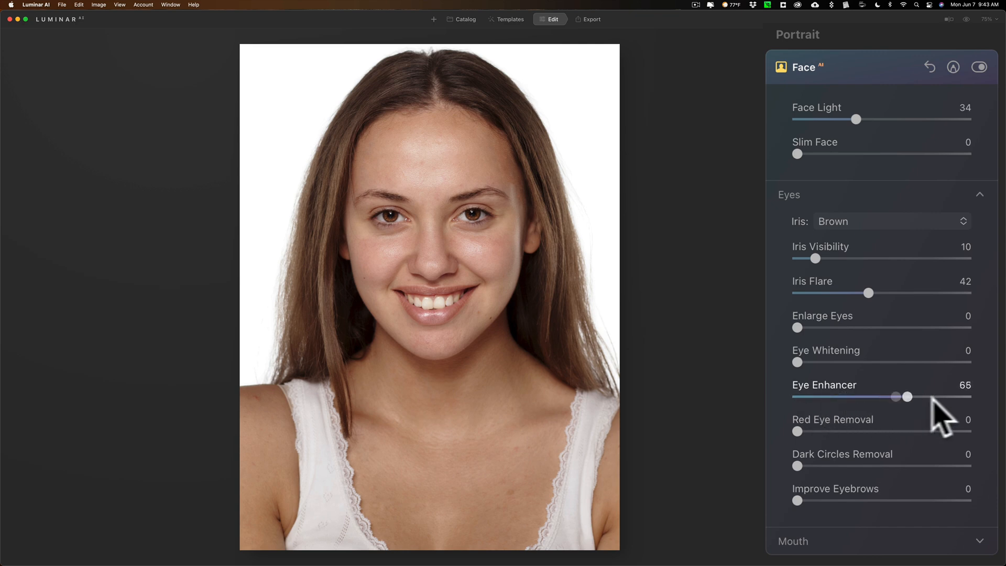
{"action": "left_click_drag", "start_coordinate": [906, 396], "coordinate": [966, 397]}
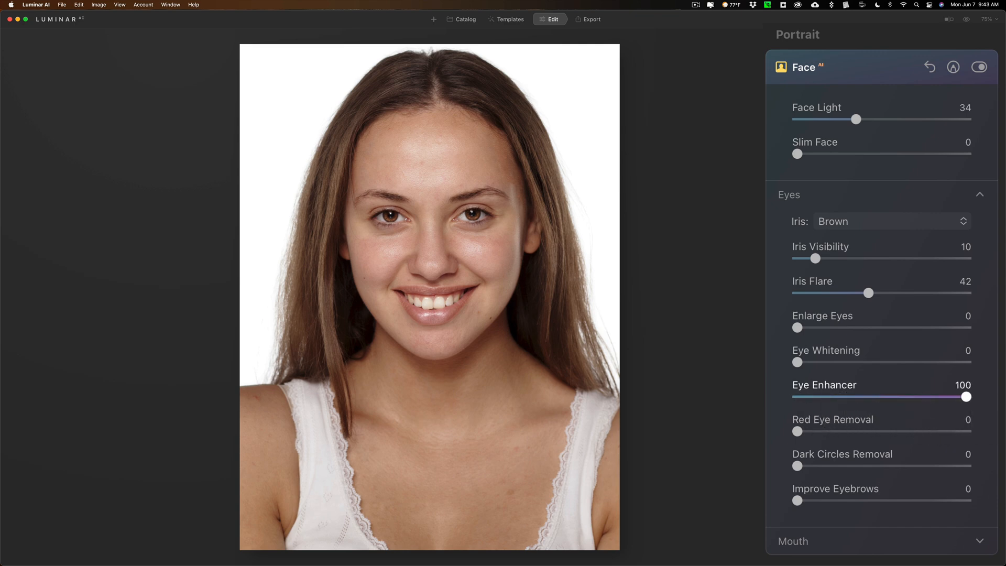
{"action": "left_click_drag", "start_coordinate": [965, 396], "coordinate": [880, 396]}
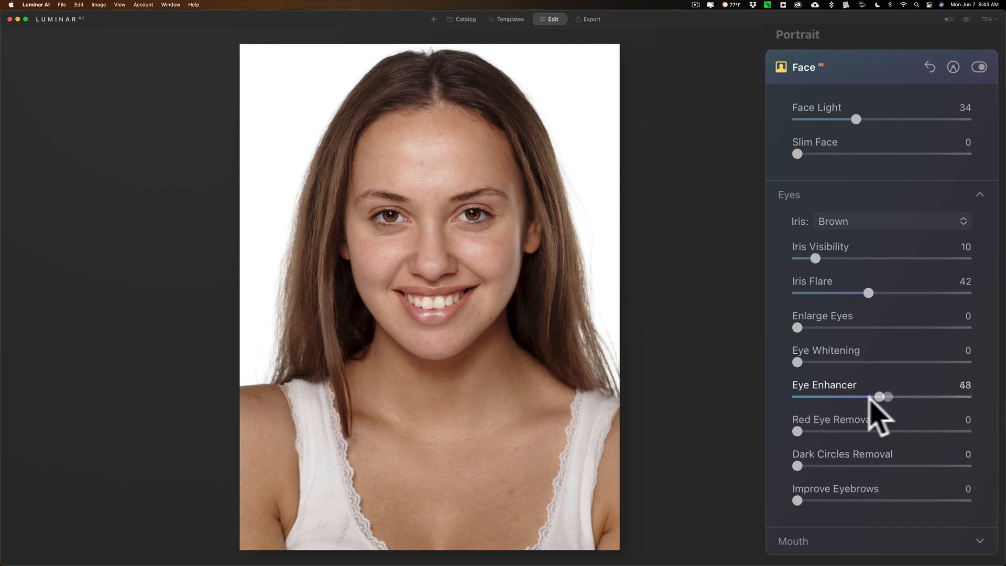
{"action": "left_click_drag", "start_coordinate": [888, 397], "coordinate": [801, 396]}
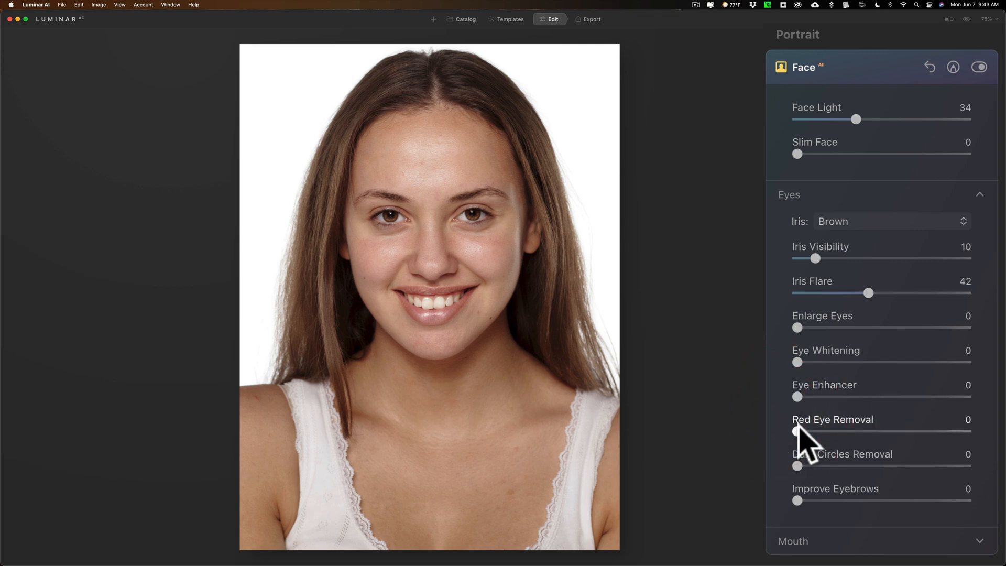
Step: Push Dark Circles Removal to maximum, then ease it back to 75
{"action": "scroll", "scroll_direction": "down", "scroll_amount": 3}
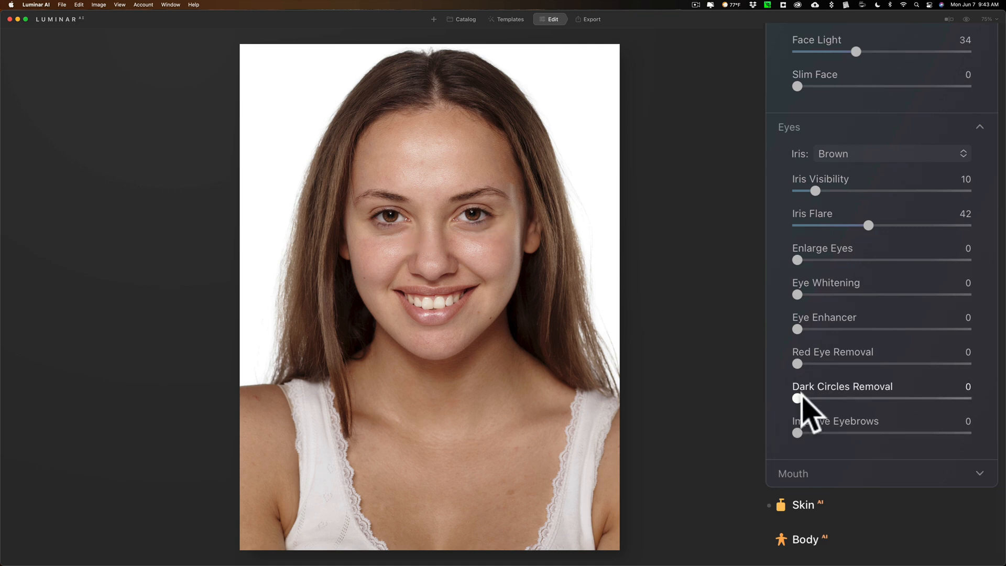
{"action": "left_click_drag", "start_coordinate": [796, 398], "coordinate": [913, 397]}
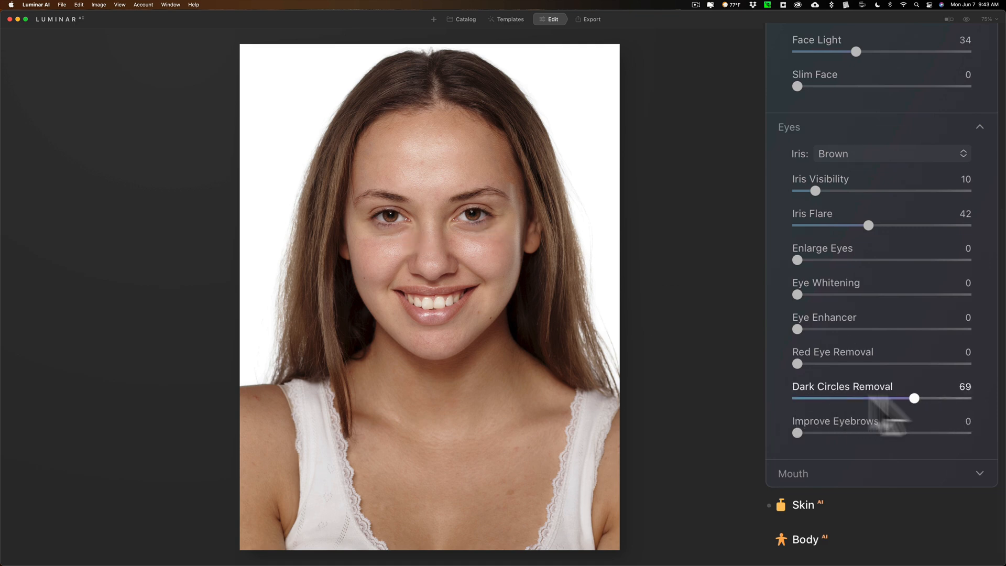
{"action": "left_click_drag", "start_coordinate": [914, 398], "coordinate": [967, 397]}
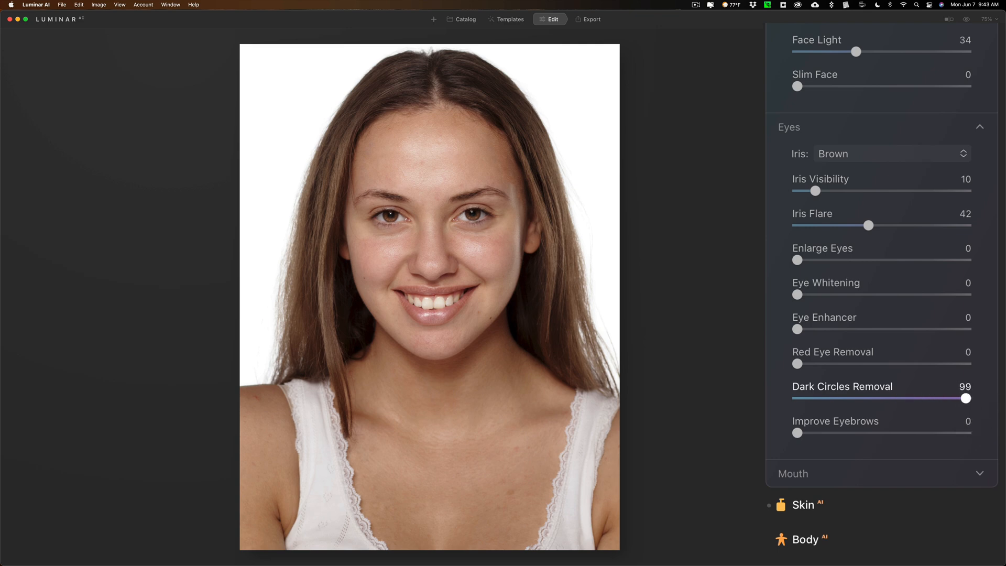
{"action": "left_click_drag", "start_coordinate": [968, 398], "coordinate": [930, 397]}
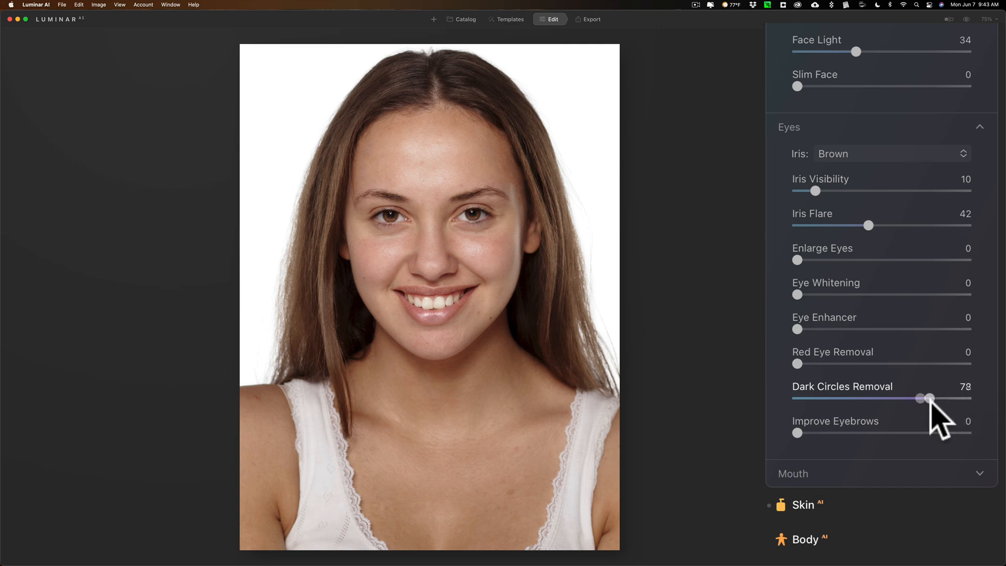
{"action": "left_click_drag", "start_coordinate": [928, 398], "coordinate": [938, 398]}
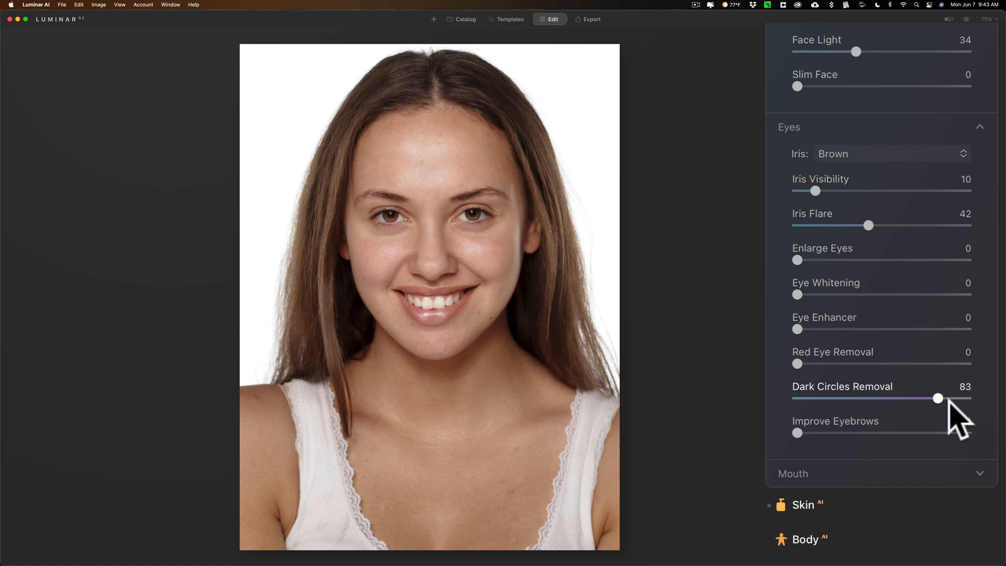
{"action": "left_click_drag", "start_coordinate": [938, 398], "coordinate": [925, 398]}
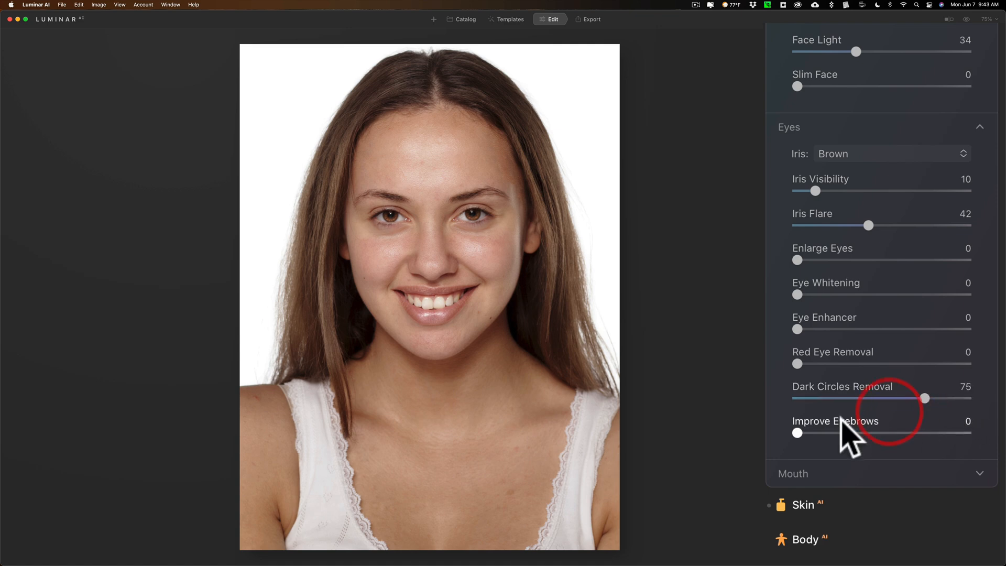
Step: Compare eyebrow strengths up to maximum, leaving Improve Eyebrows at 25
{"action": "left_click_drag", "start_coordinate": [797, 432], "coordinate": [920, 432]}
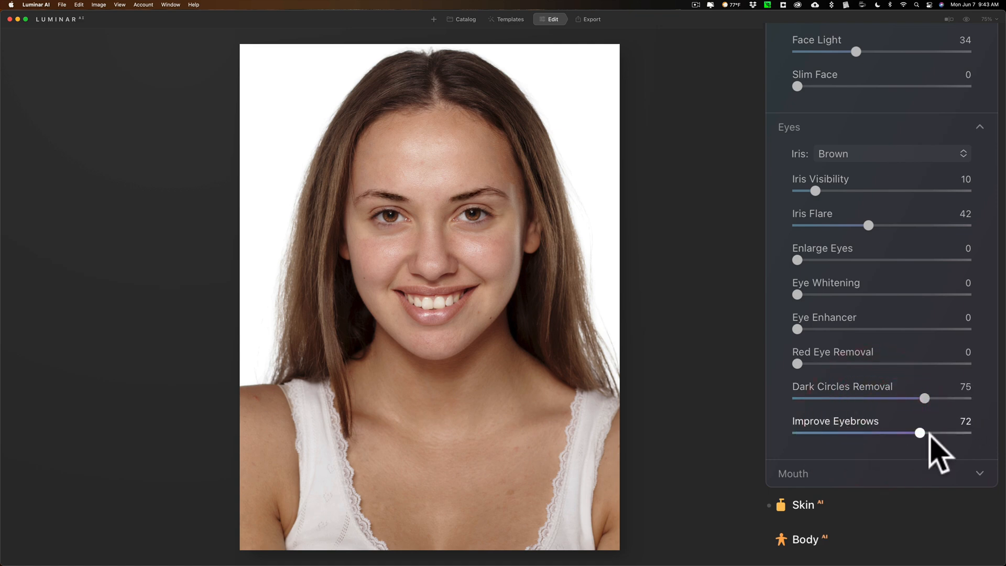
{"action": "left_click_drag", "start_coordinate": [920, 432], "coordinate": [835, 432]}
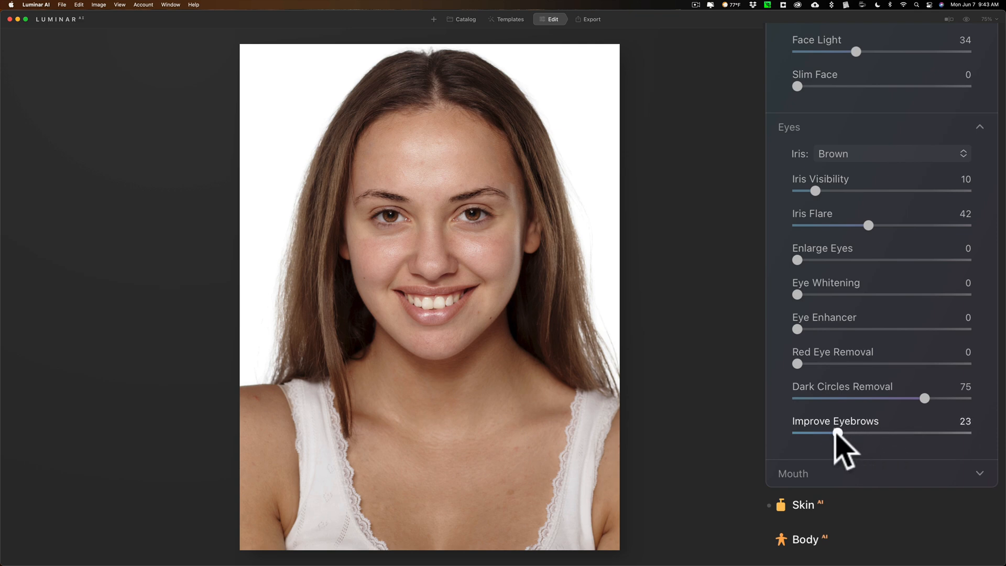
{"action": "left_click_drag", "start_coordinate": [837, 432], "coordinate": [920, 432]}
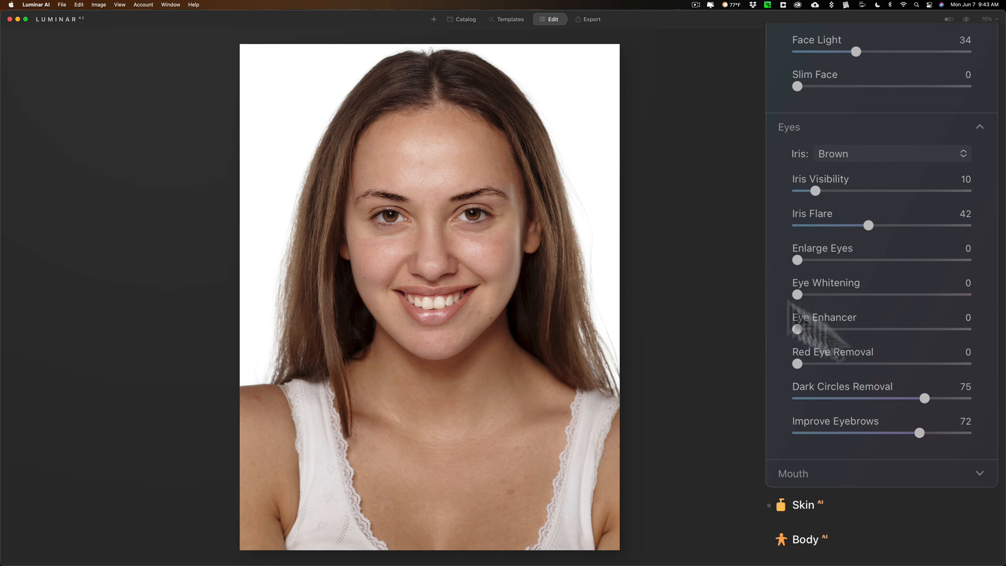
{"action": "mouse_move", "coordinate": [927, 449]}
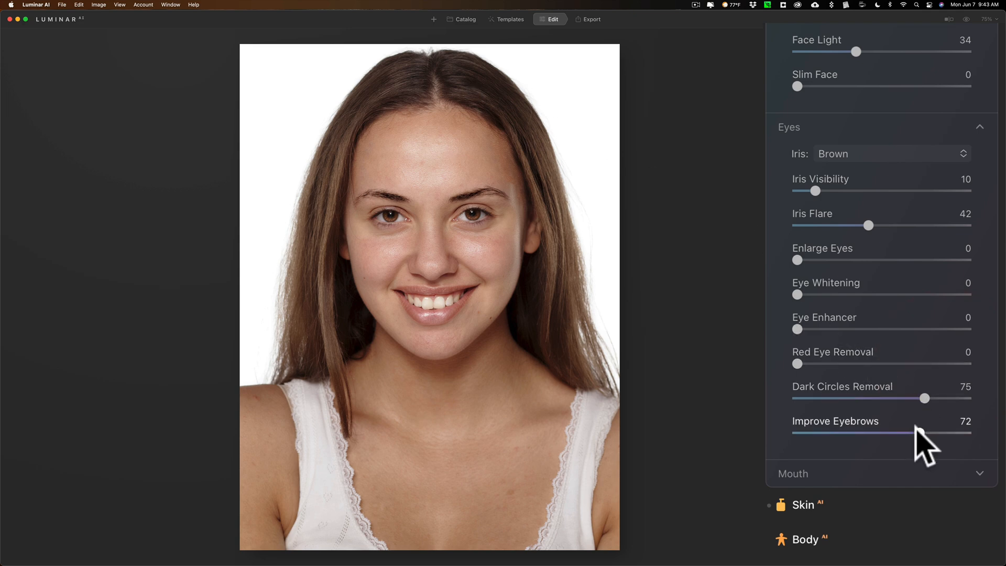
{"action": "left_click_drag", "start_coordinate": [923, 432], "coordinate": [965, 432]}
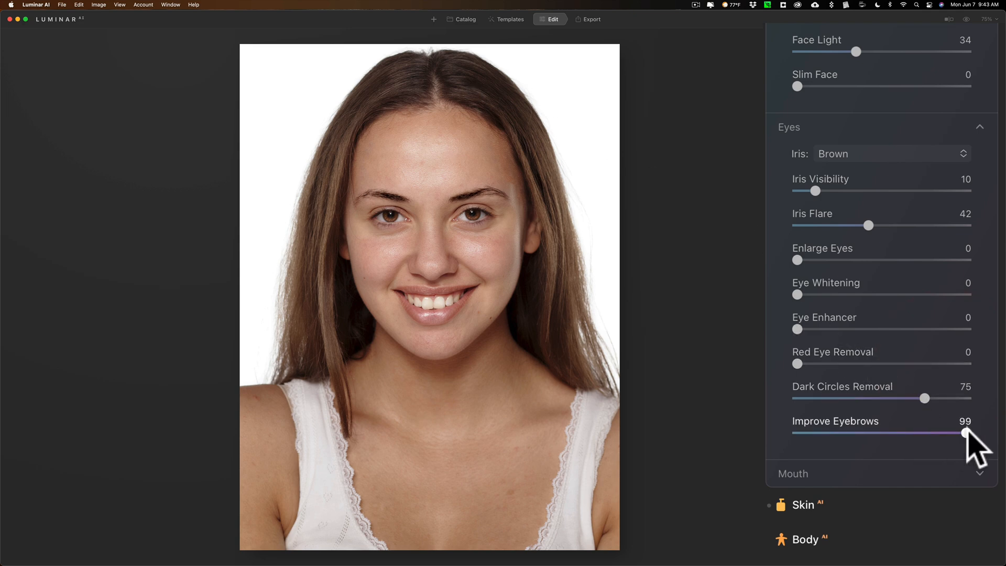
{"action": "left_click_drag", "start_coordinate": [966, 431], "coordinate": [849, 432]}
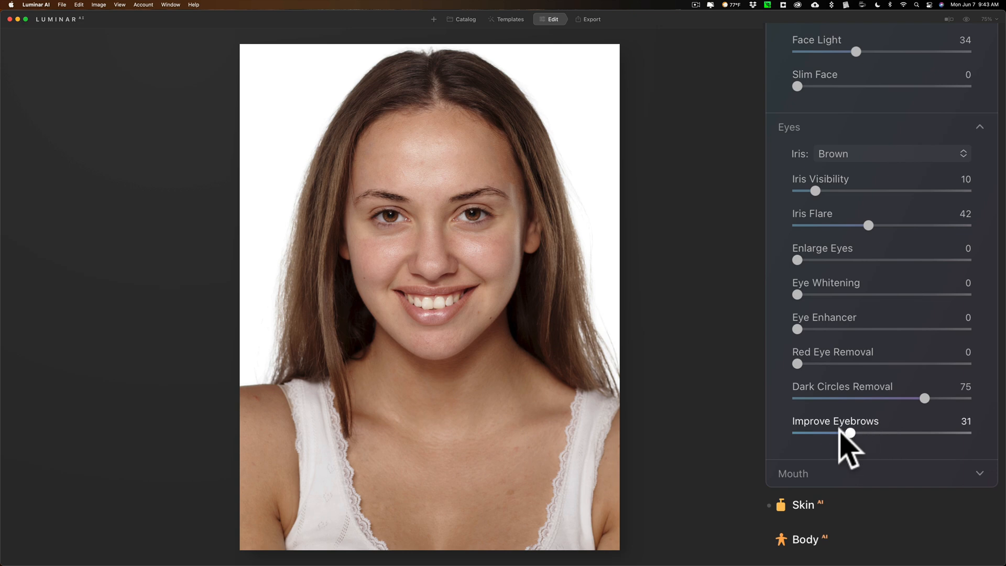
{"action": "left_click_drag", "start_coordinate": [848, 432], "coordinate": [849, 432]}
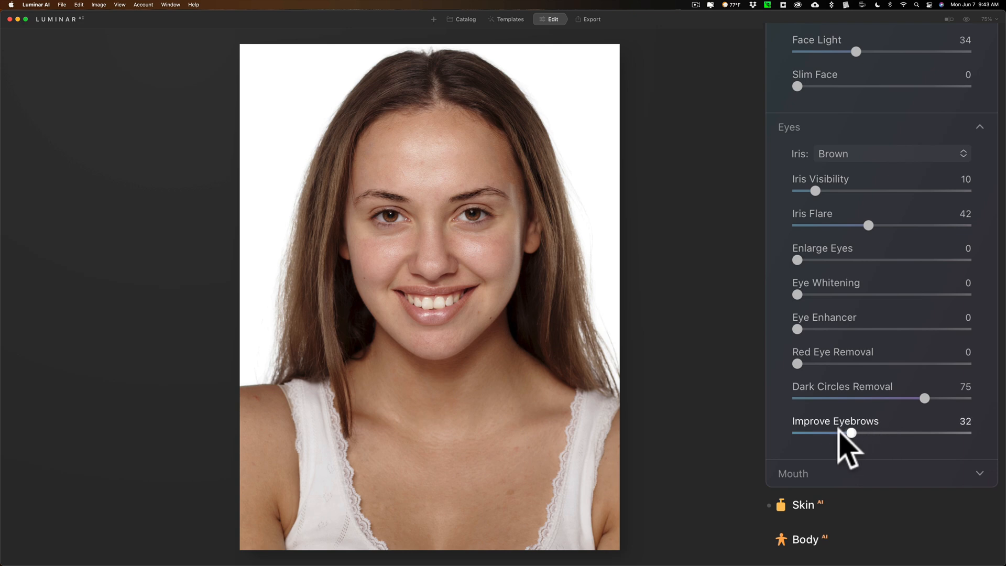
{"action": "left_click_drag", "start_coordinate": [849, 432], "coordinate": [832, 432]}
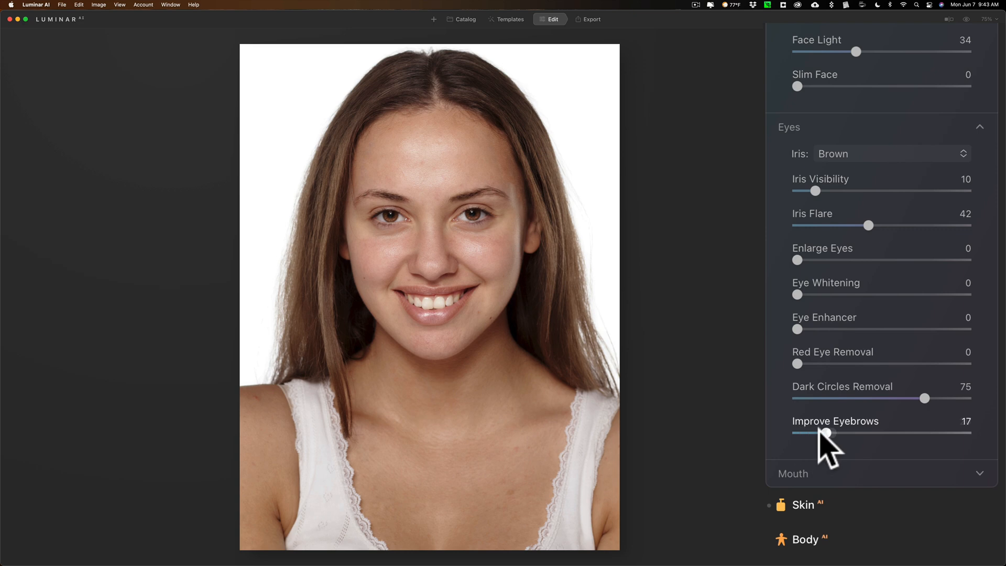
{"action": "left_click_drag", "start_coordinate": [815, 433], "coordinate": [848, 433]}
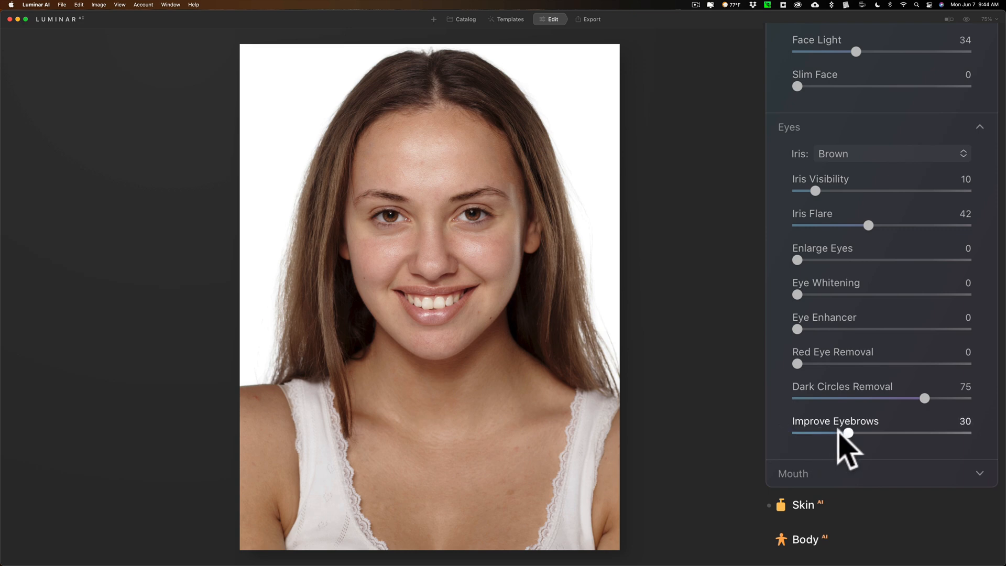
{"action": "left_click_drag", "start_coordinate": [848, 432], "coordinate": [840, 433]}
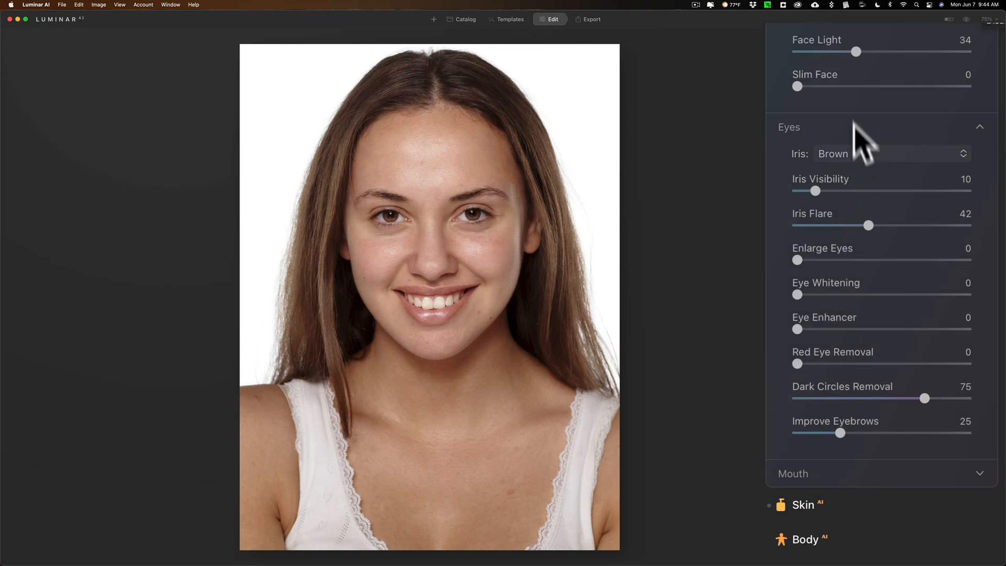
Step: Raise the Face Light slider to 45
{"action": "left_click_drag", "start_coordinate": [855, 51], "coordinate": [862, 51]}
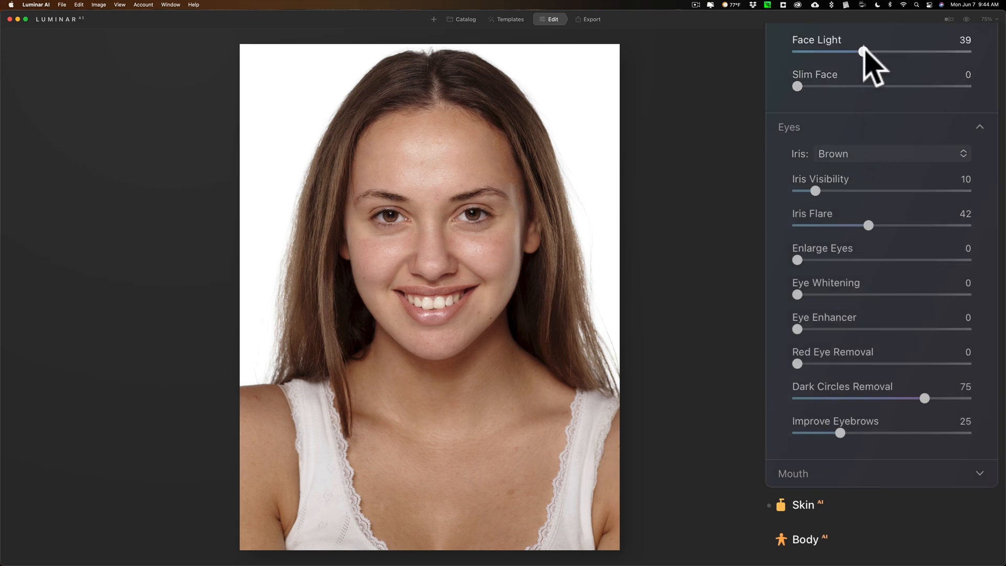
{"action": "left_click_drag", "start_coordinate": [861, 52], "coordinate": [874, 52]}
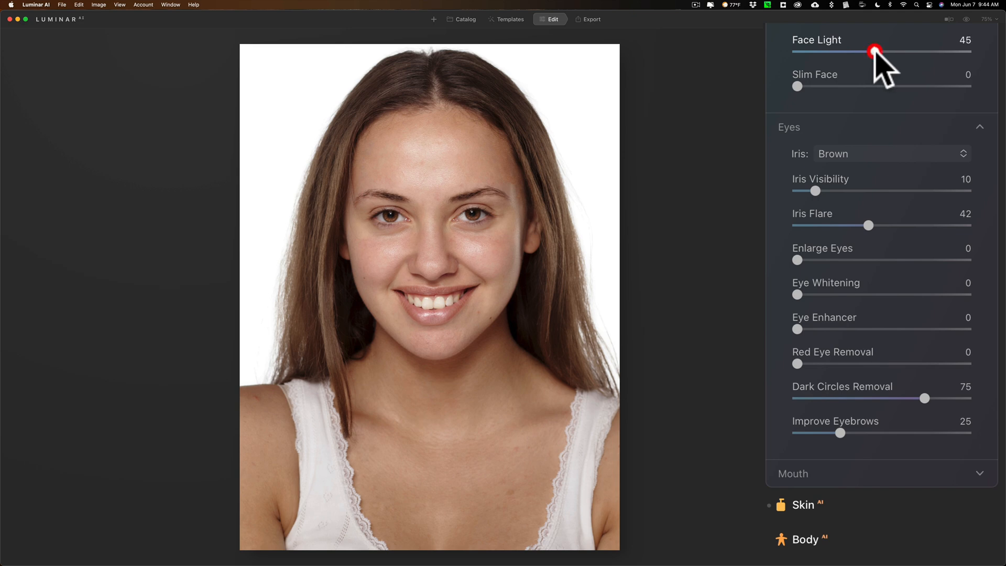
{"action": "left_click", "coordinate": [995, 40]}
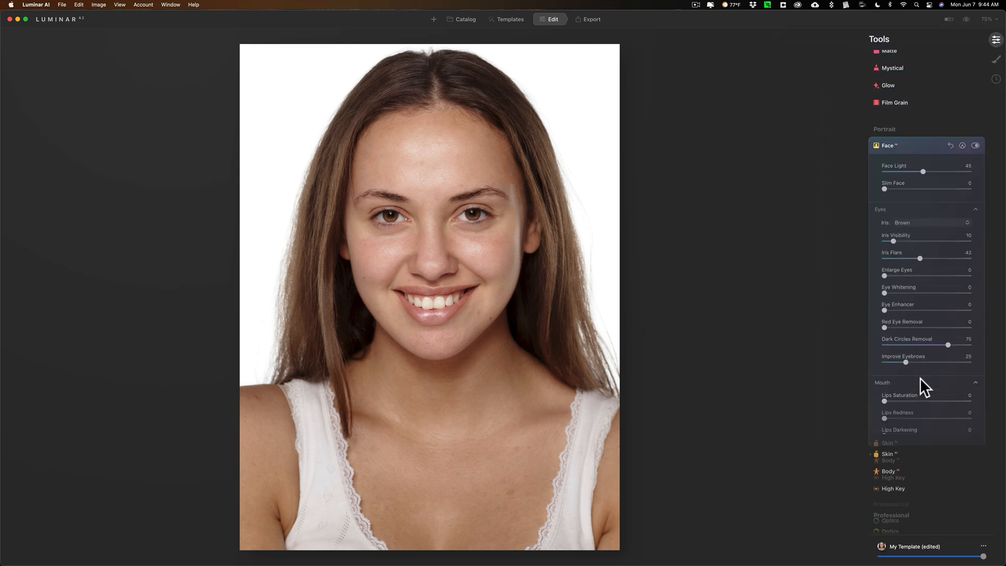
{"action": "scroll", "scroll_direction": "down", "scroll_amount": 3}
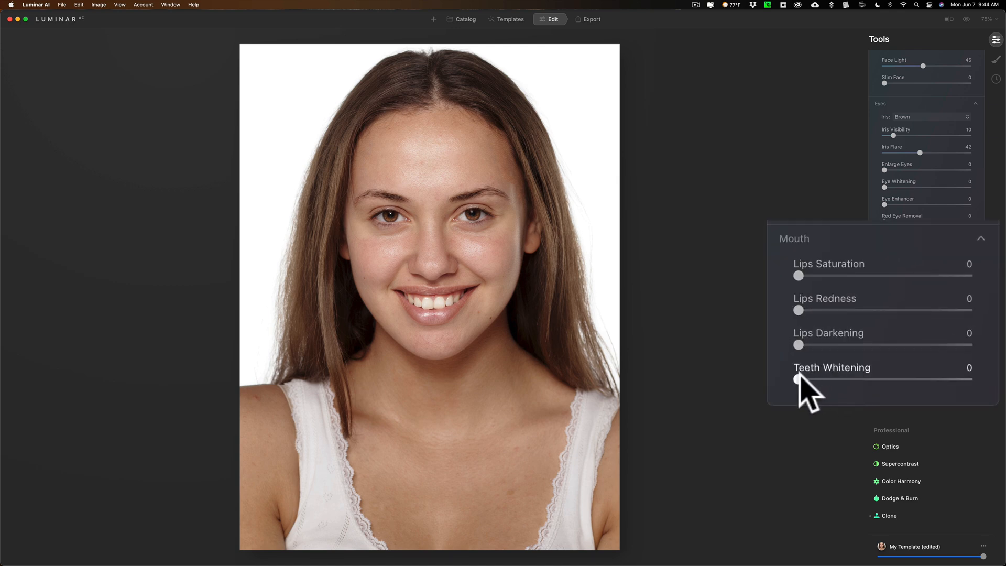
Step: Set Teeth Whitening to 31, Lips Darkening to 45 and Lips Redness to 15
{"action": "left_click_drag", "start_coordinate": [797, 378], "coordinate": [968, 378]}
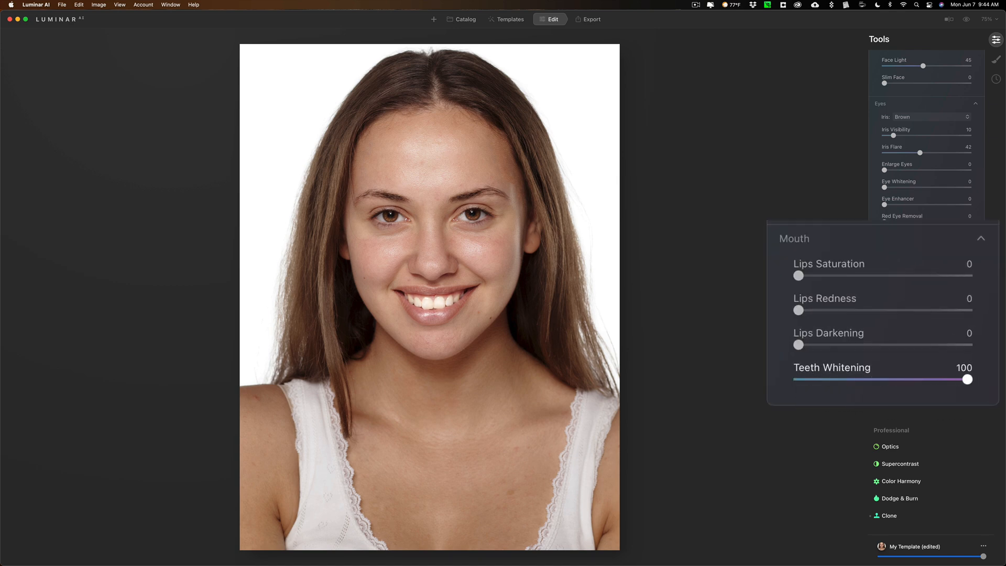
{"action": "left_click_drag", "start_coordinate": [967, 378], "coordinate": [861, 378]}
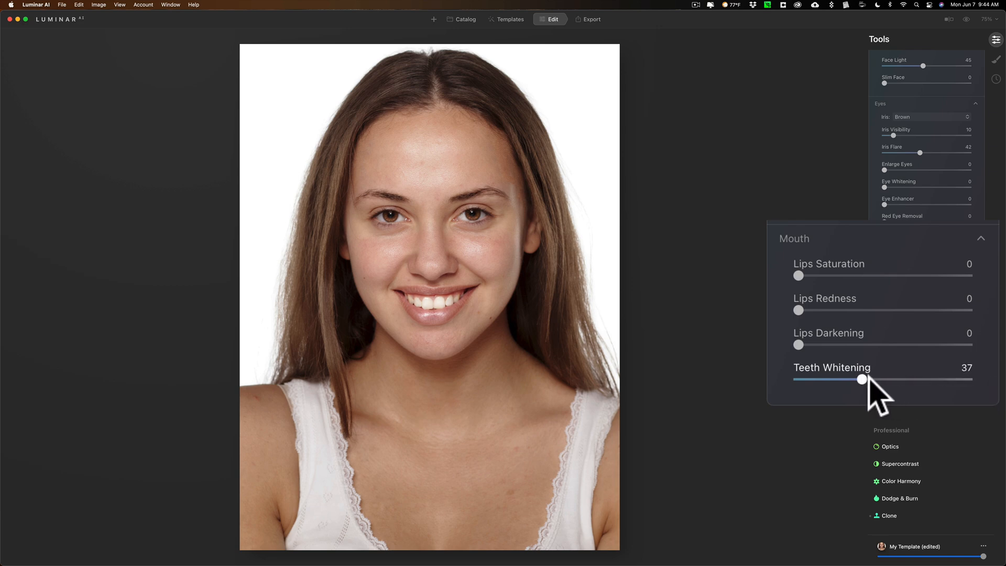
{"action": "left_click_drag", "start_coordinate": [860, 378], "coordinate": [849, 378]}
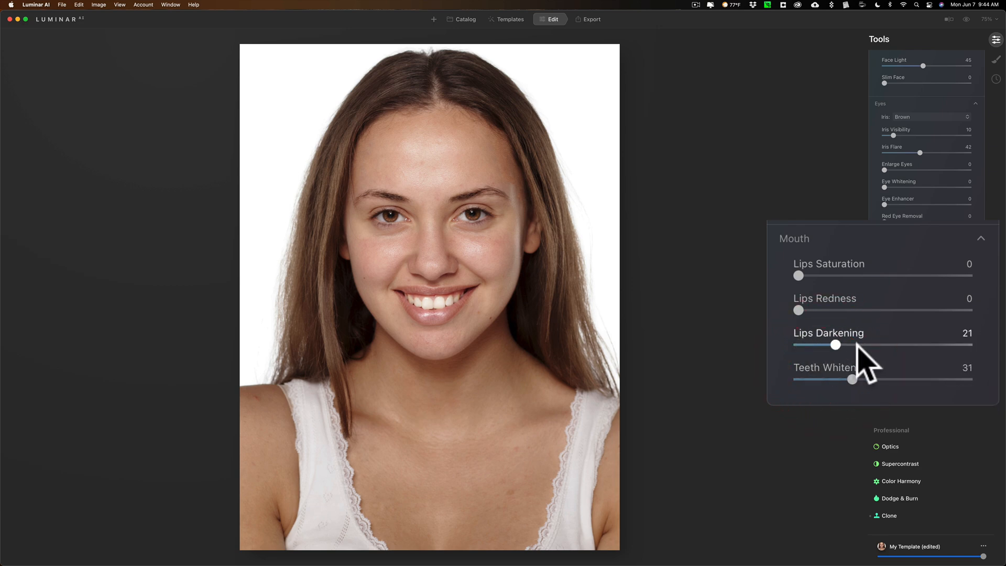
{"action": "left_click_drag", "start_coordinate": [834, 345], "coordinate": [882, 345]}
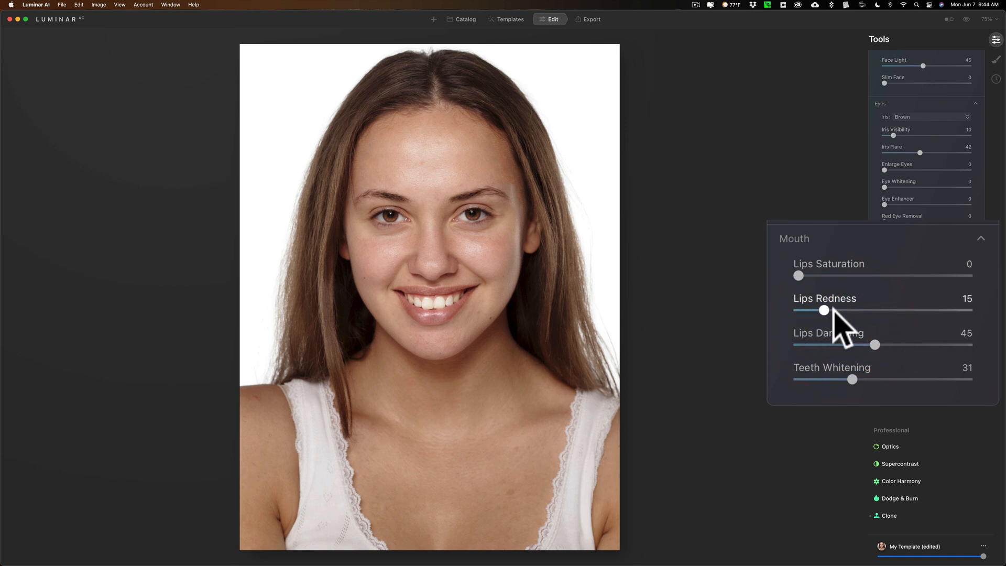
{"action": "left_click_drag", "start_coordinate": [798, 274], "coordinate": [831, 275]}
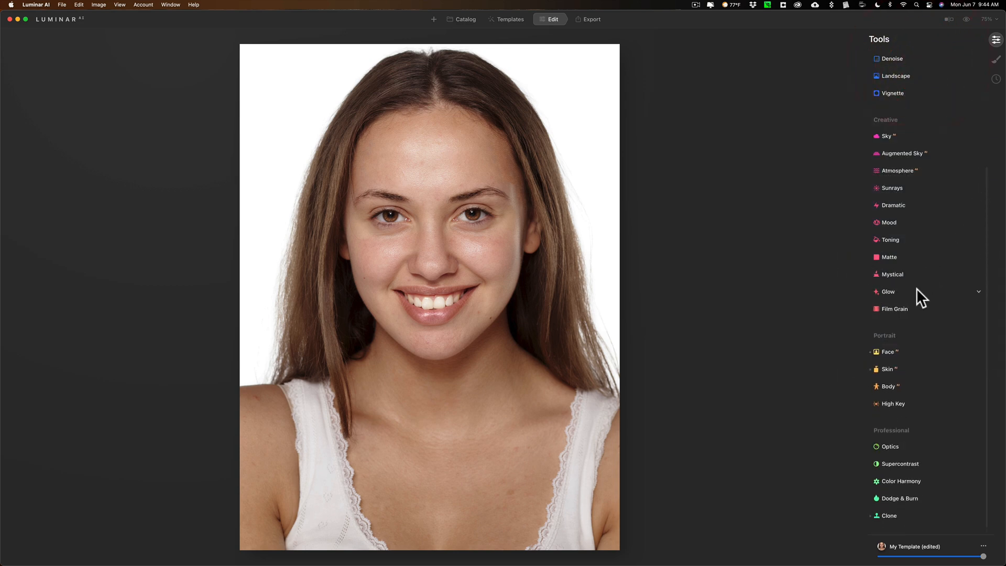
{"action": "mouse_move", "coordinate": [922, 411]}
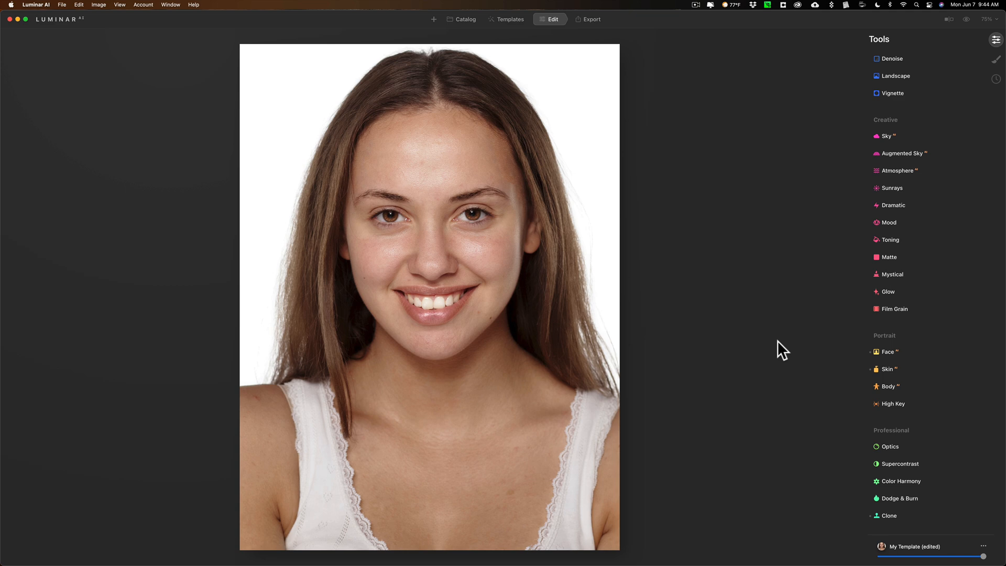
{"action": "mouse_move", "coordinate": [912, 162]}
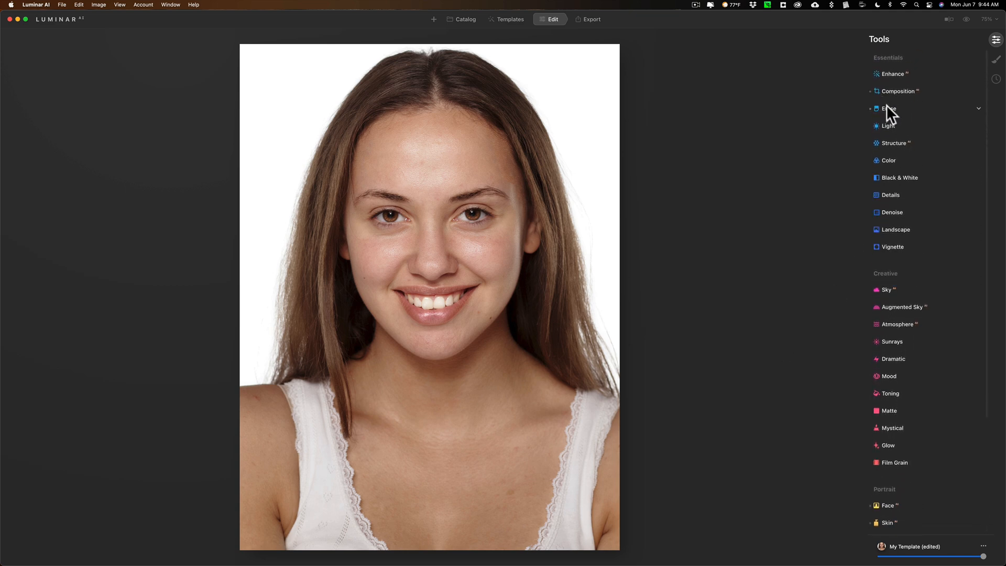
Step: In Erase, set brush radius 27 and paint red over five shoulder and chest blemishes
{"action": "left_click", "coordinate": [889, 108]}
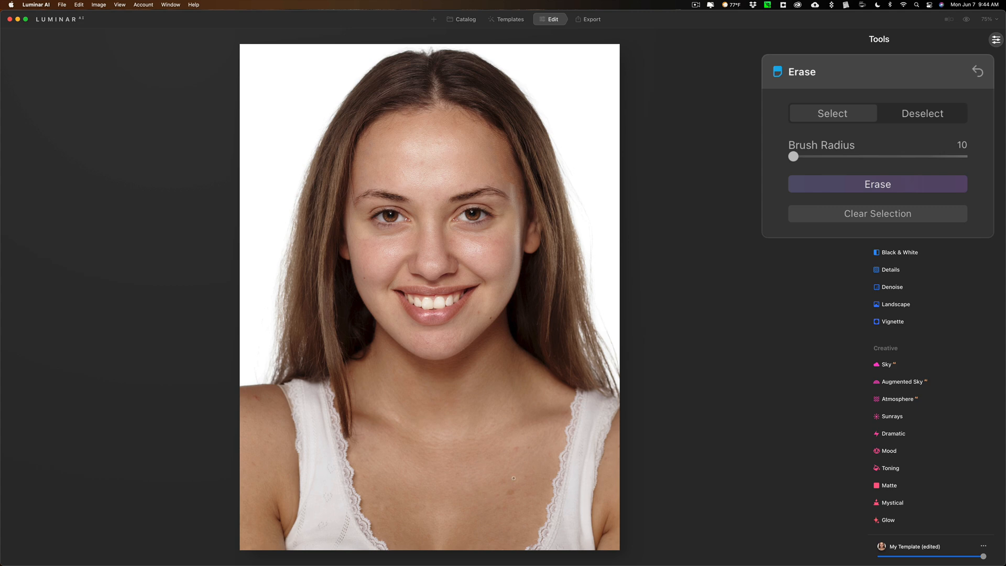
{"action": "mouse_move", "coordinate": [817, 169]}
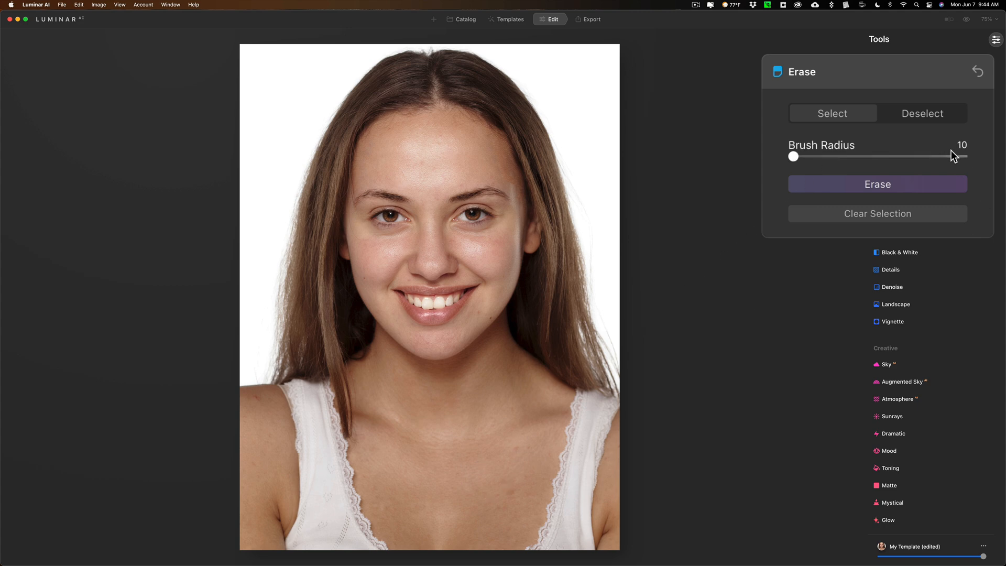
{"action": "left_click_drag", "start_coordinate": [793, 156], "coordinate": [817, 156]}
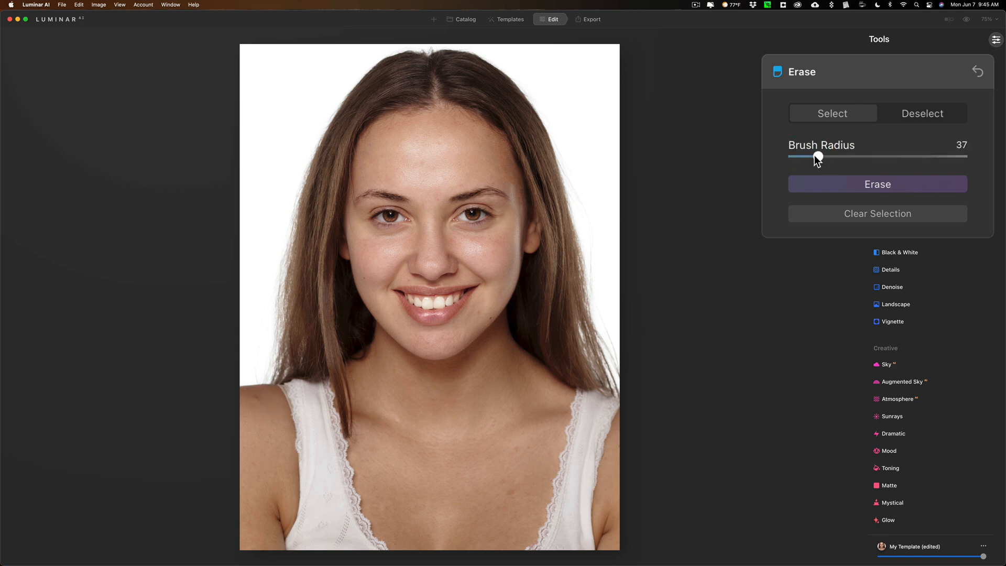
{"action": "left_click_drag", "start_coordinate": [819, 156], "coordinate": [808, 157]}
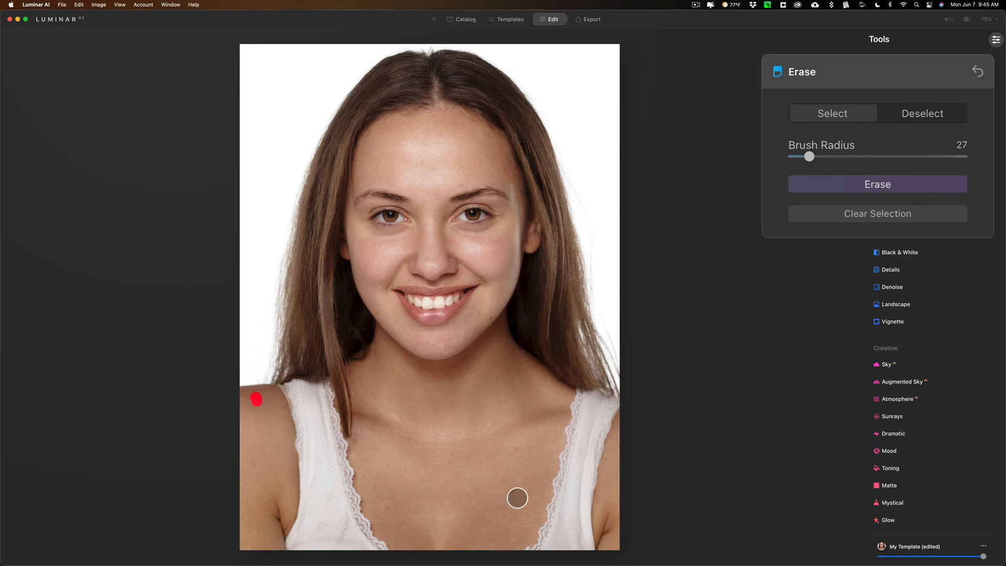
{"action": "left_click_drag", "start_coordinate": [517, 497], "coordinate": [511, 494]}
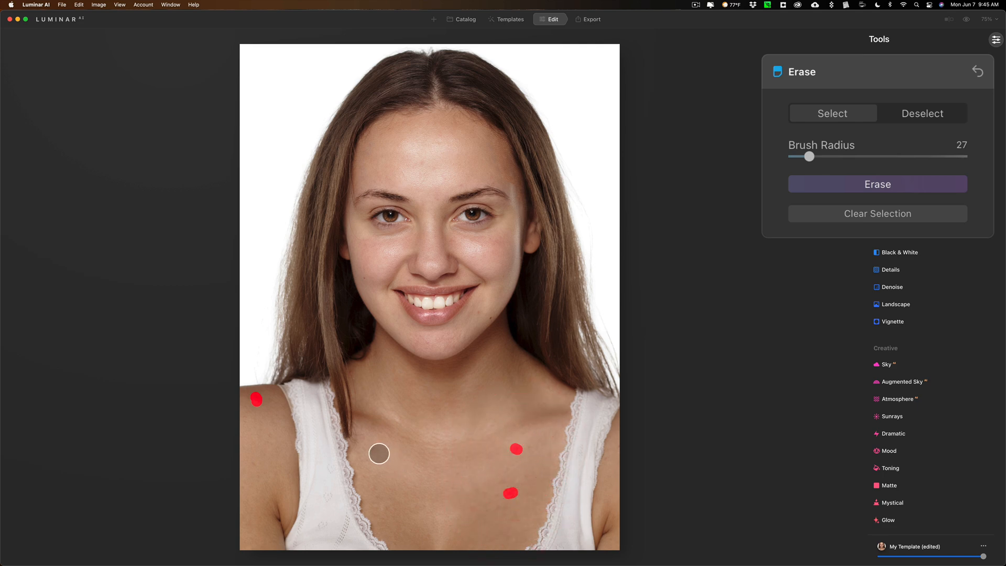
{"action": "left_click_drag", "start_coordinate": [378, 454], "coordinate": [259, 468]}
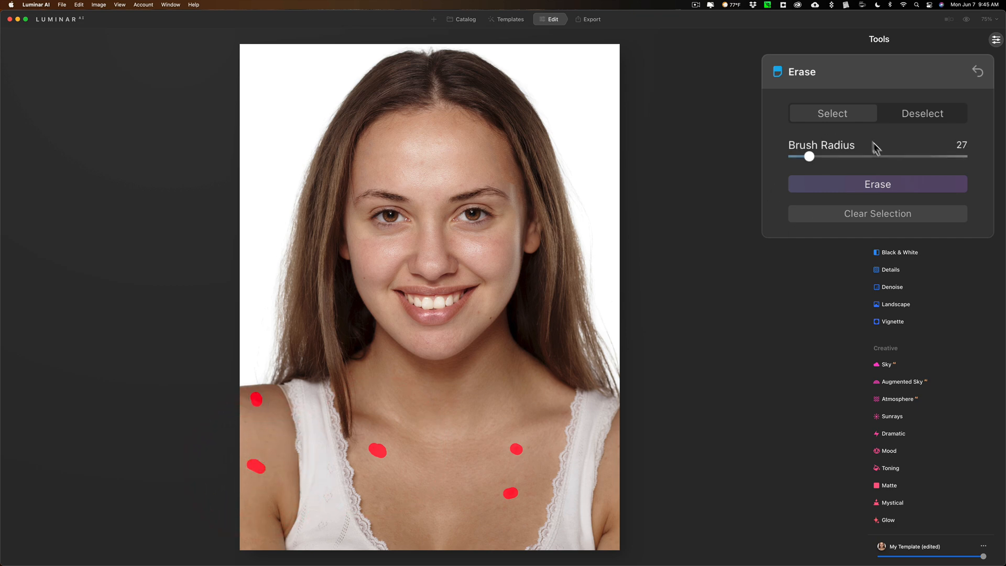
Step: Apply Erase to remove the five red-marked shoulder and chest blemishes
{"action": "left_click", "coordinate": [877, 184]}
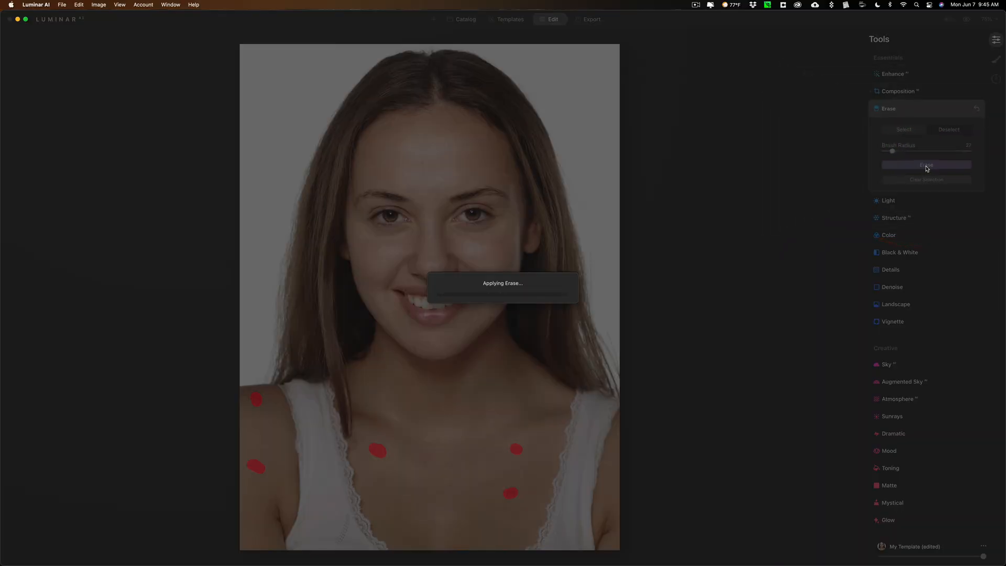
{"action": "left_click", "coordinate": [926, 165]}
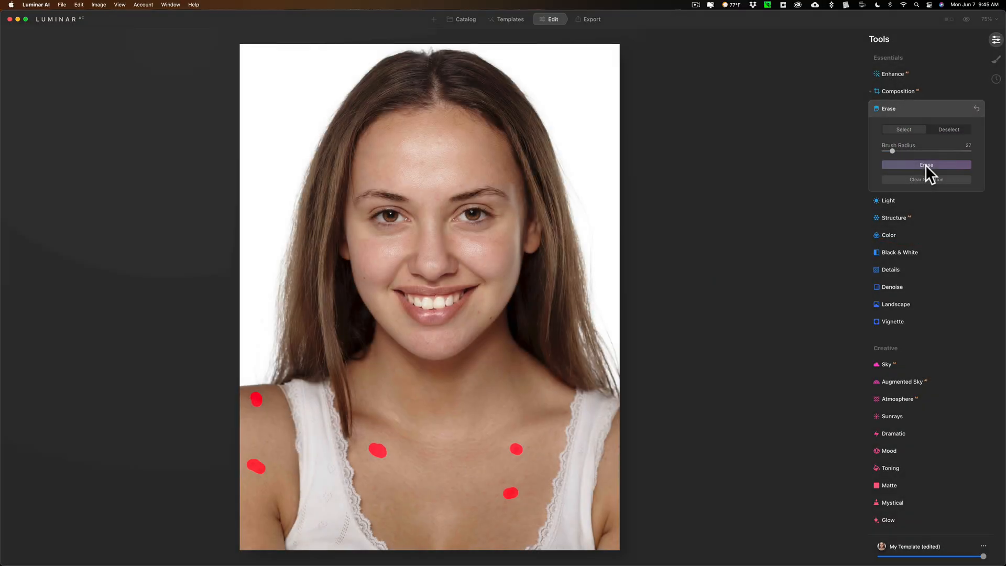
{"action": "left_click", "coordinate": [925, 165]}
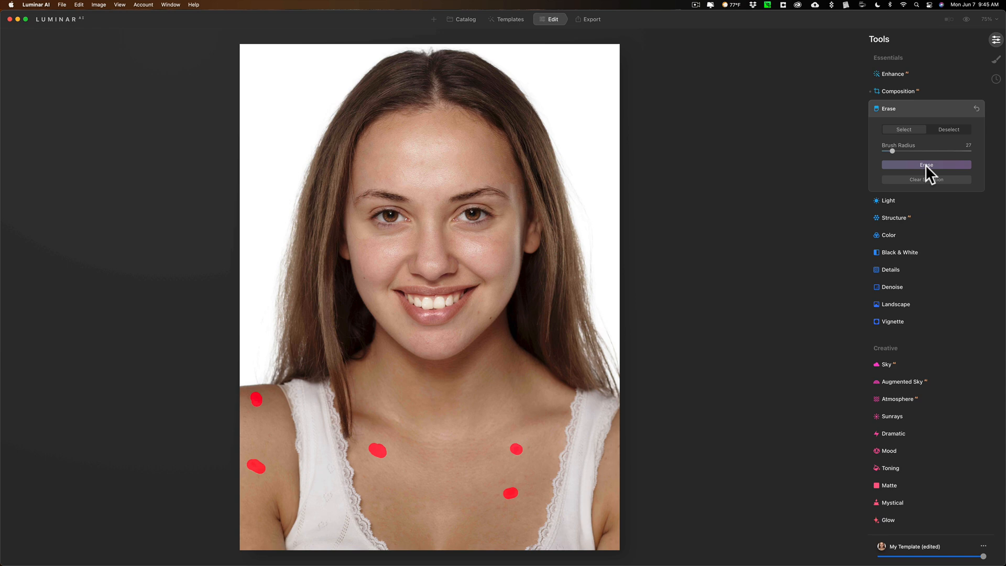
{"action": "left_click", "coordinate": [925, 164]}
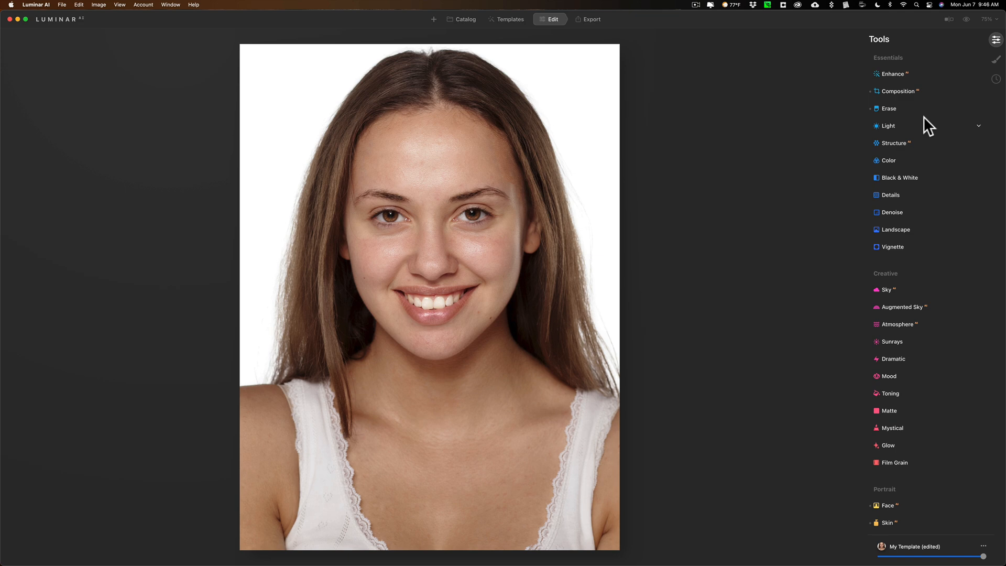
{"action": "mouse_move", "coordinate": [900, 140]}
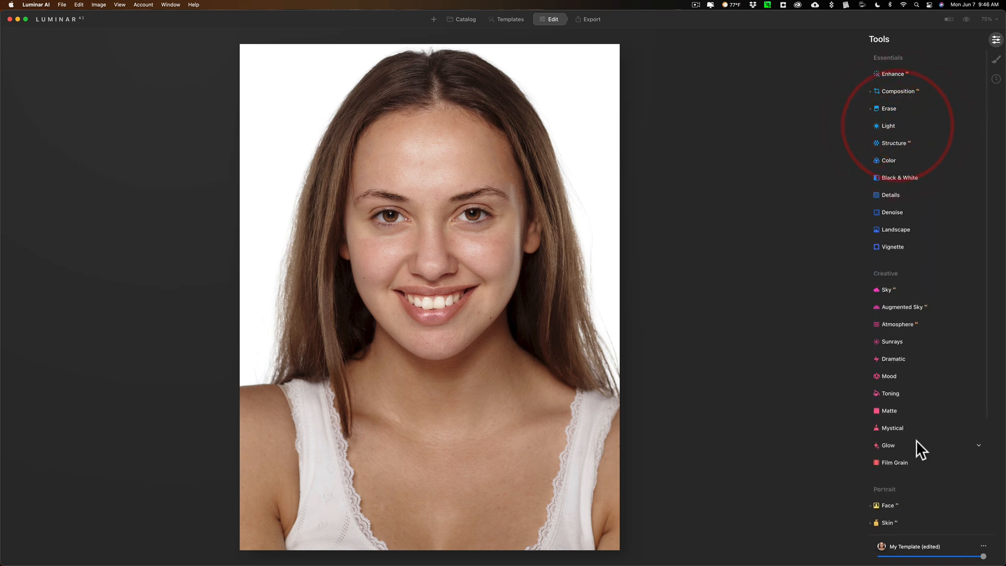
Step: In Portrait > Face, set Face Light 26, Iris Visibility 0 and Iris Flare 26
{"action": "left_click", "coordinate": [887, 505]}
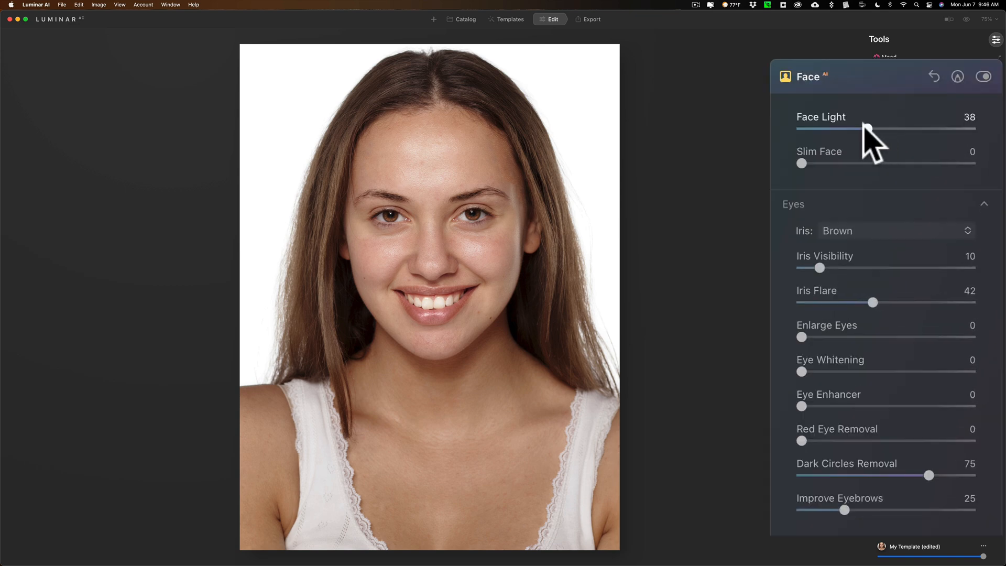
{"action": "left_click_drag", "start_coordinate": [865, 127], "coordinate": [847, 128]}
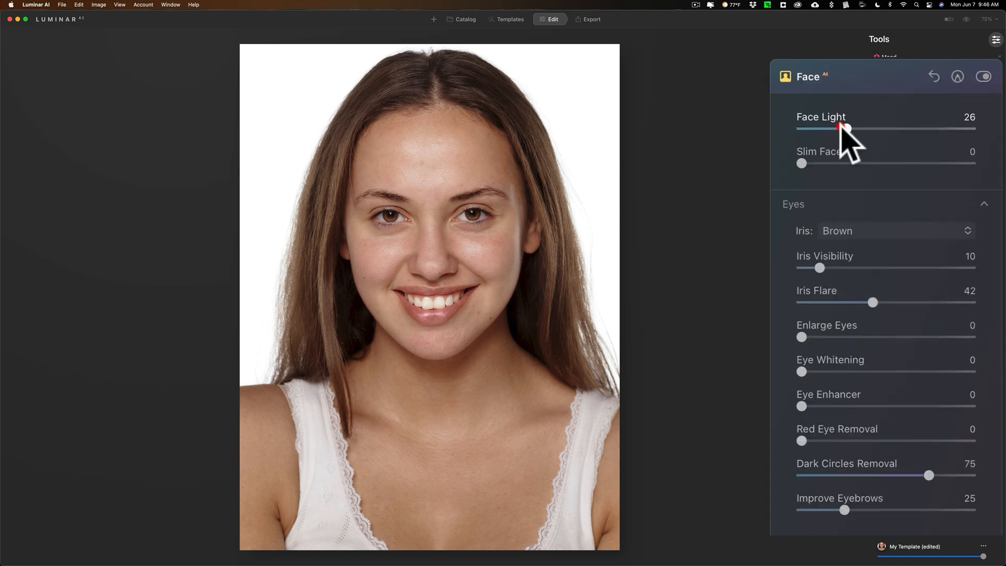
{"action": "mouse_move", "coordinate": [852, 272]}
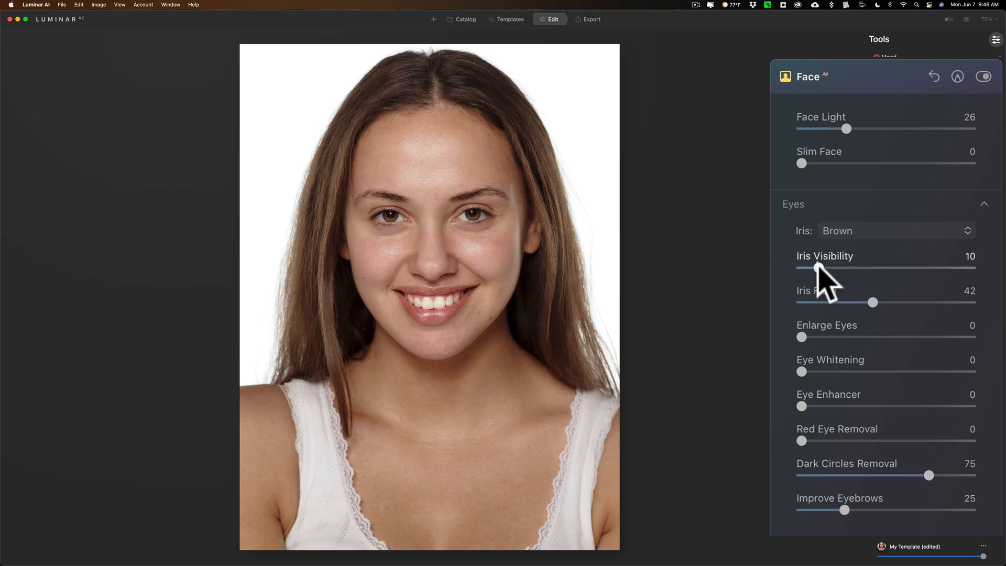
{"action": "left_click_drag", "start_coordinate": [816, 268], "coordinate": [800, 268]}
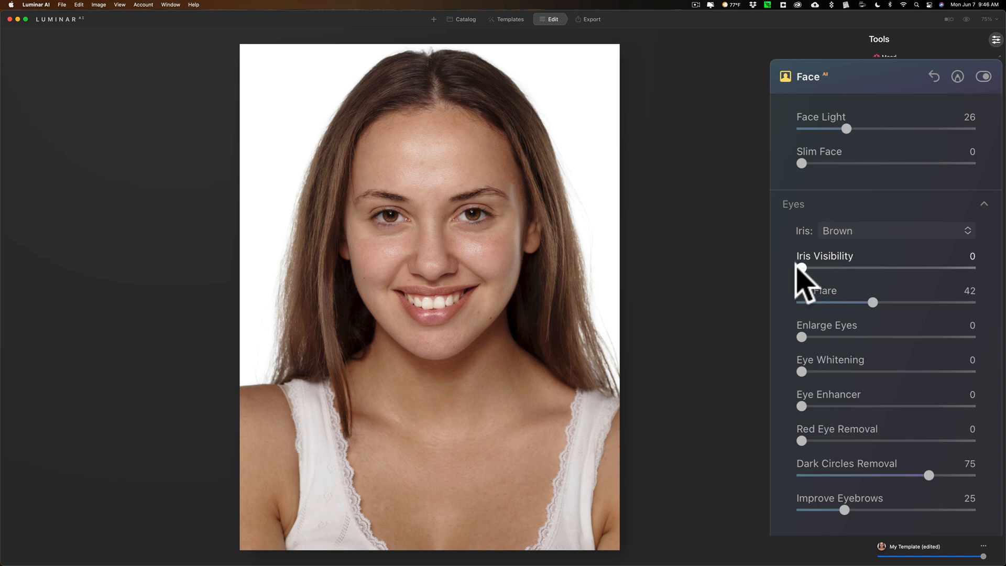
{"action": "mouse_move", "coordinate": [798, 283]}
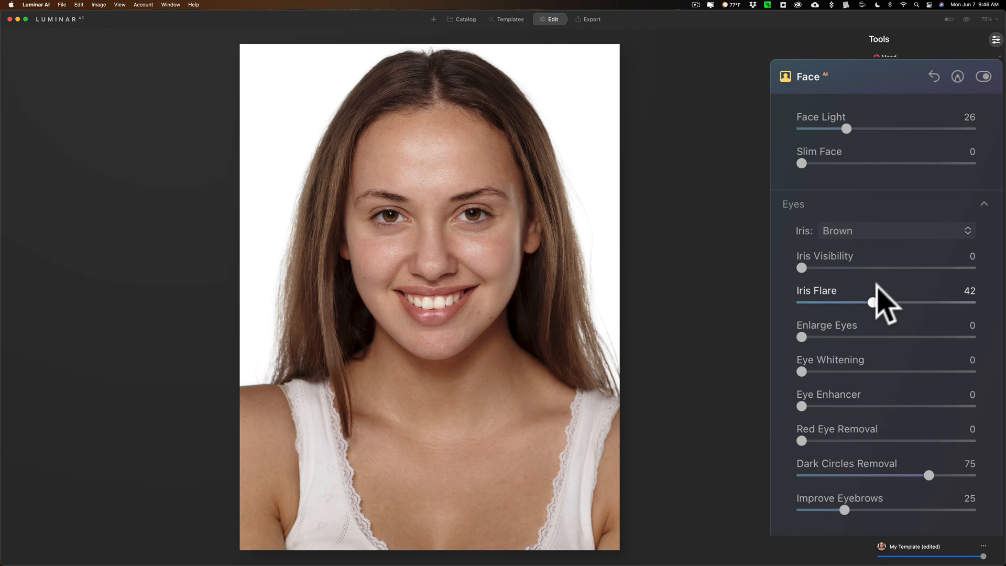
{"action": "left_click_drag", "start_coordinate": [871, 302], "coordinate": [853, 302]}
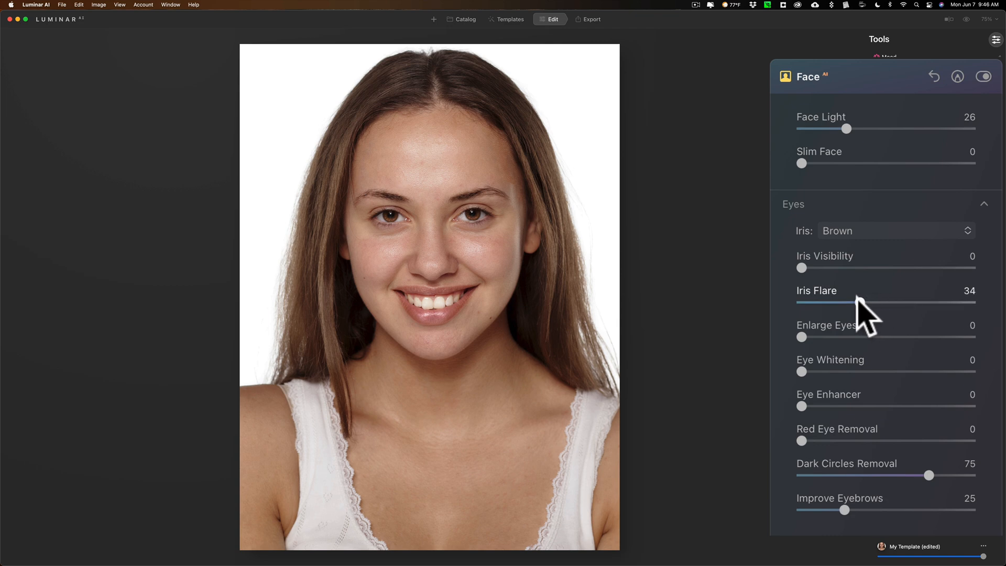
{"action": "left_click_drag", "start_coordinate": [878, 302], "coordinate": [846, 302]}
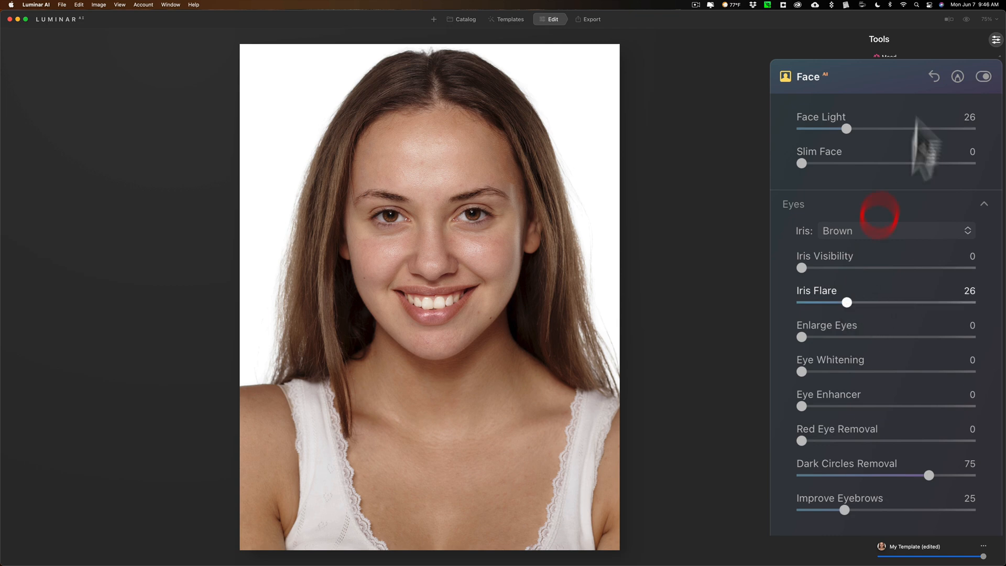